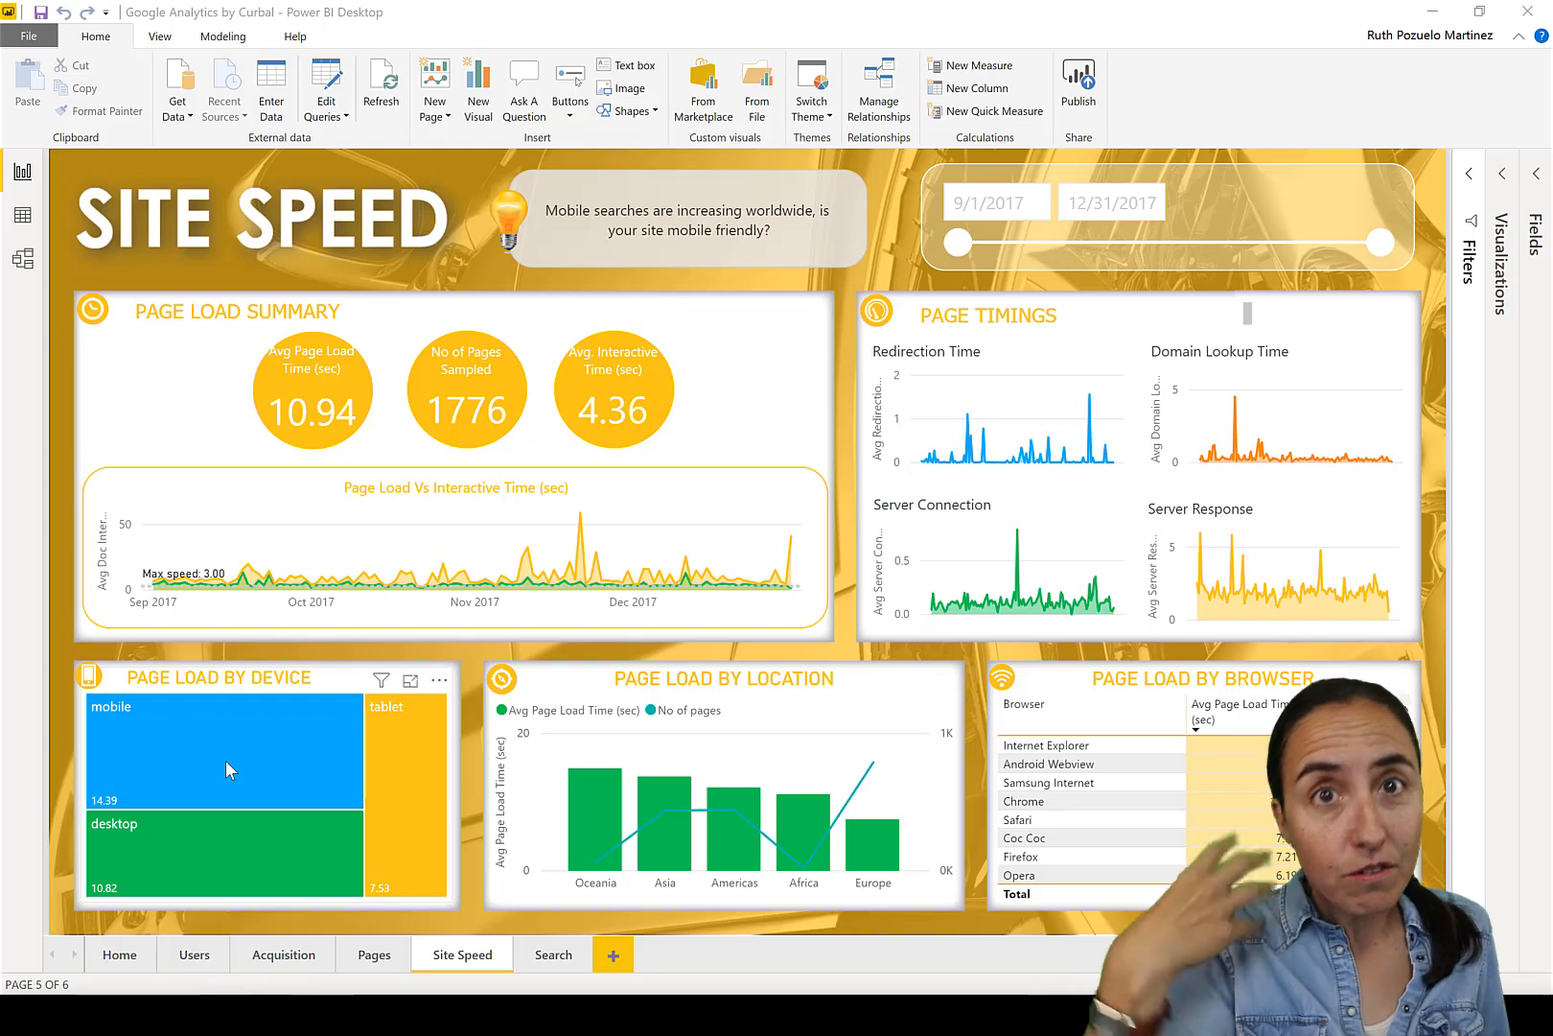
mouse_move(230, 771)
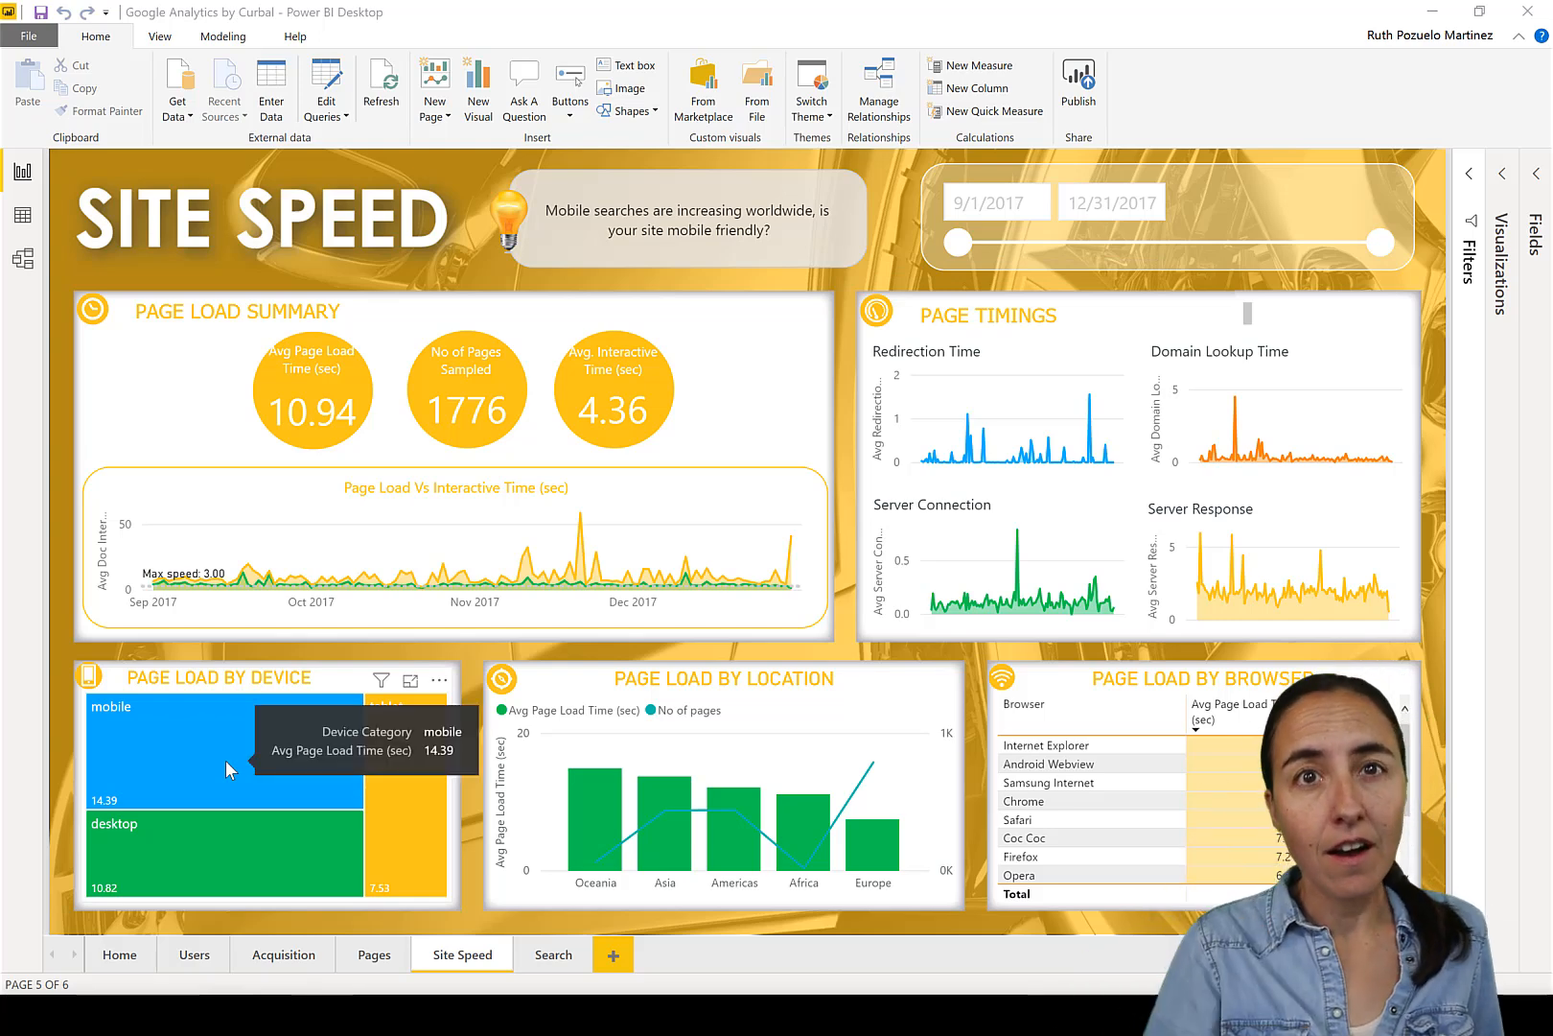
mouse_move(242, 771)
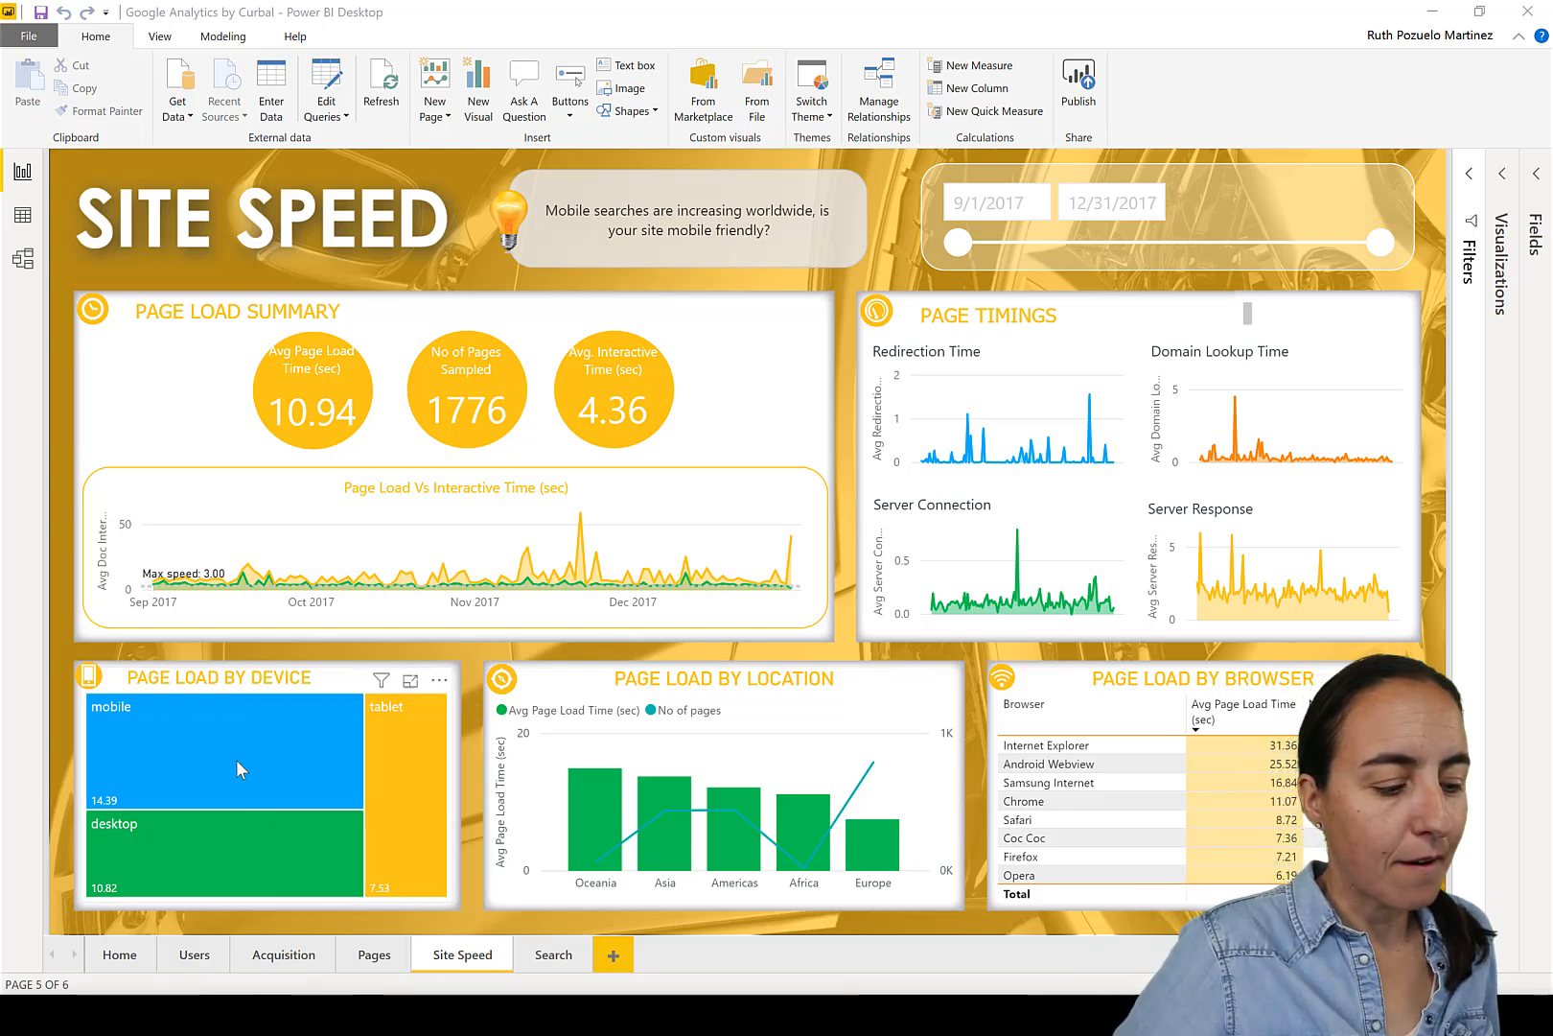
Select the page load by device chart and refresh the data for a new tip.
click(226, 752)
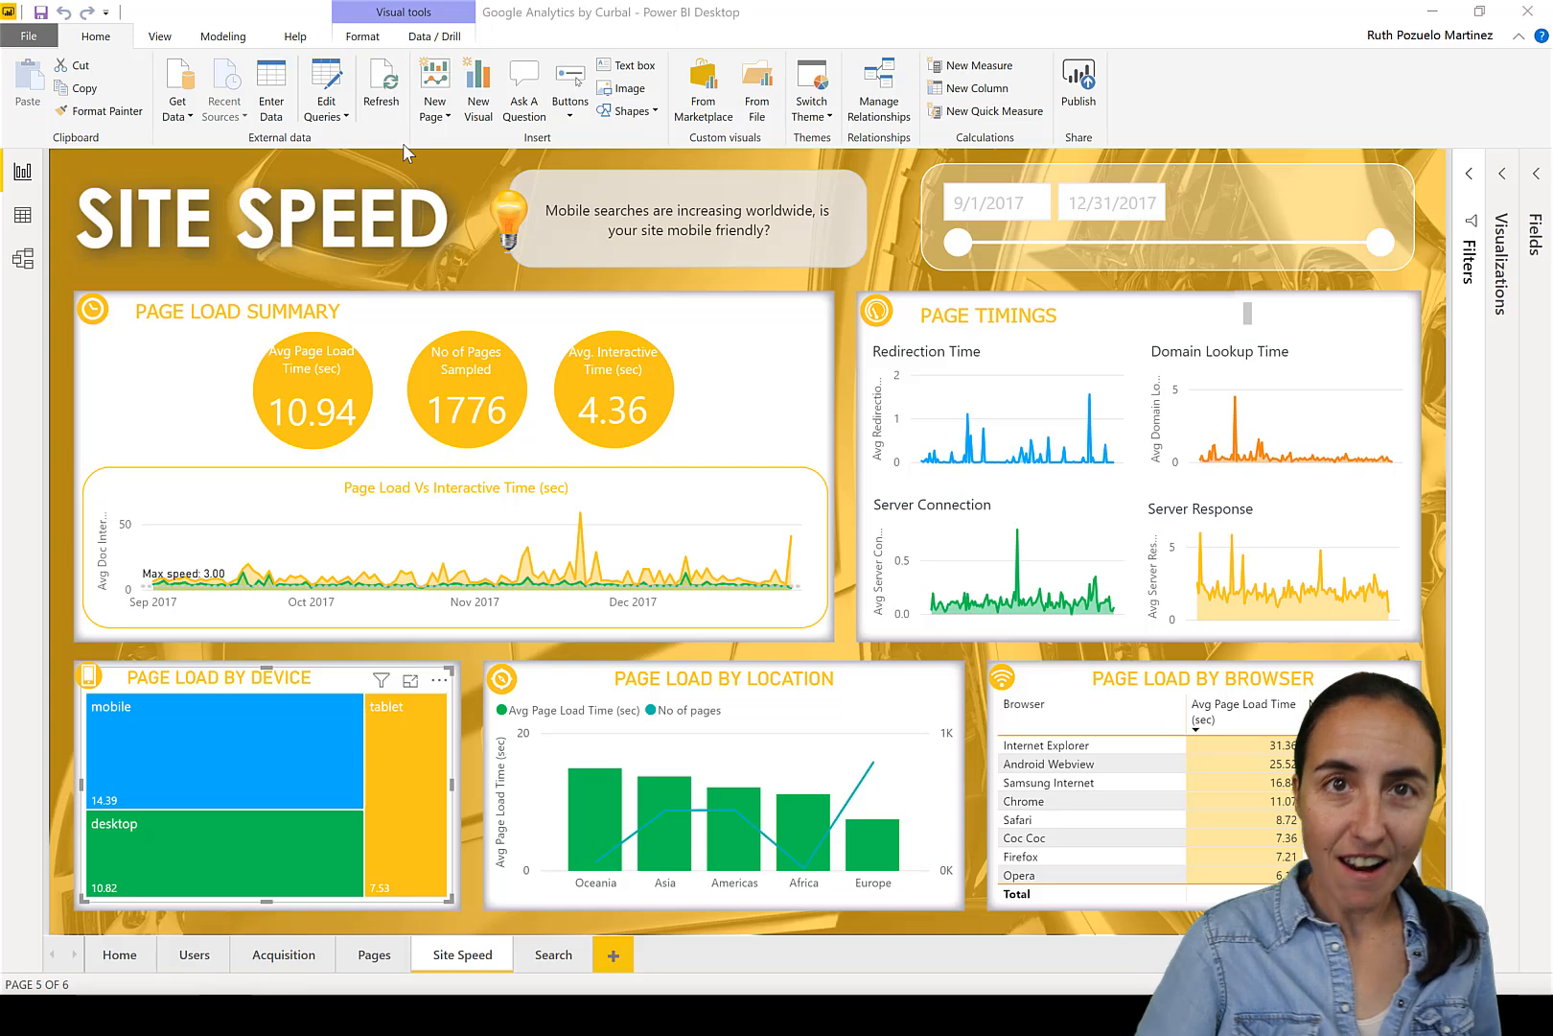
click(380, 87)
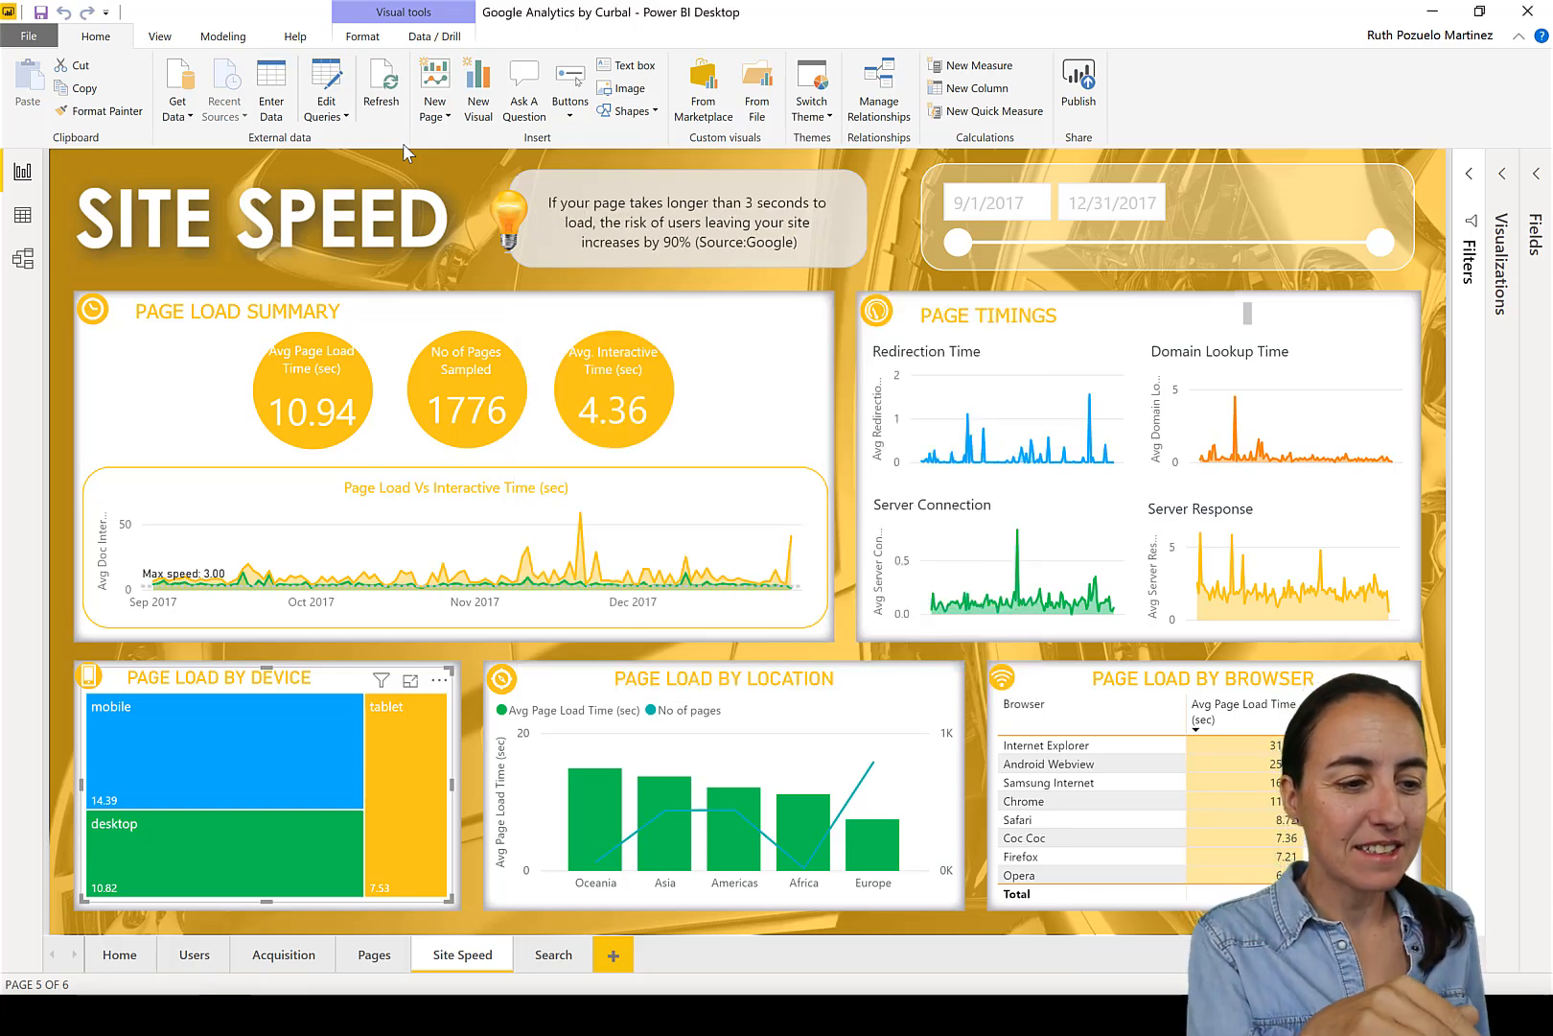
mouse_move(590, 209)
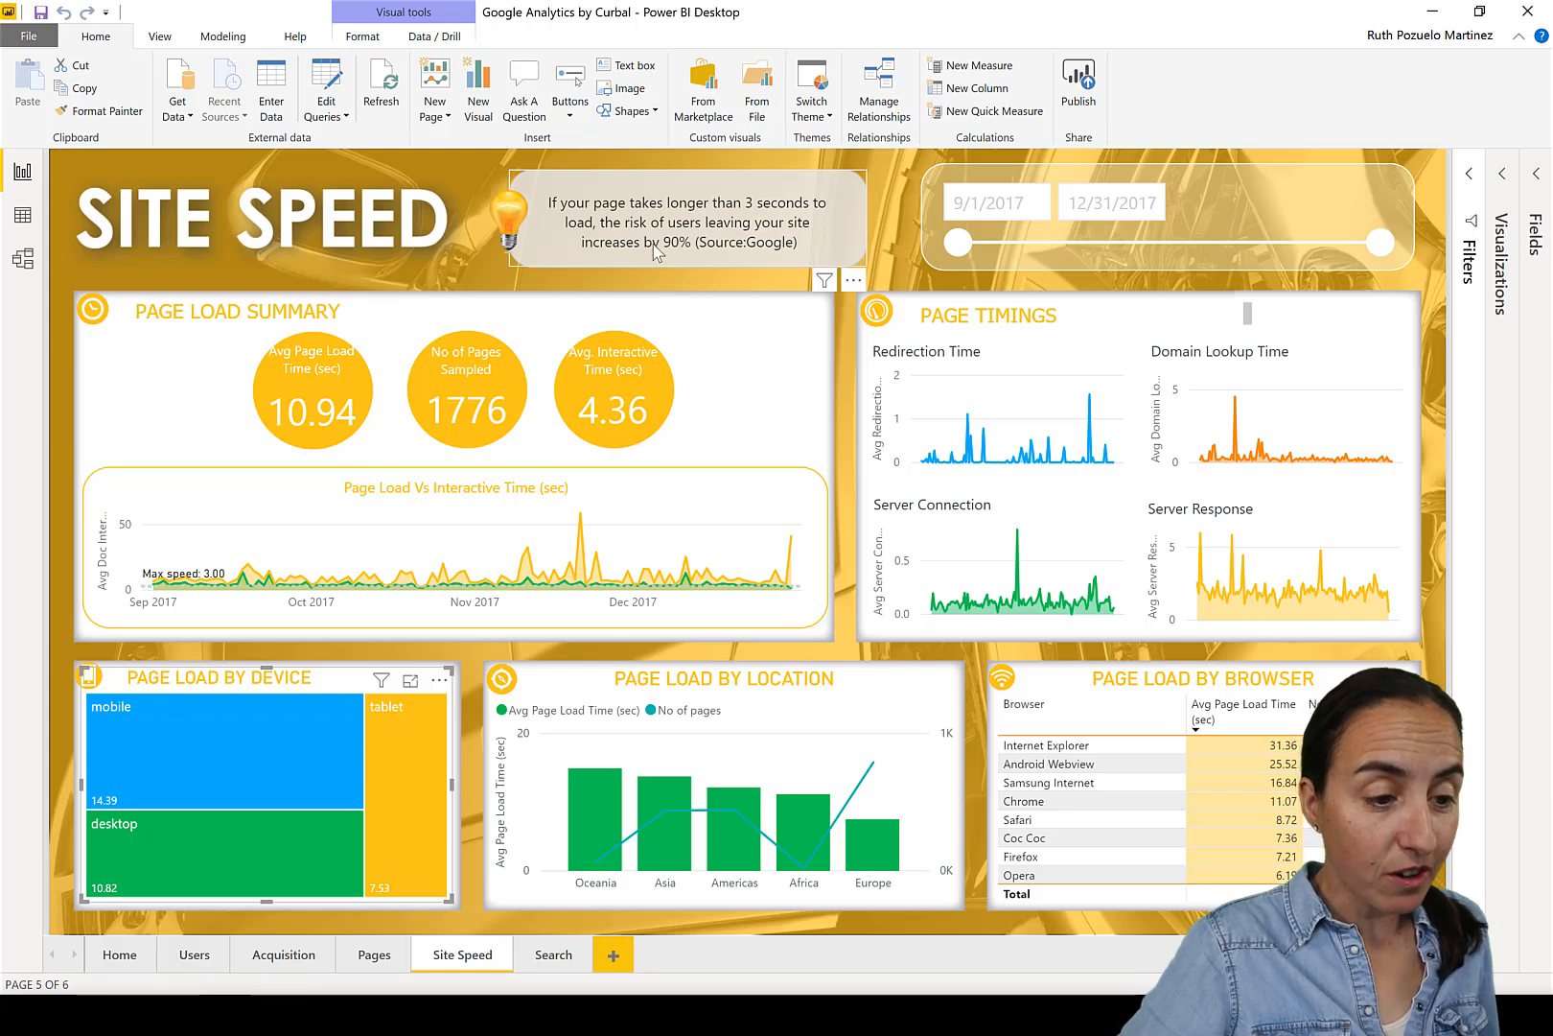
mouse_move(805, 248)
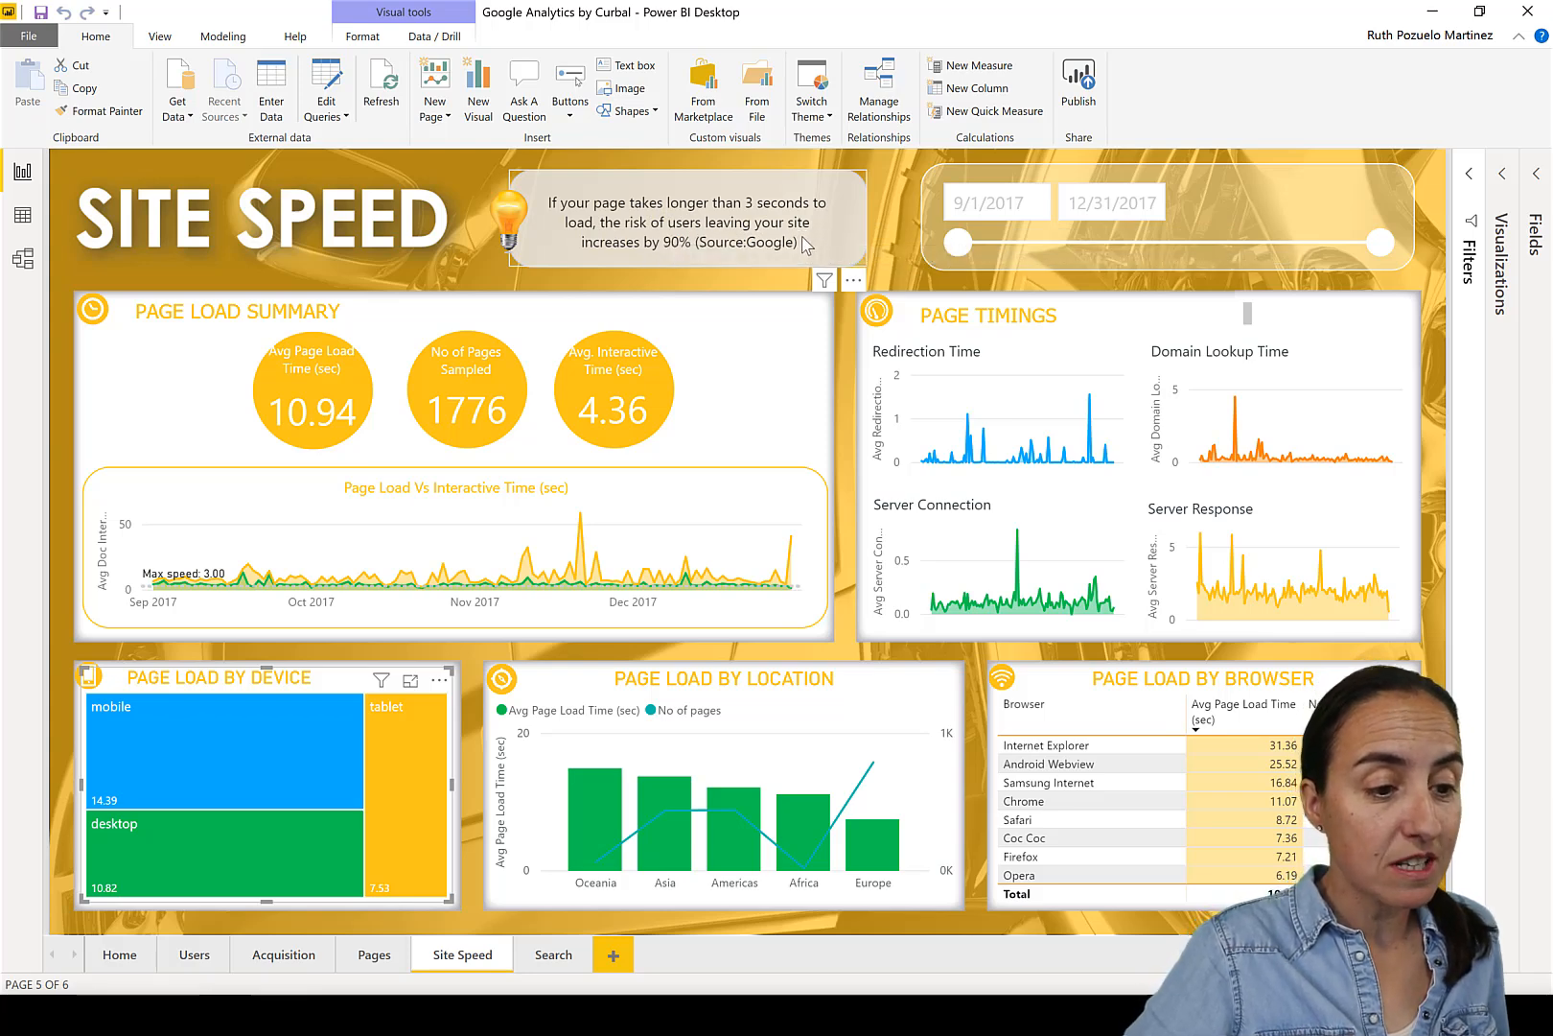
mouse_move(667, 290)
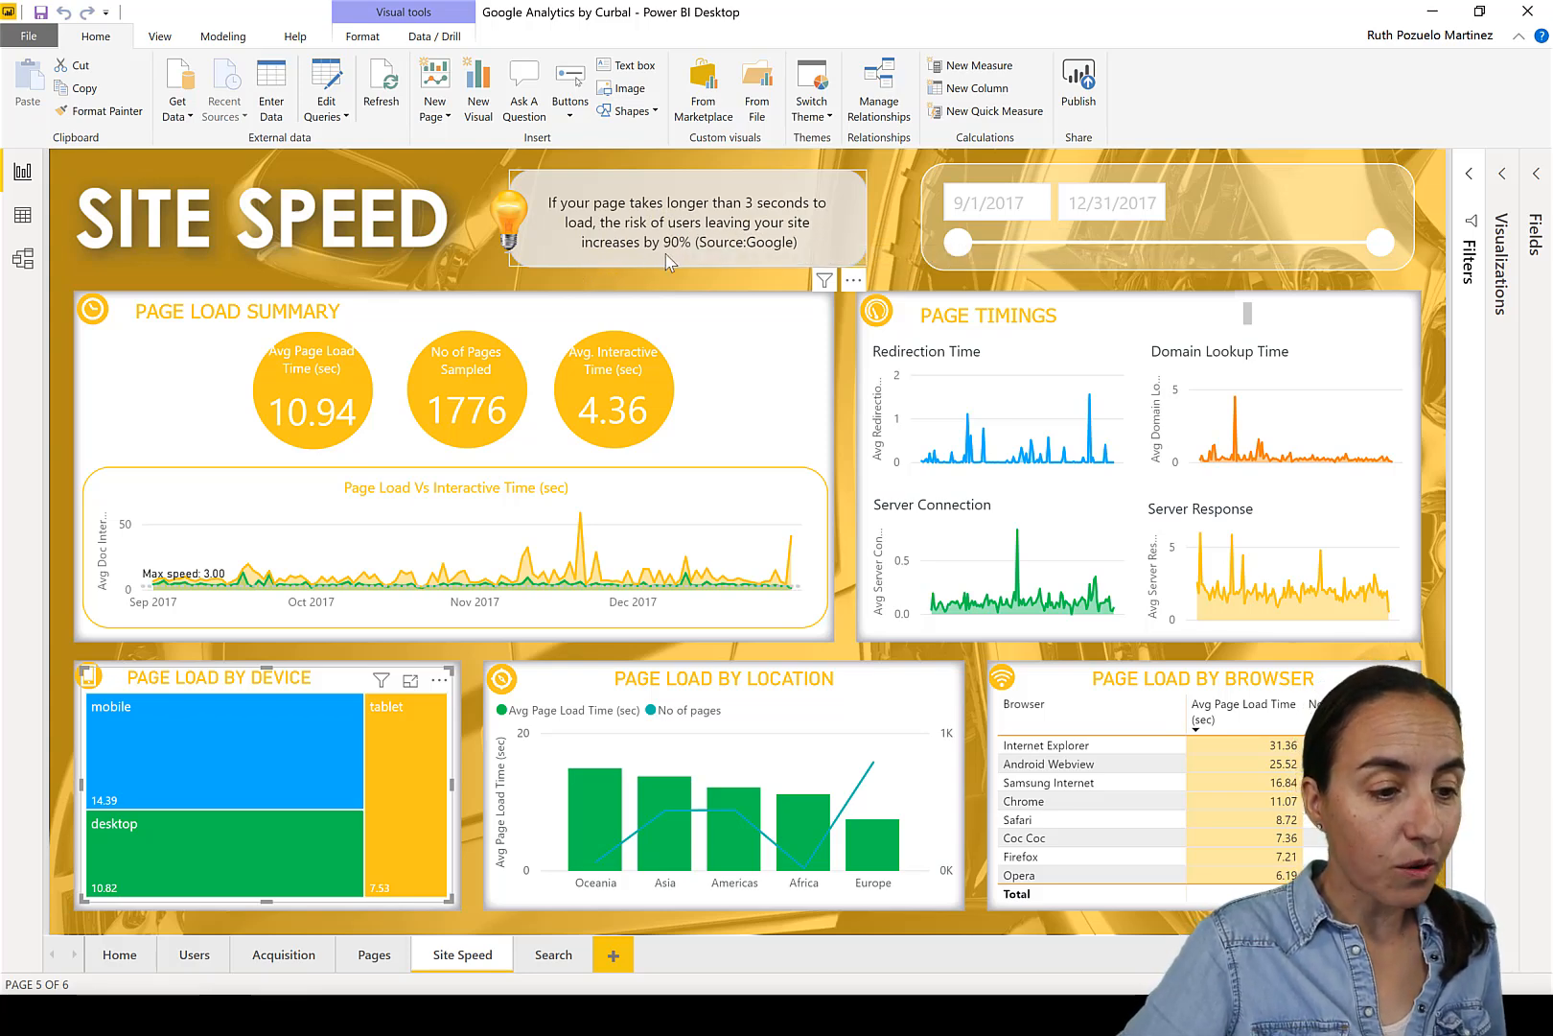
mouse_move(679, 261)
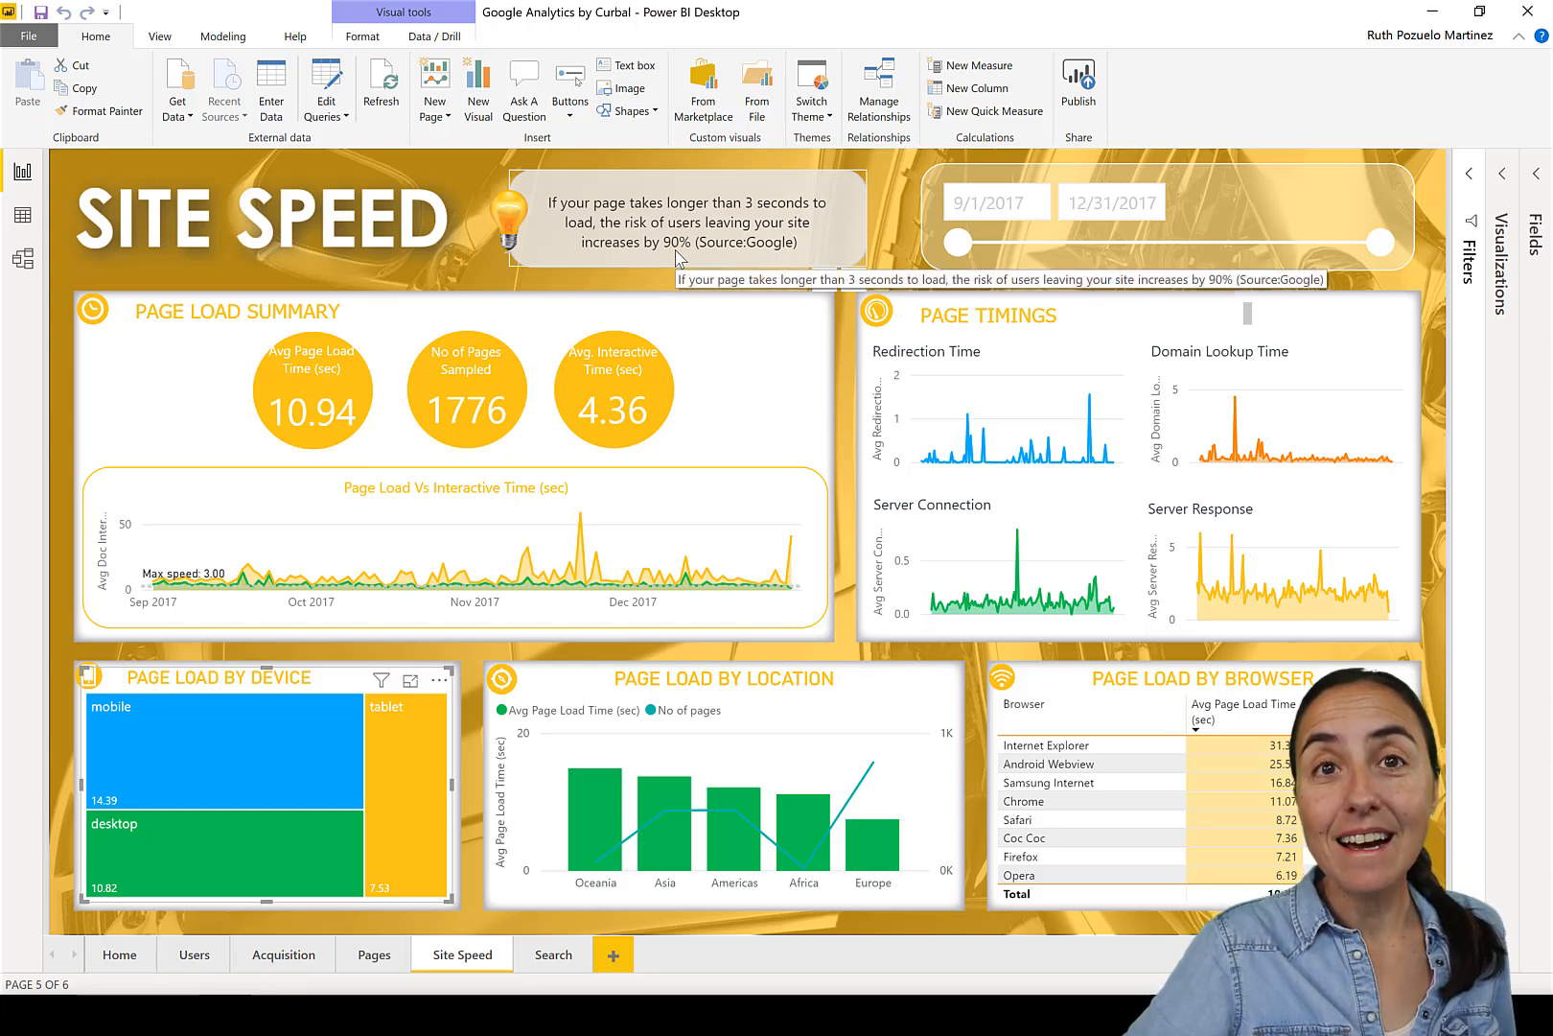
mouse_move(151, 596)
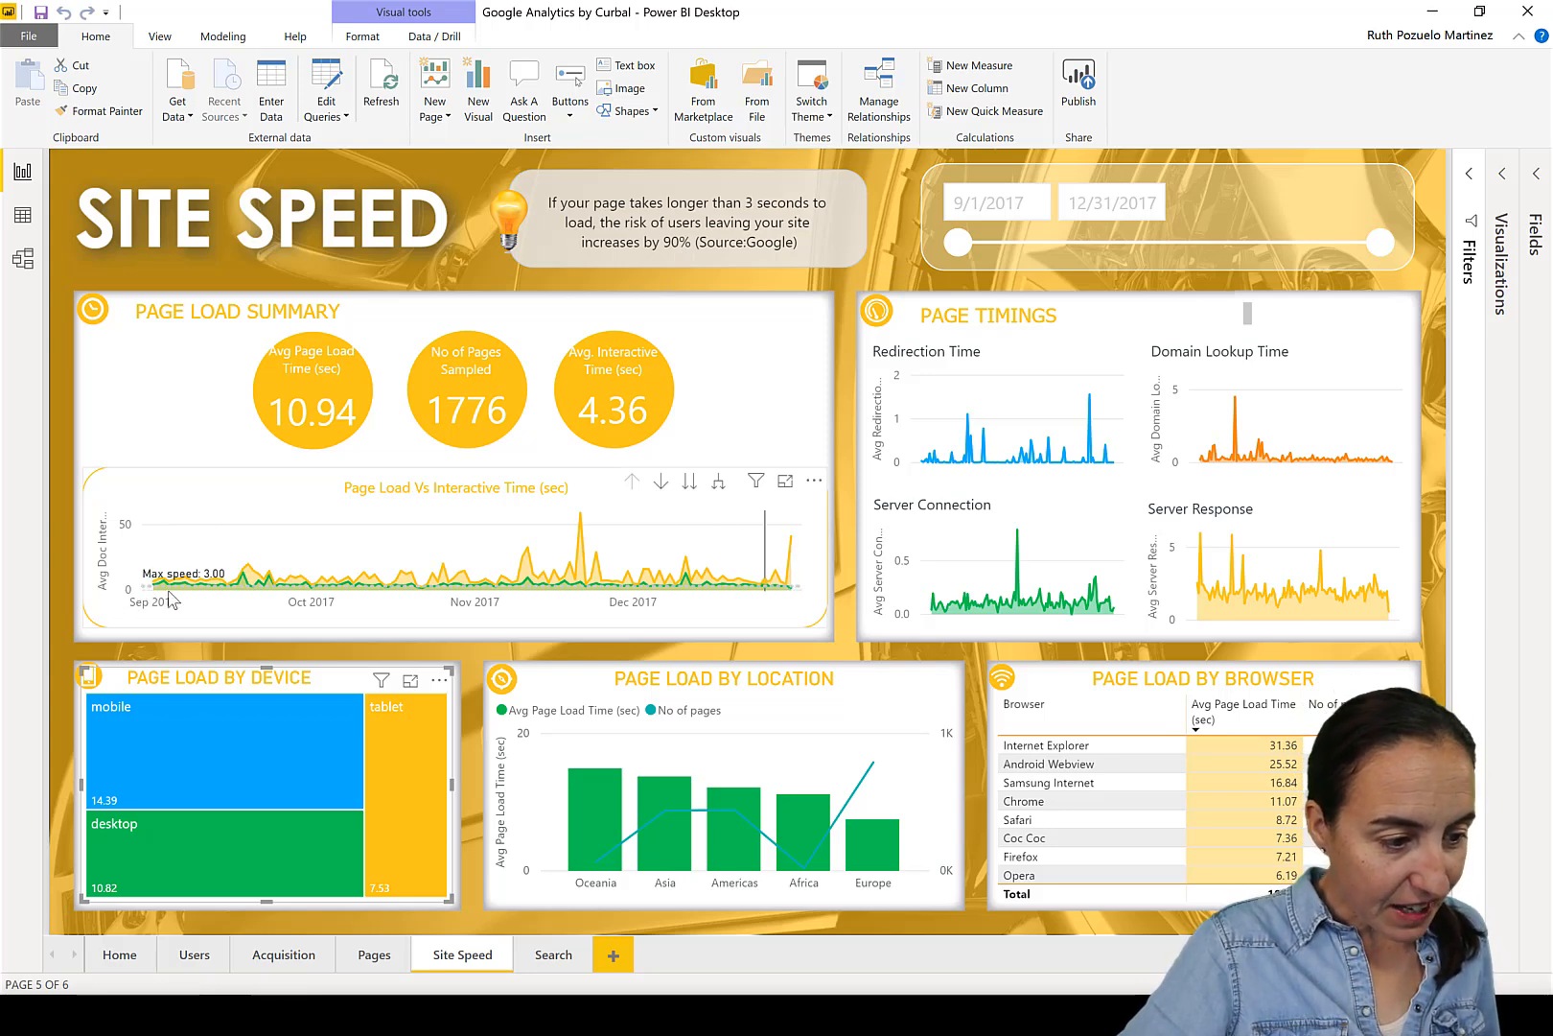
mouse_move(161, 589)
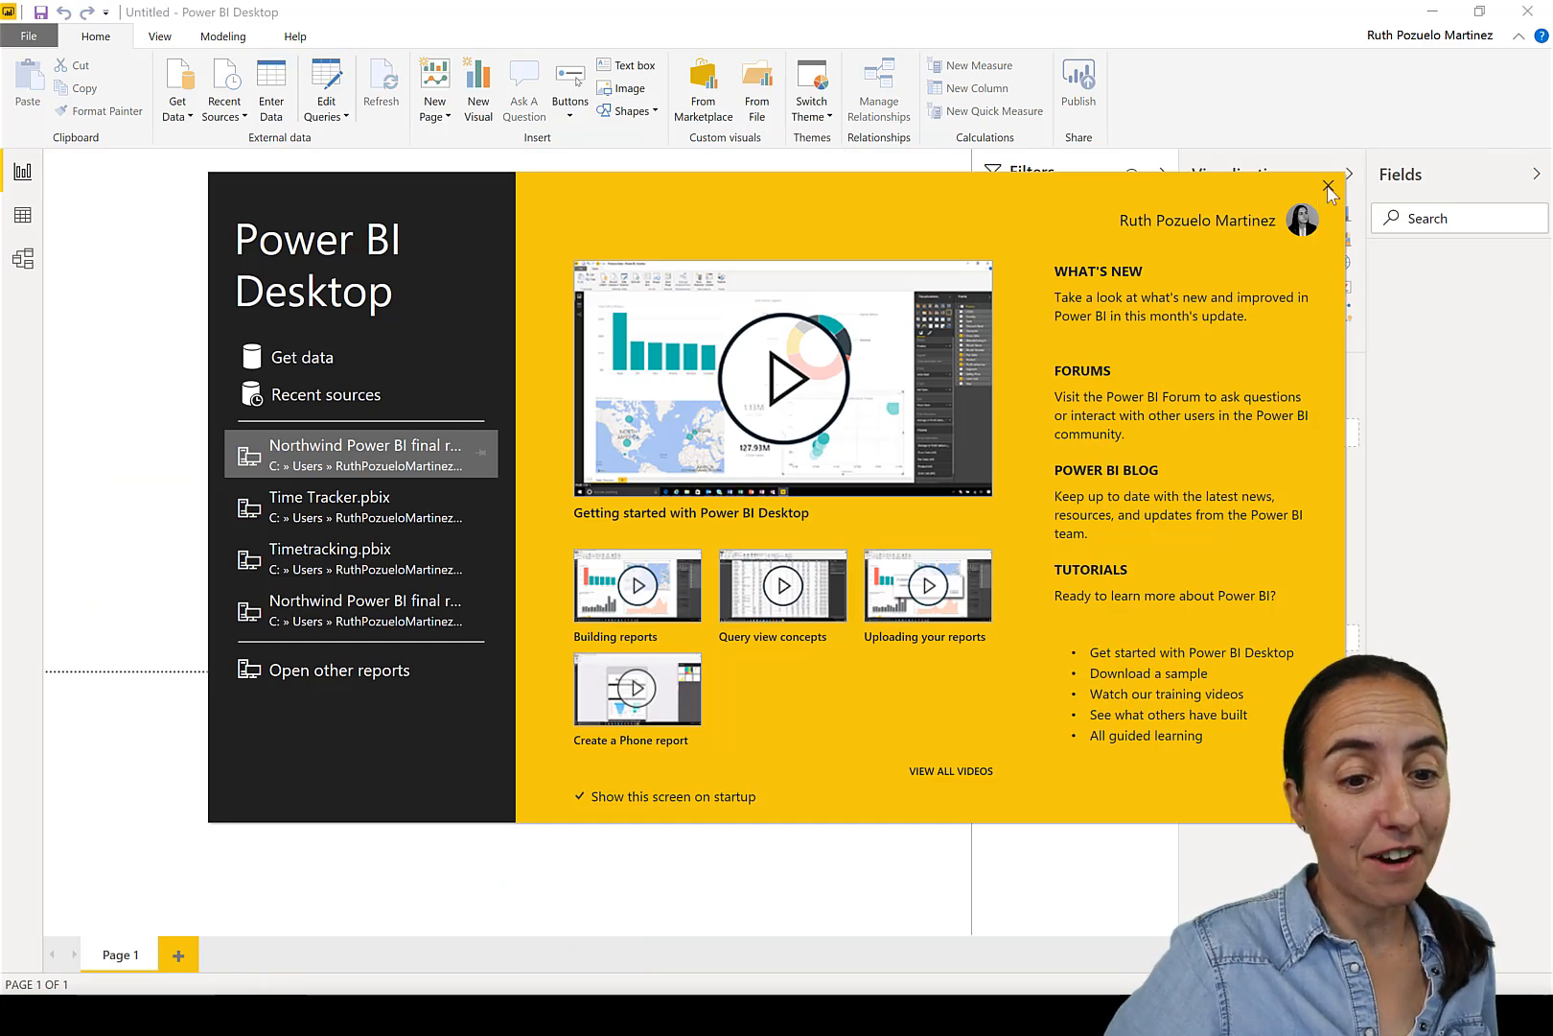
Enter the pasted tips manually as a table named Tips with Tip and Tab columns and load it.
click(1327, 188)
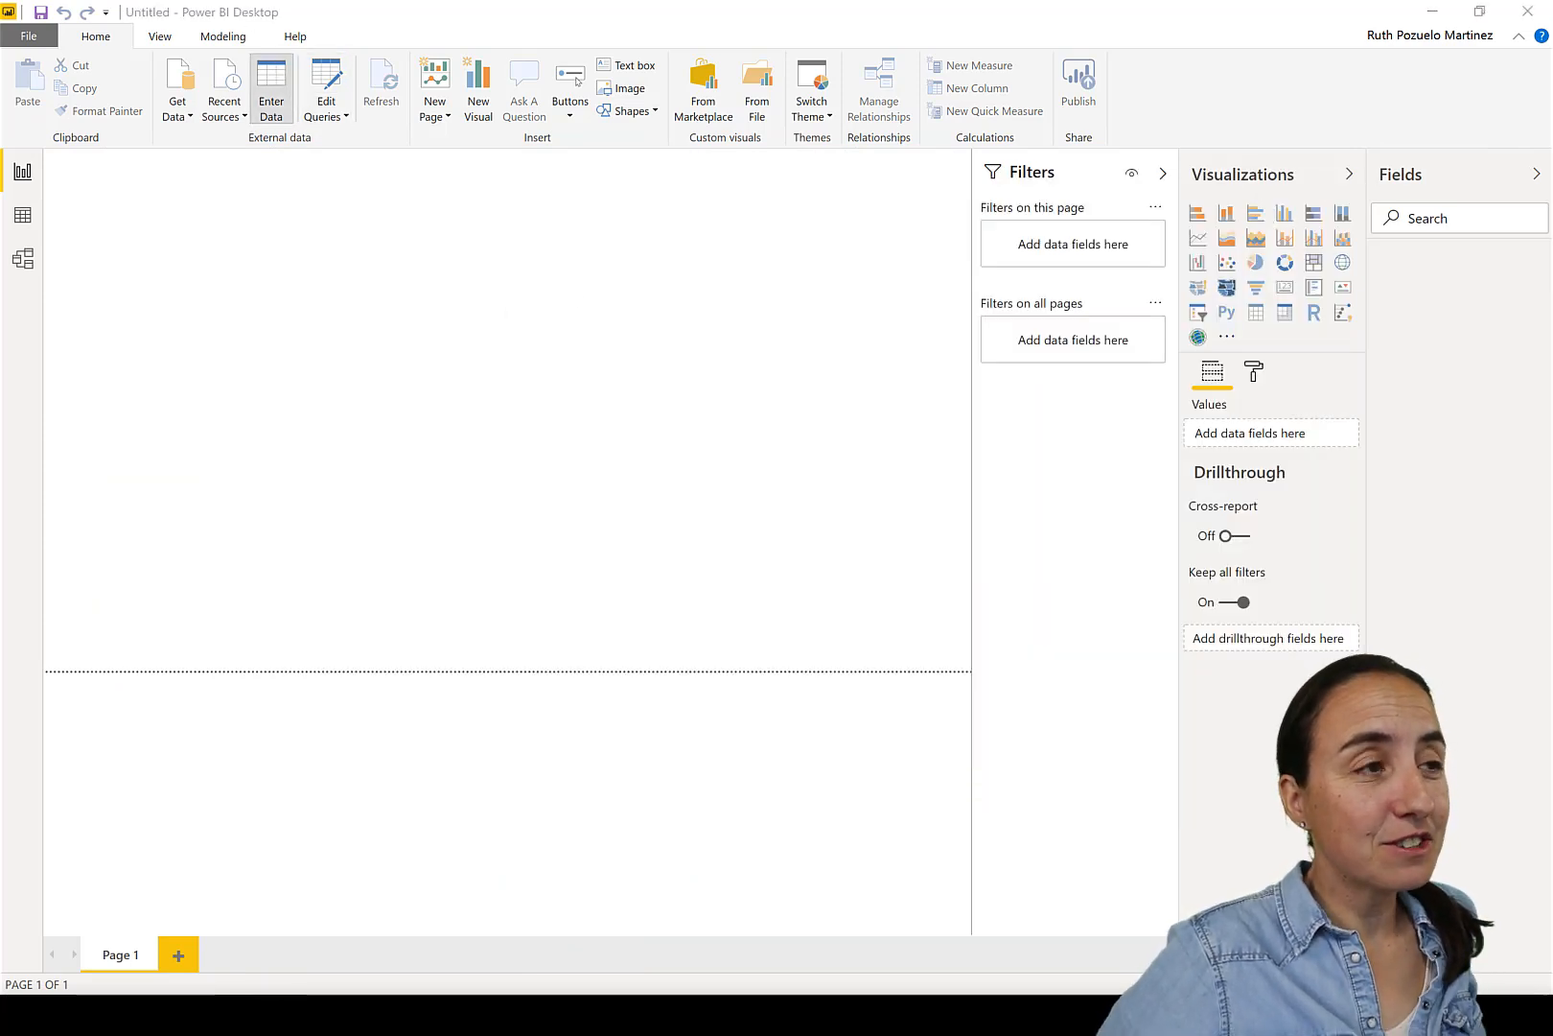
click(273, 86)
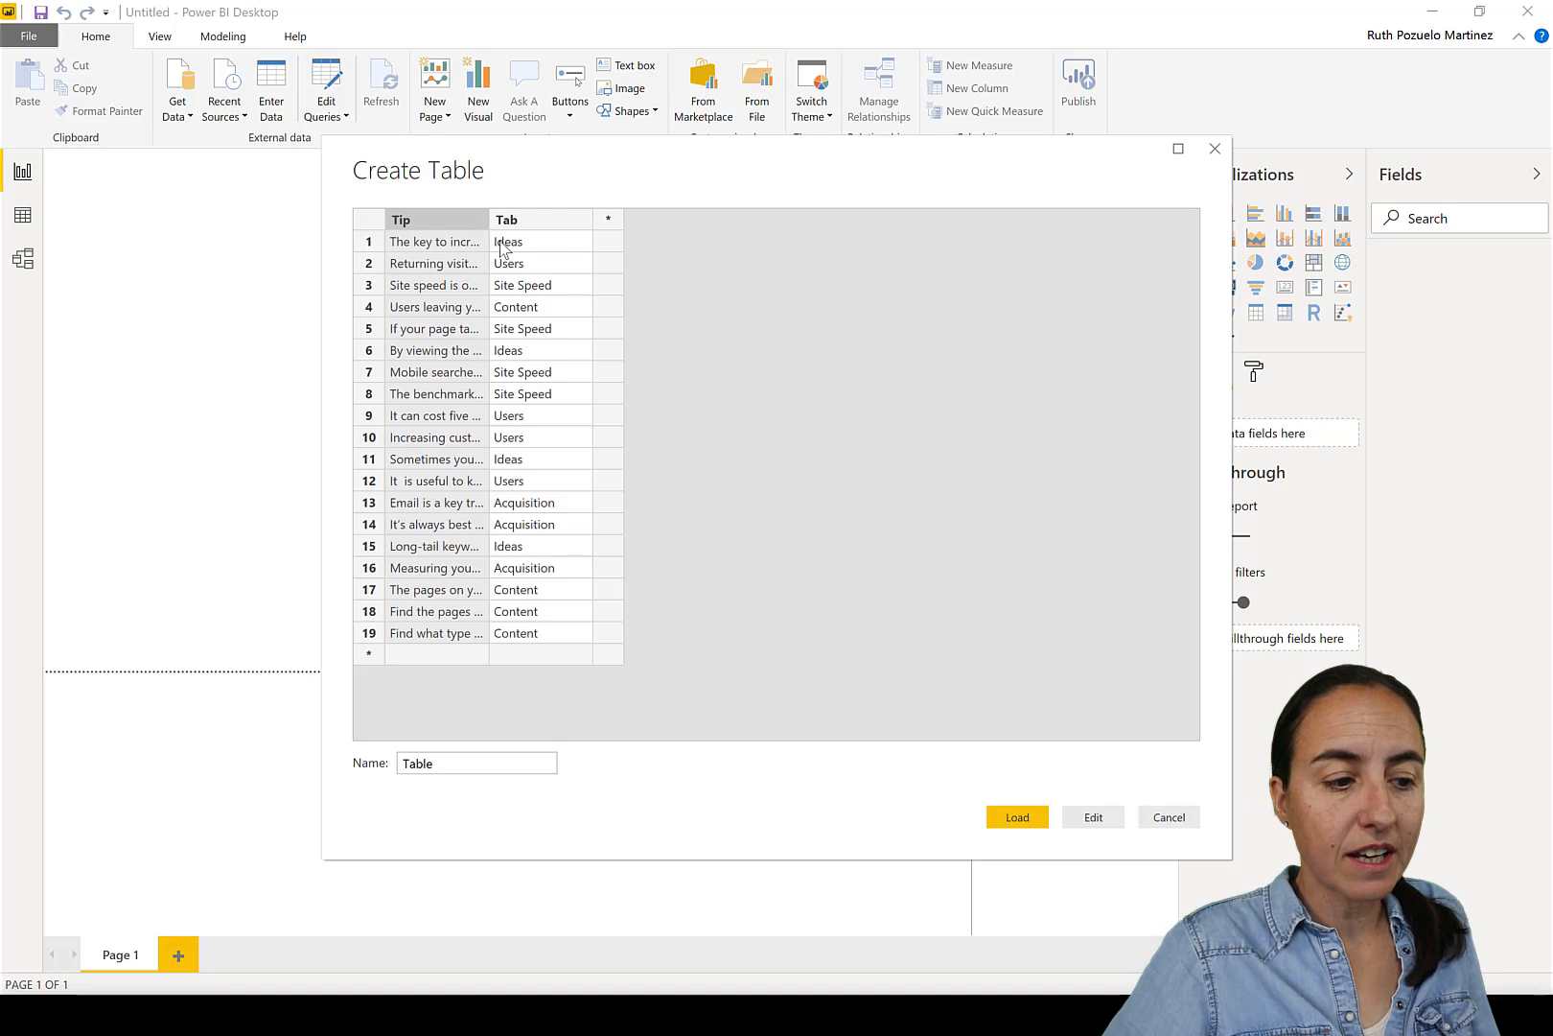
drag(481, 218, 704, 219)
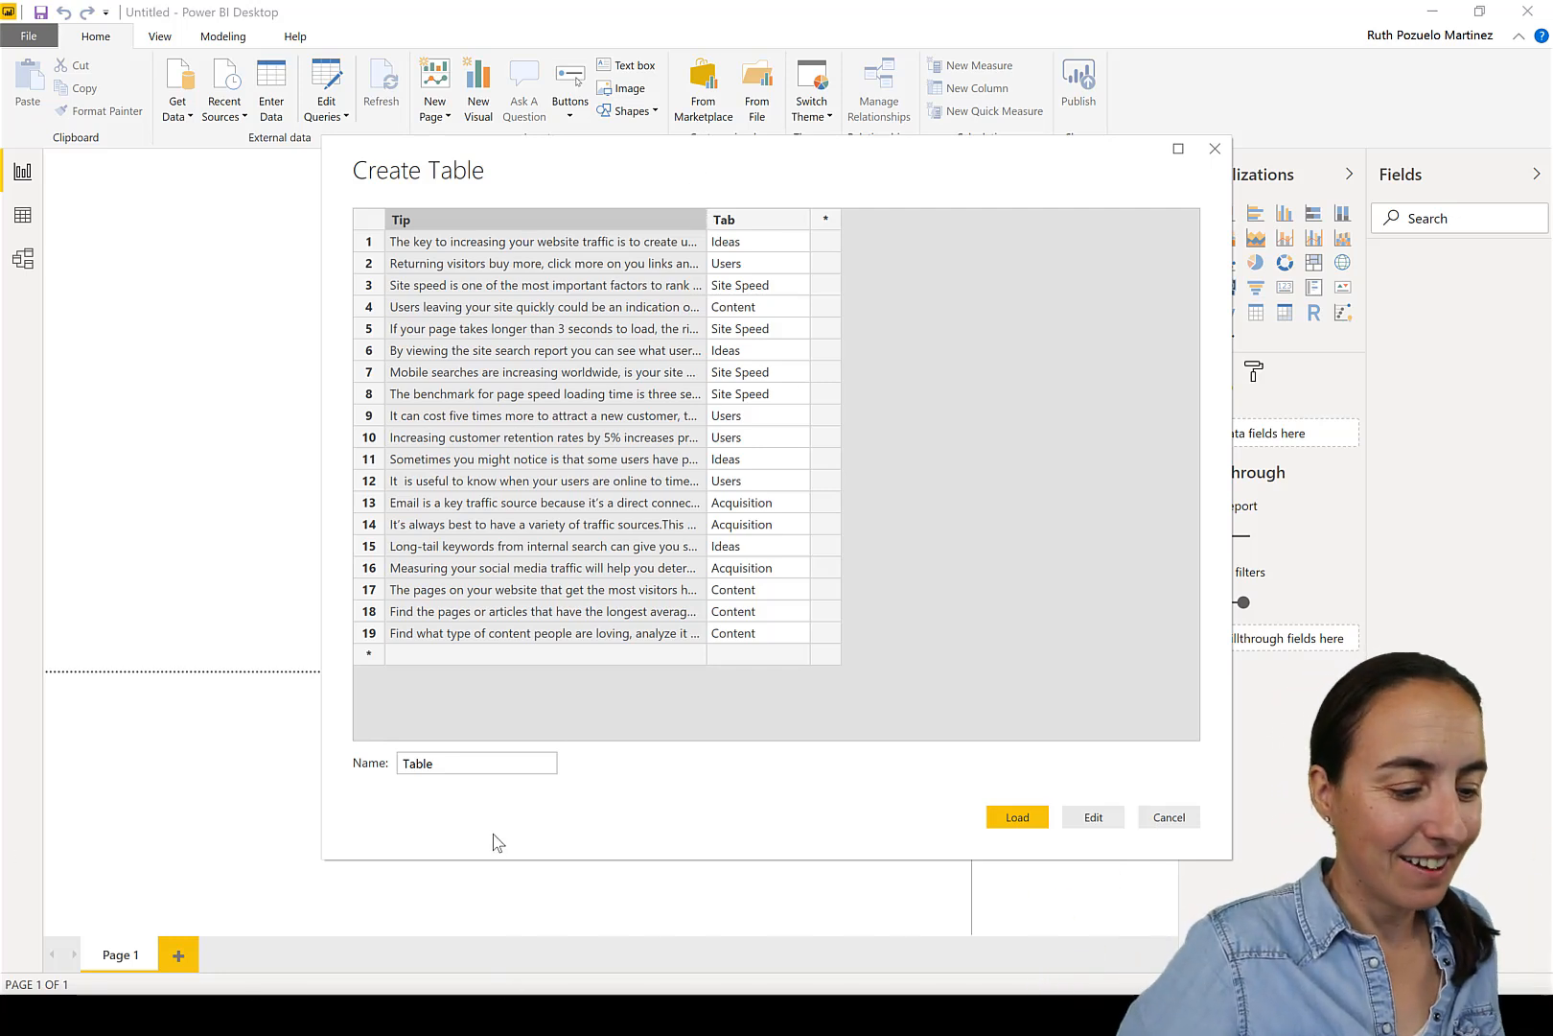
text(Tips)
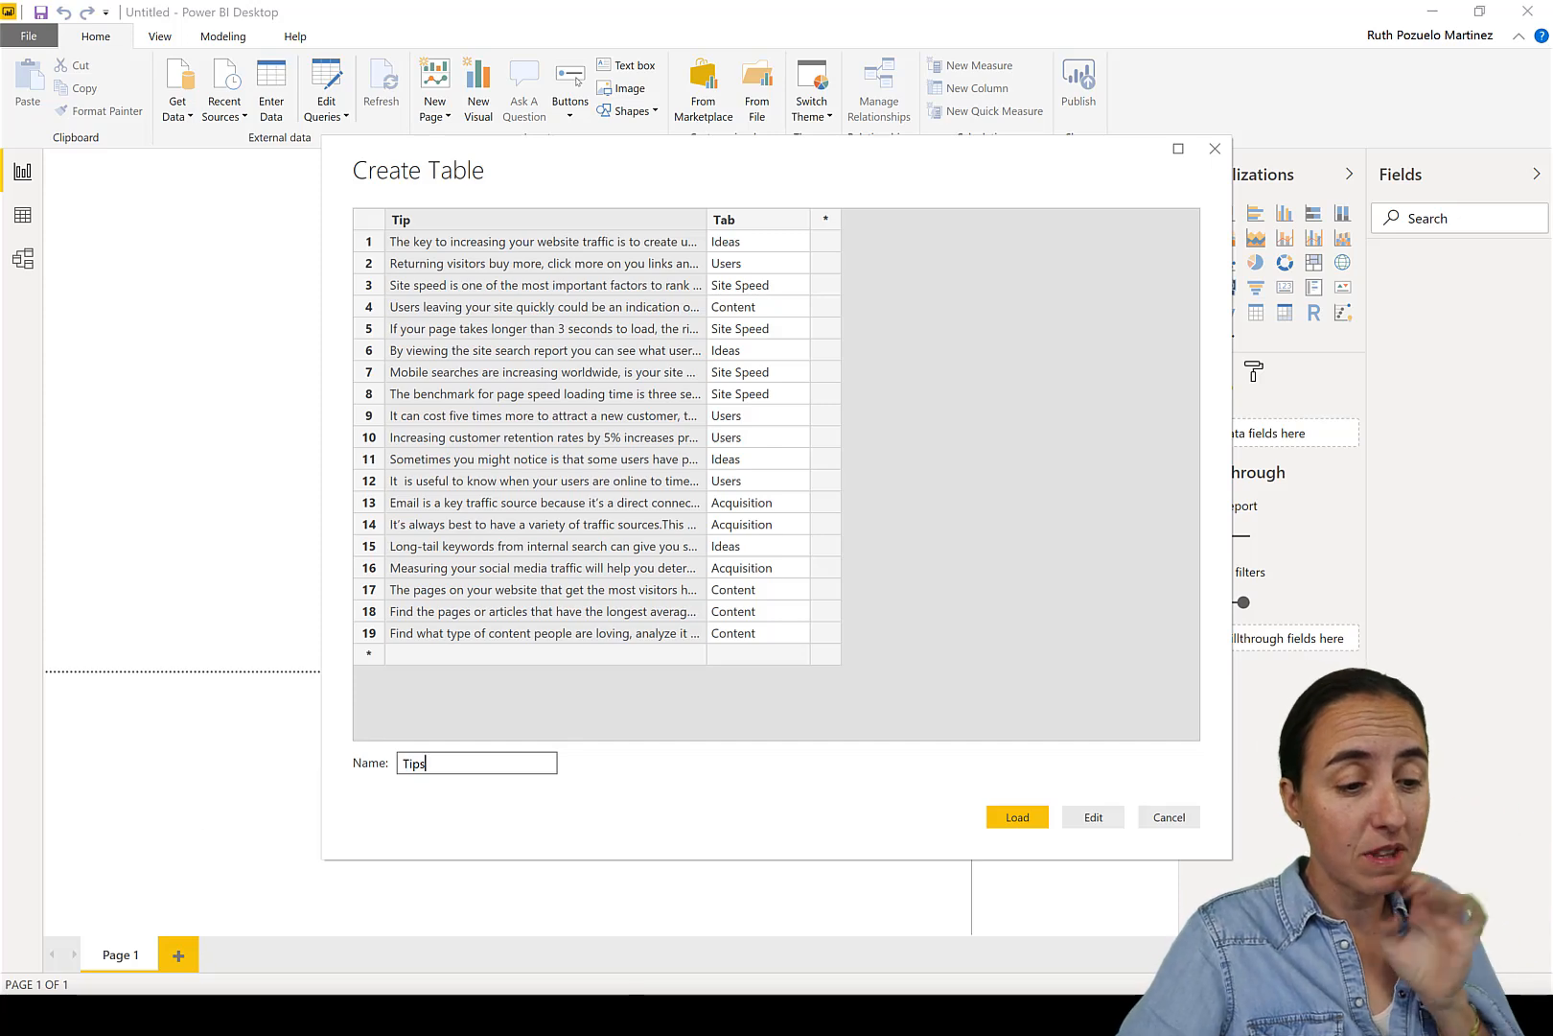
mouse_move(1095, 848)
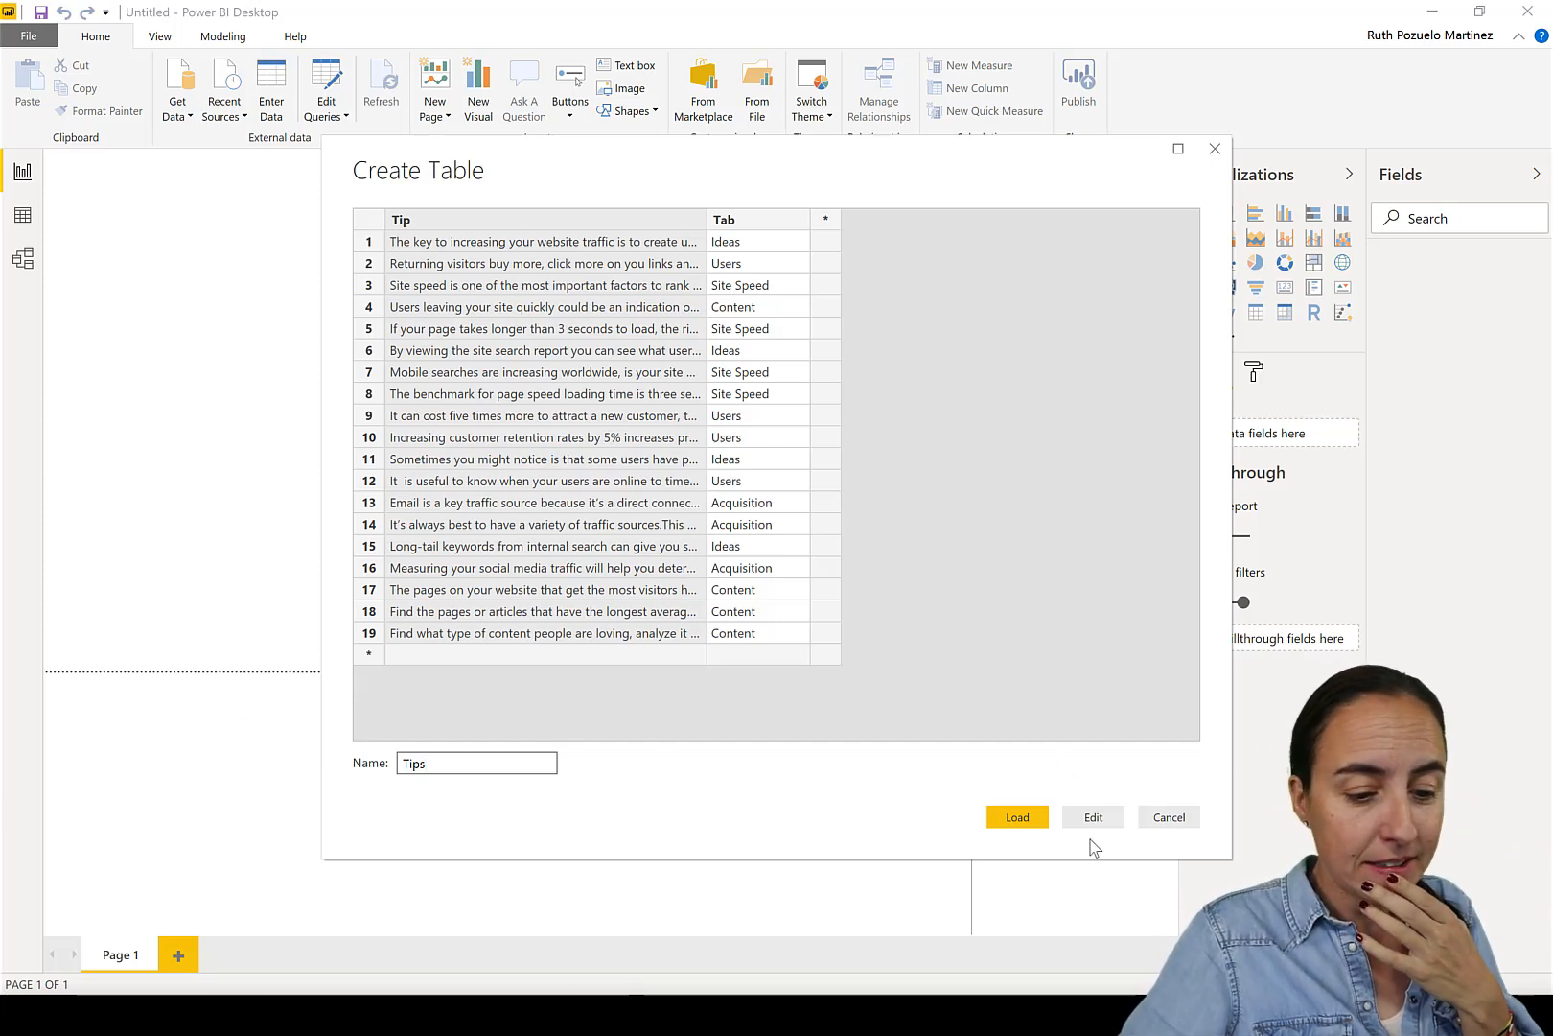
click(1016, 817)
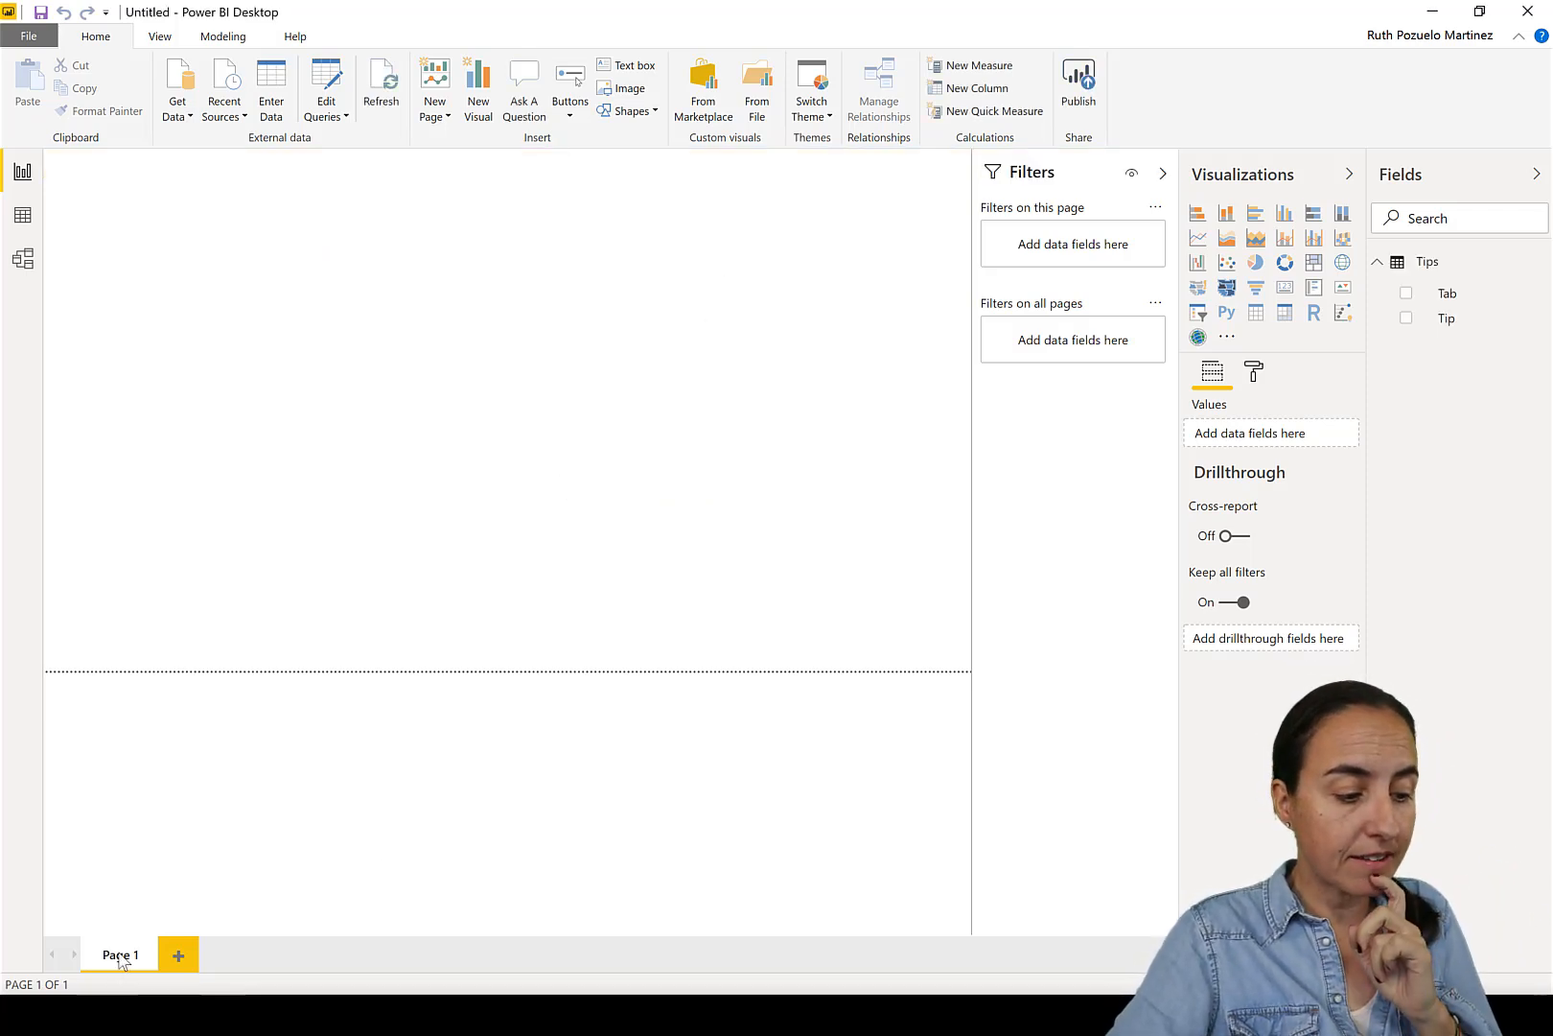
Rename the report page to site speed and view the Tips table rows in Data view.
double_click(121, 955)
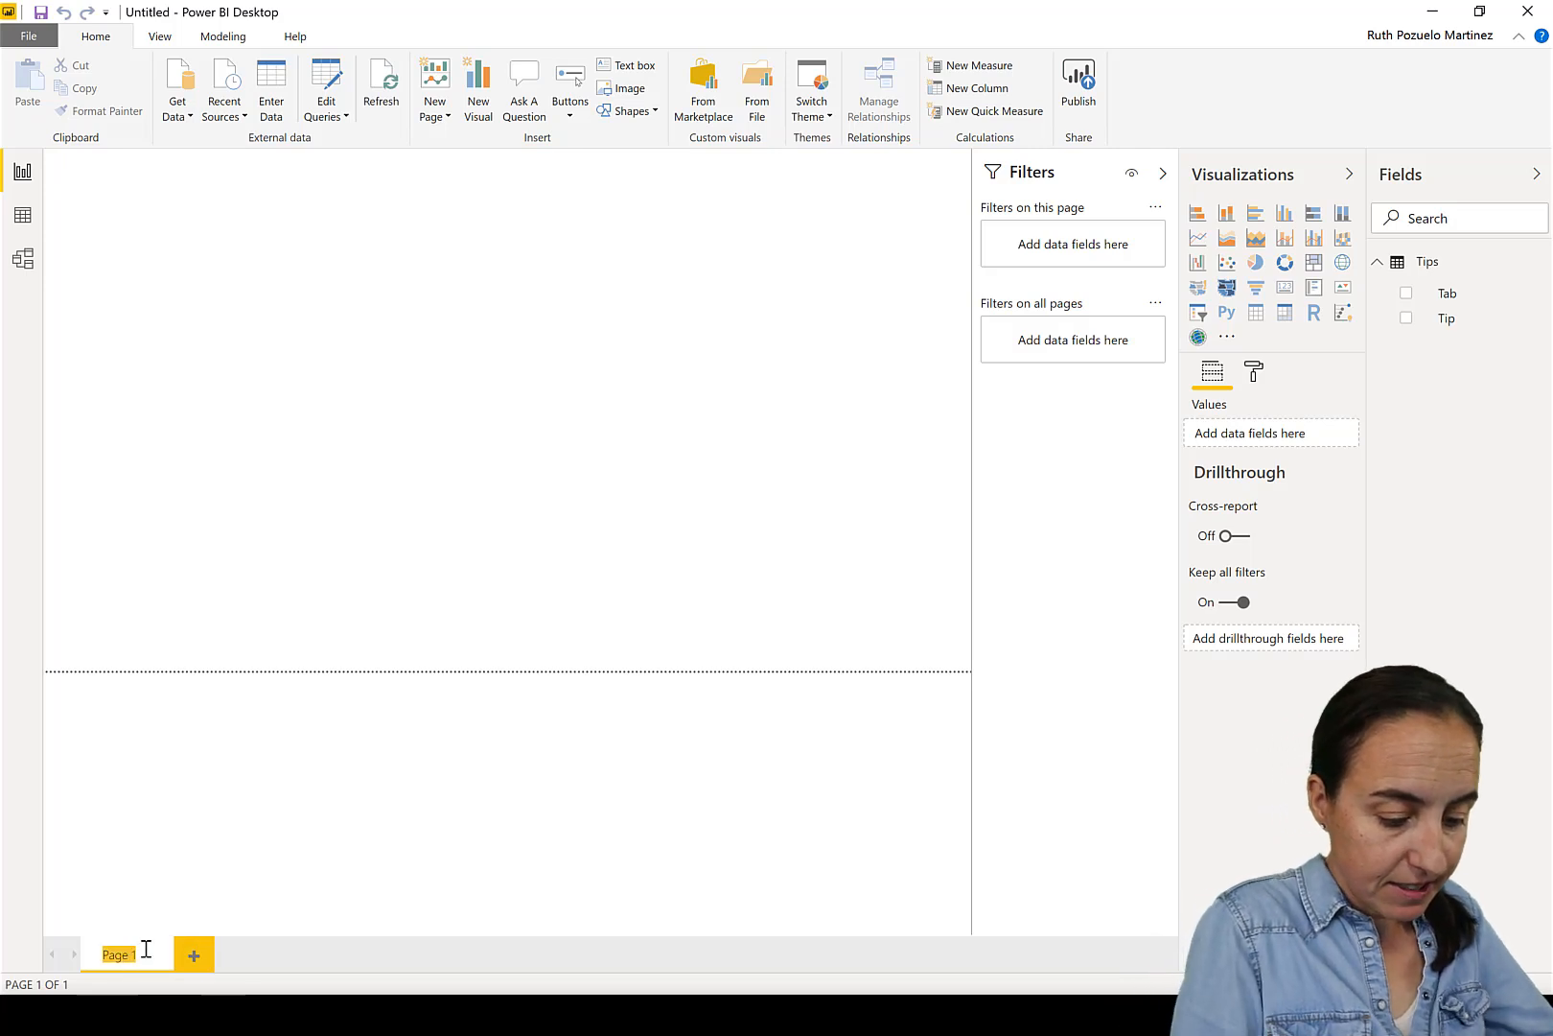
text(site st)
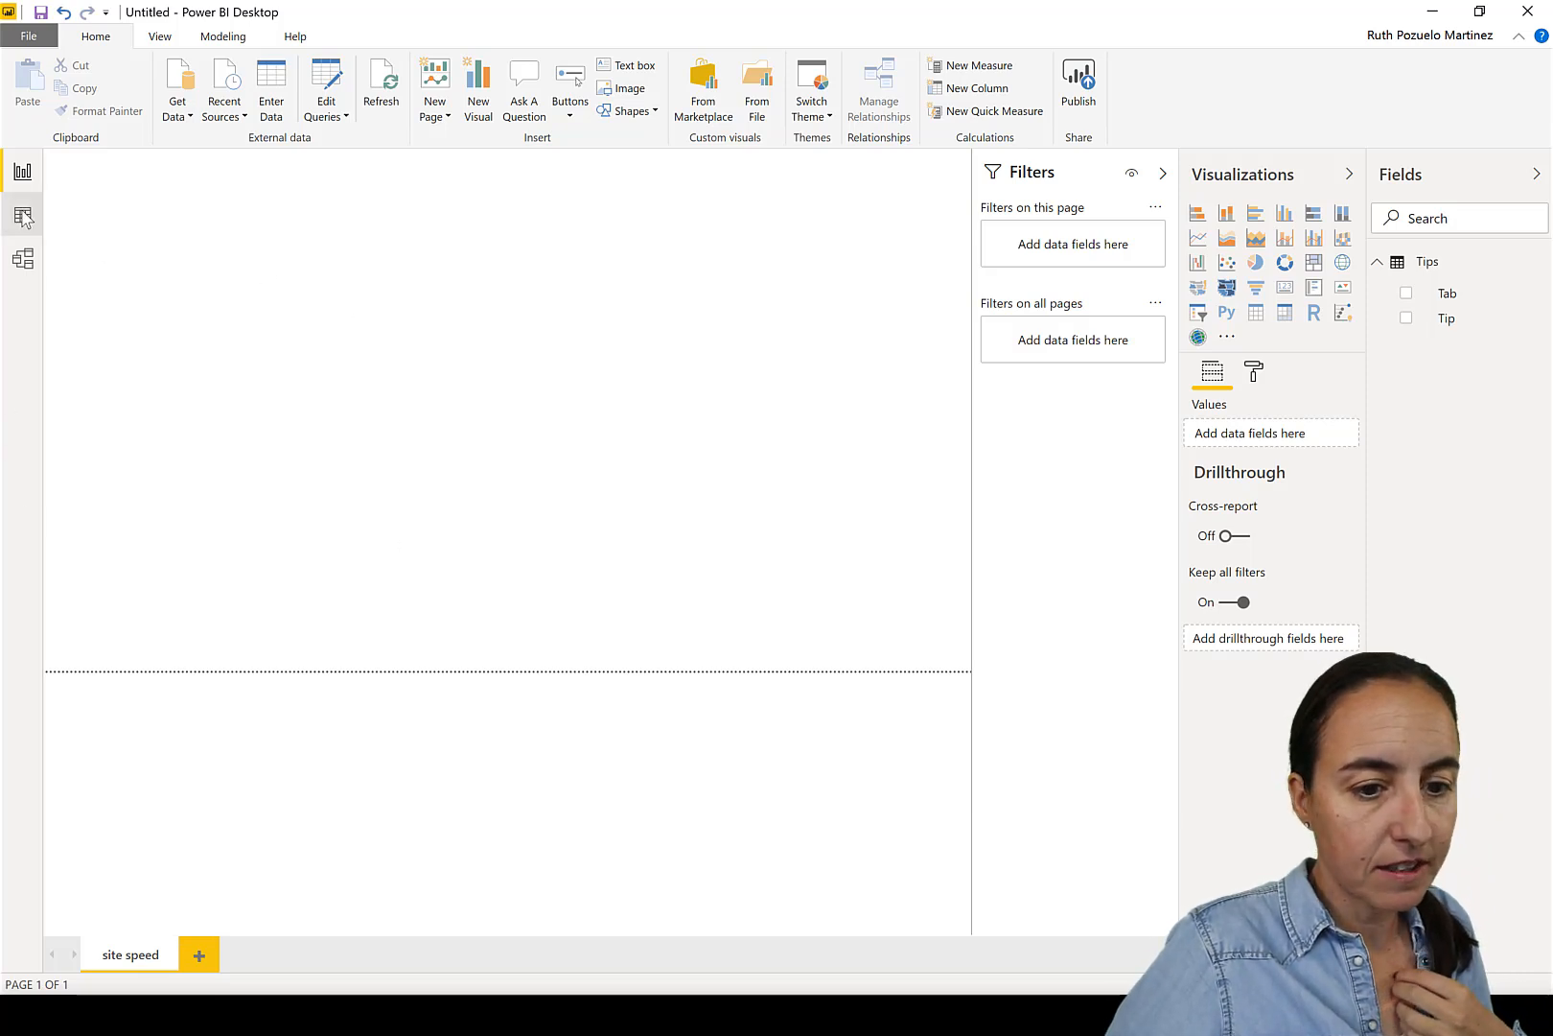
click(23, 215)
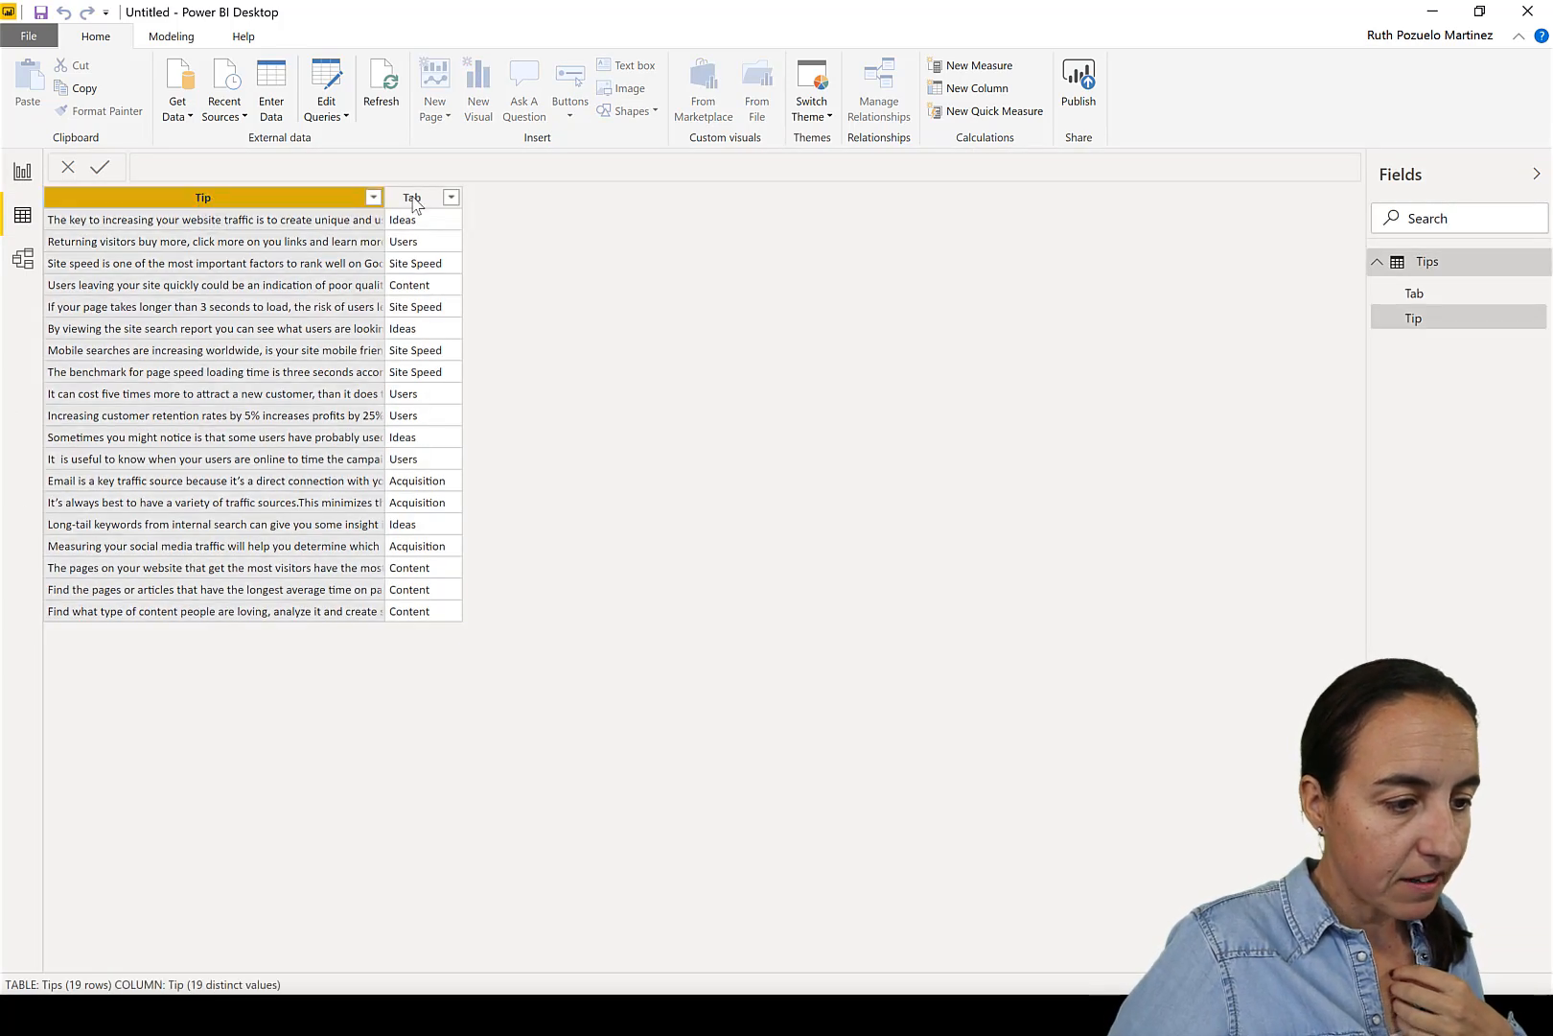
click(412, 197)
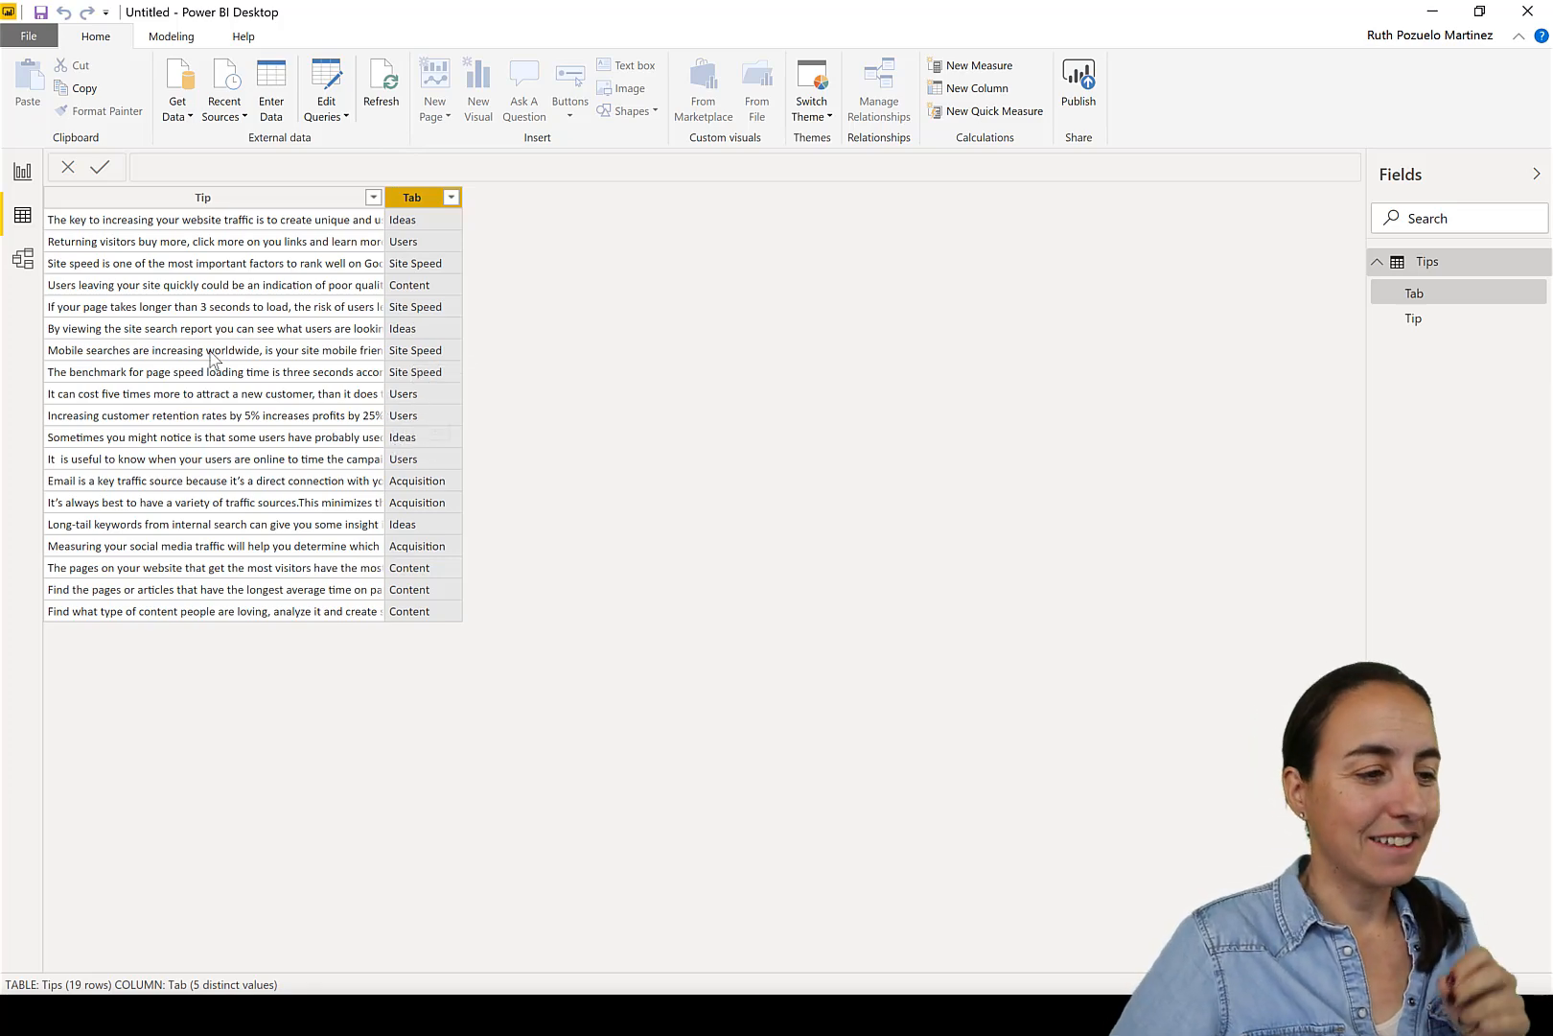
Add a calculated column randomnr = RAND() to the Tips table via Modeling.
click(172, 37)
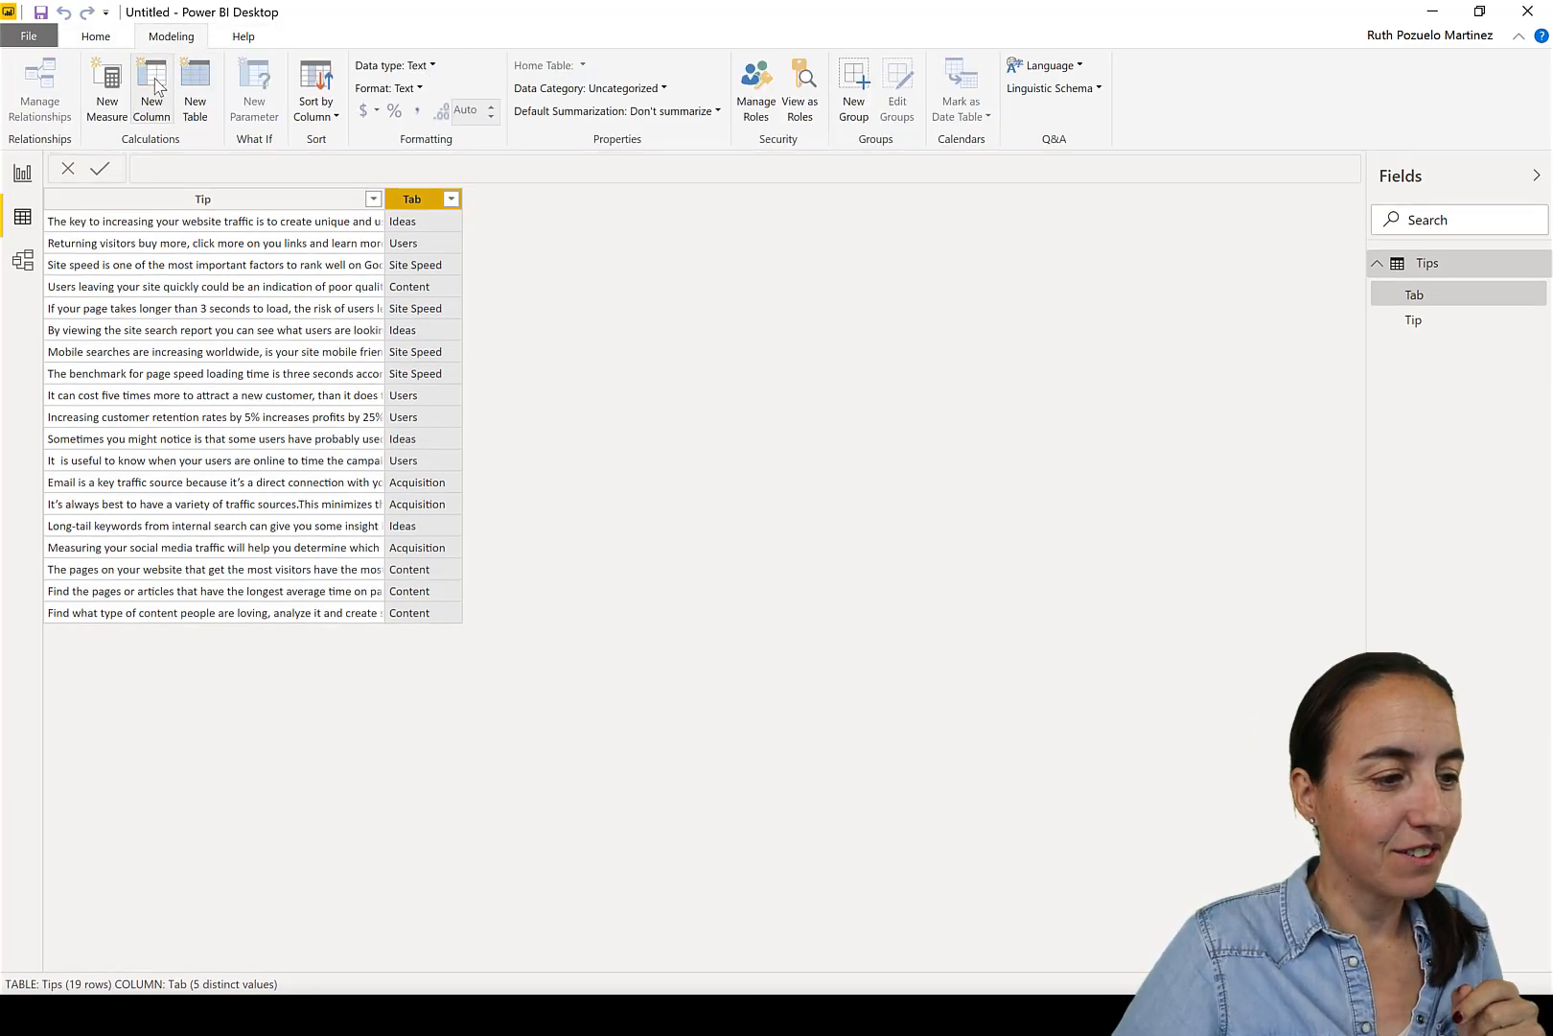
click(149, 86)
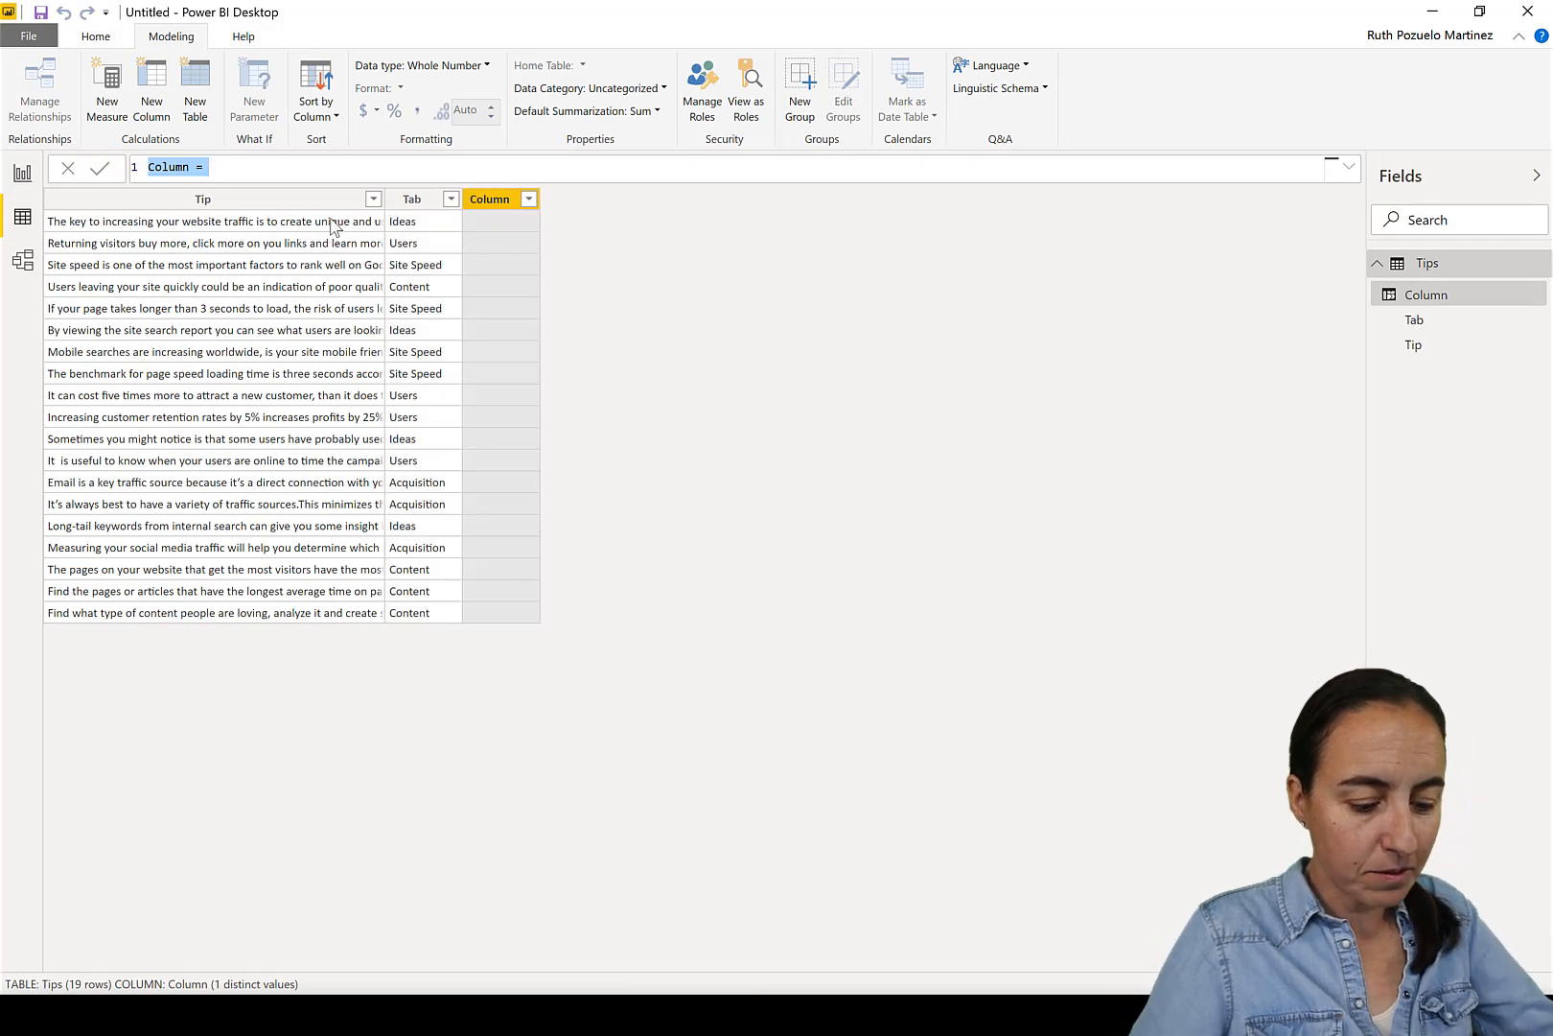
text(random)
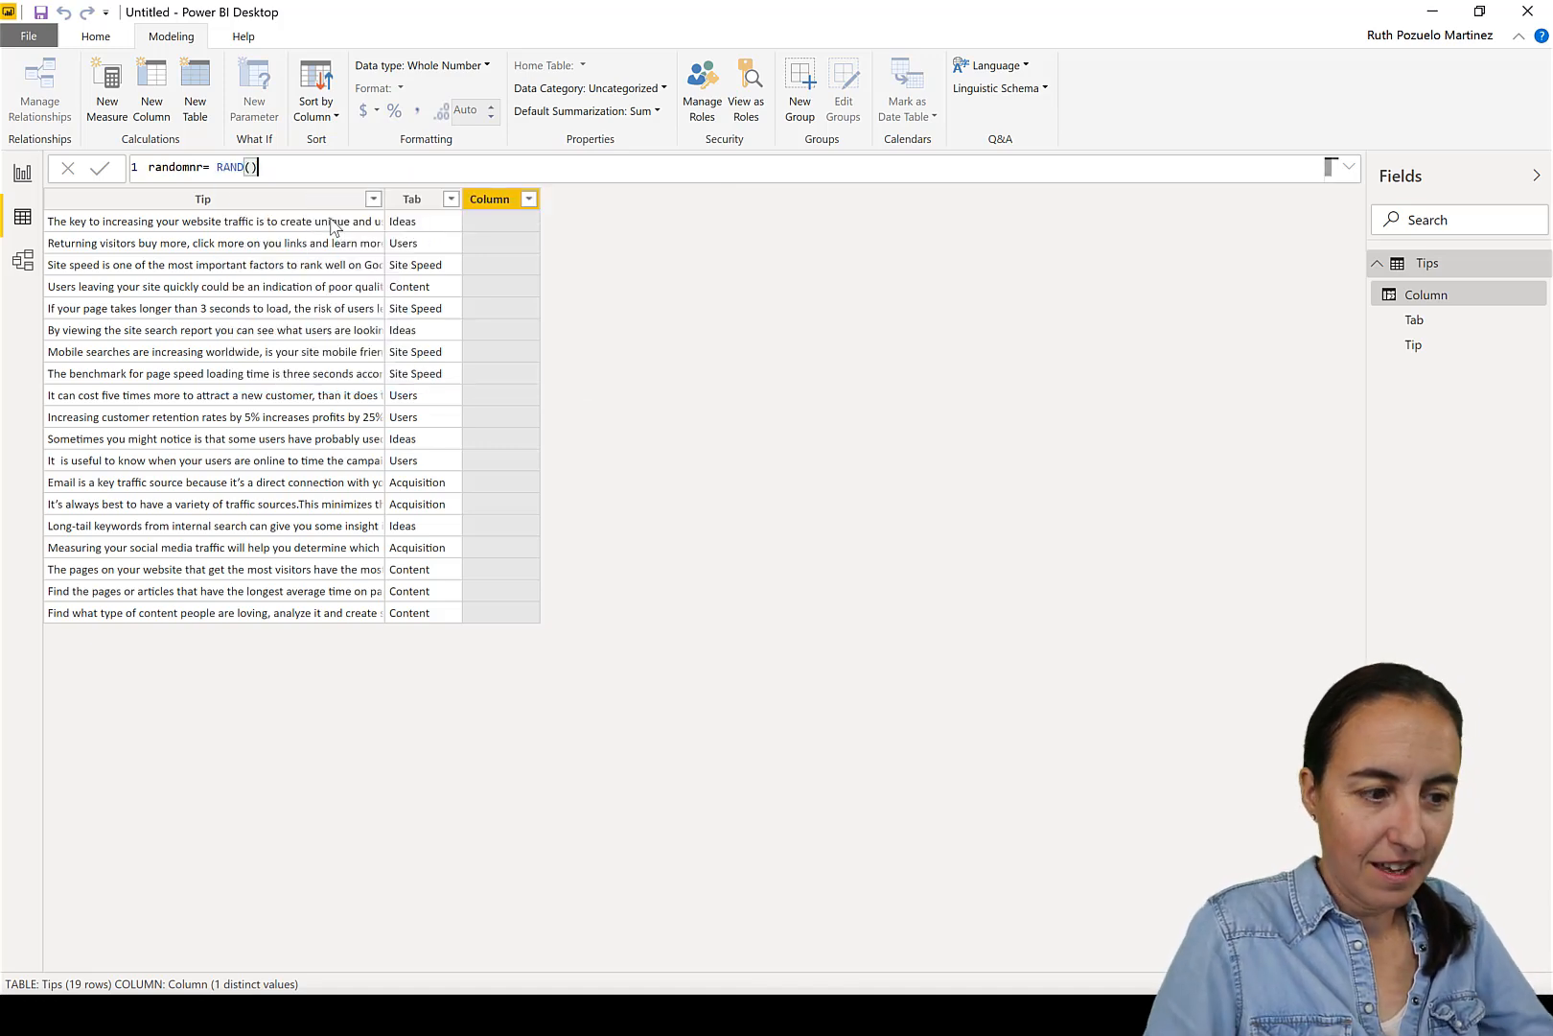
key(Enter)
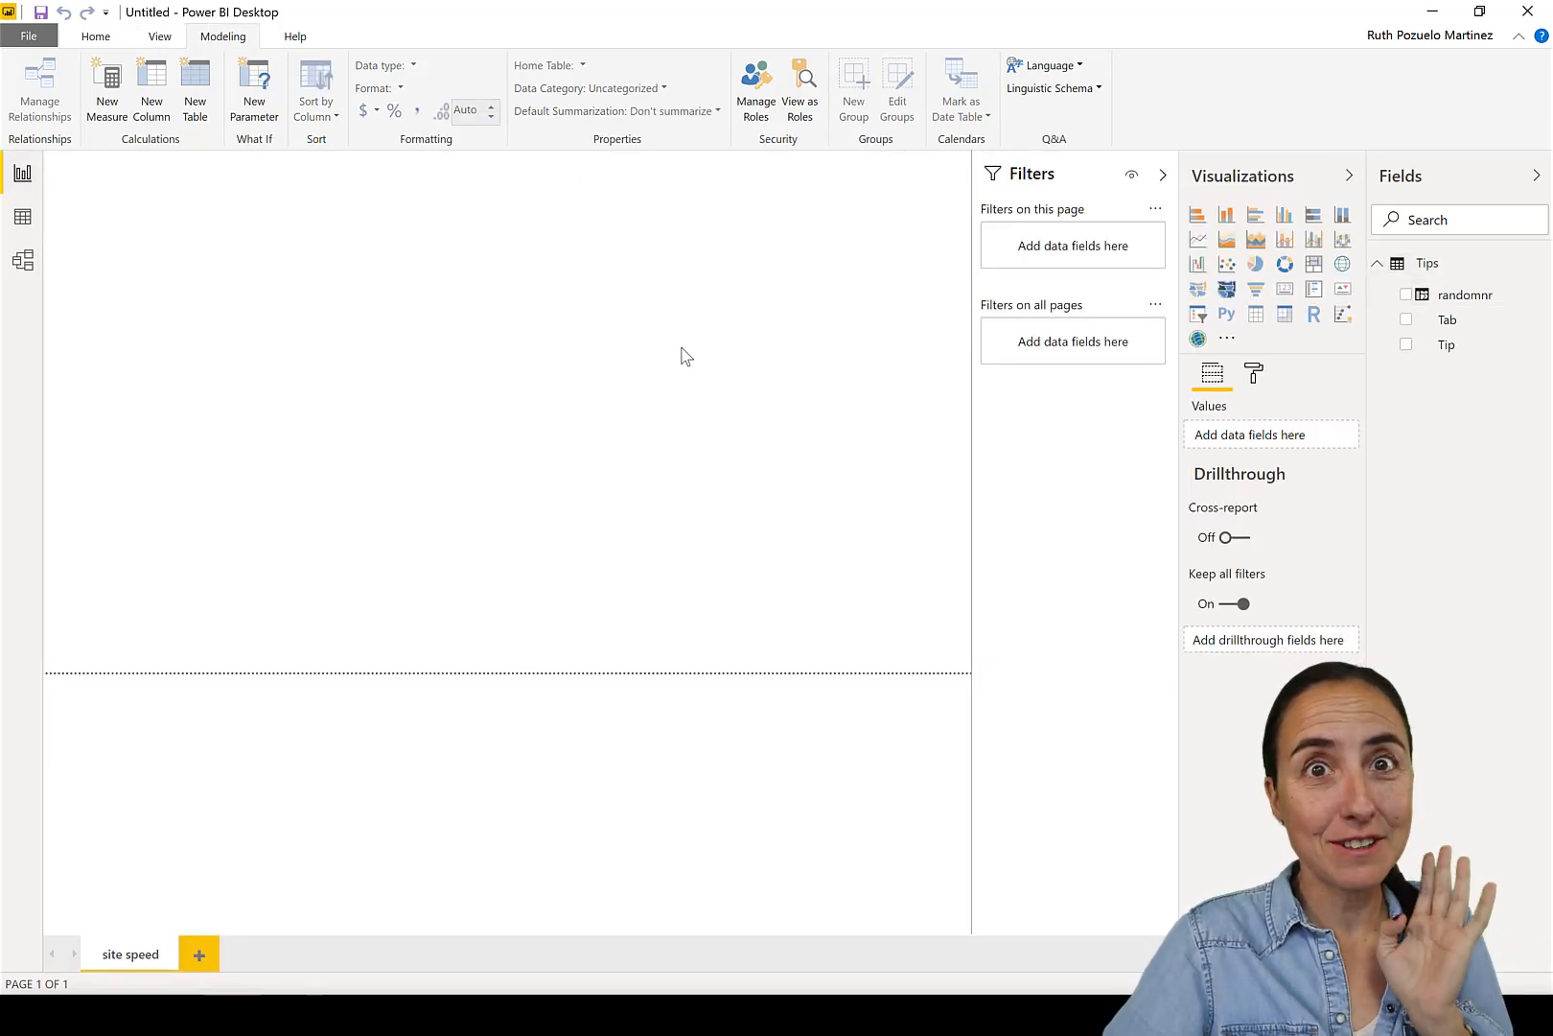
mouse_move(846, 385)
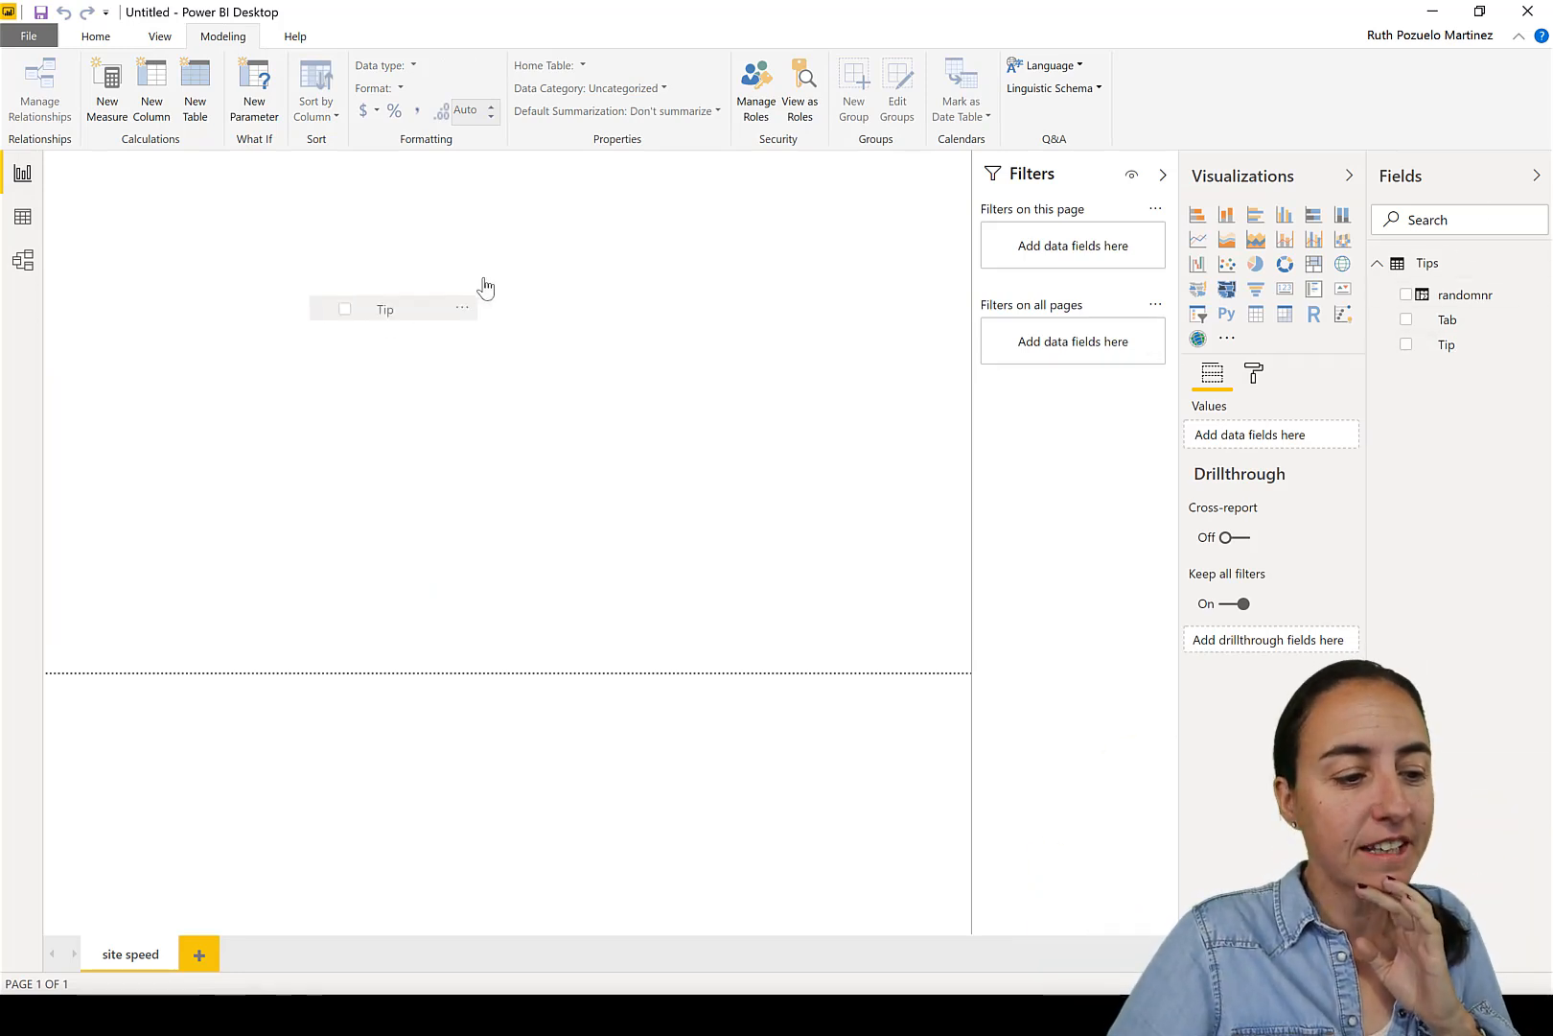
Place Tip and Tab on the page as an enlarged table visual.
click(1406, 345)
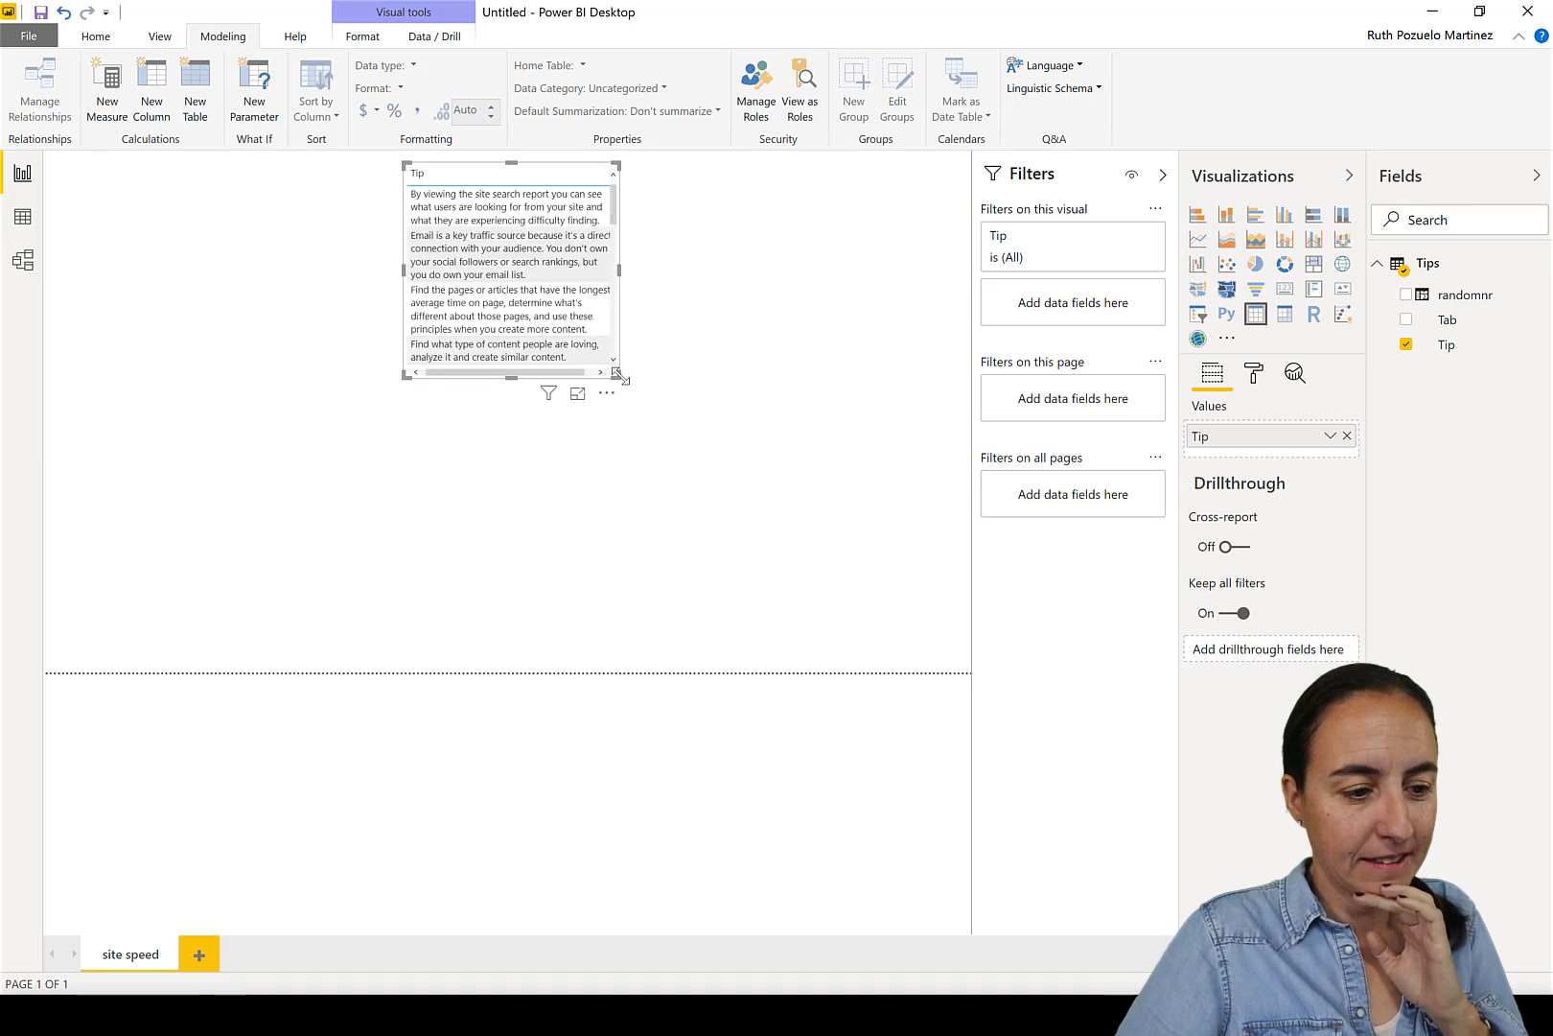
drag(621, 378, 806, 598)
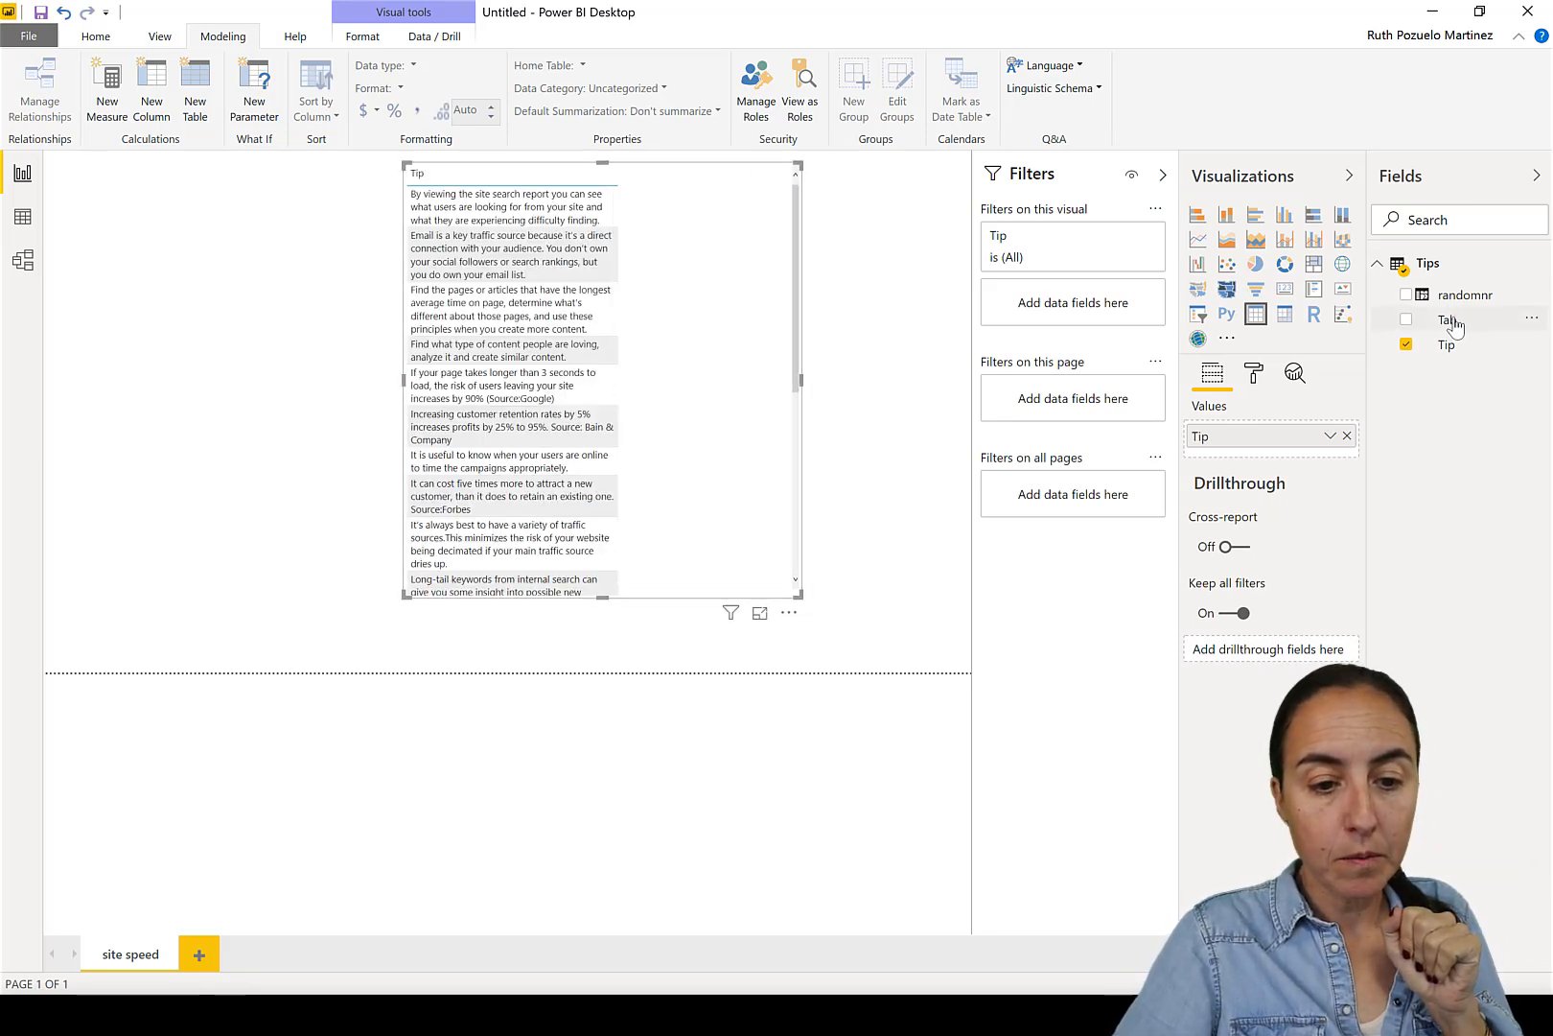
click(1405, 320)
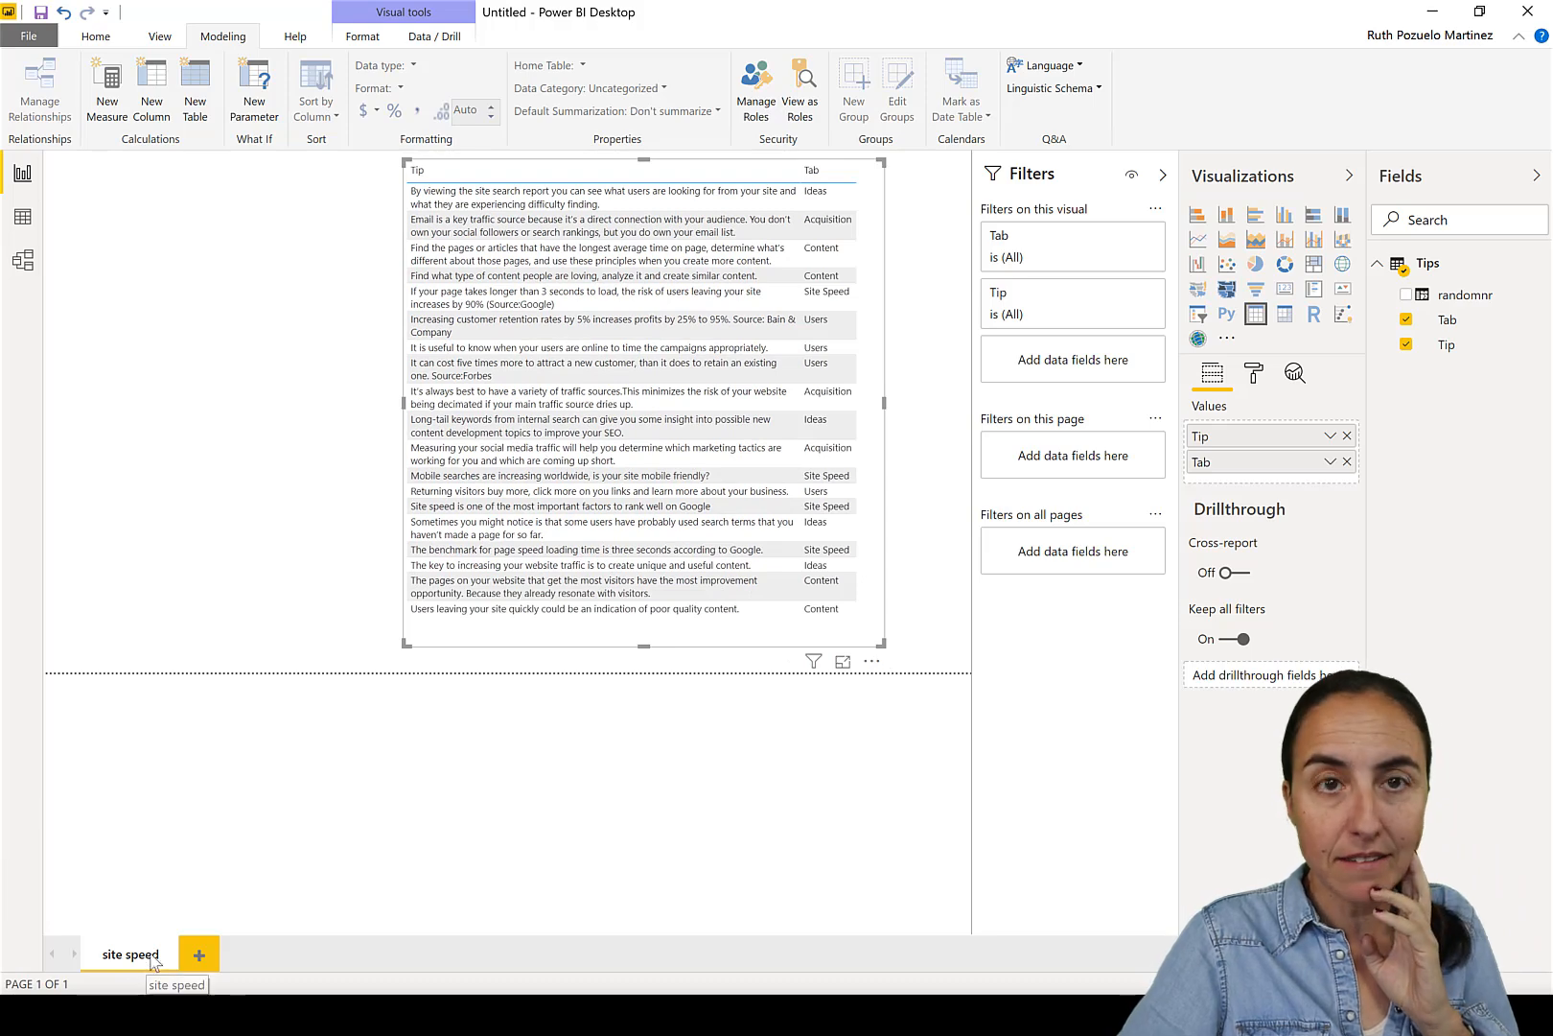
mouse_move(736, 382)
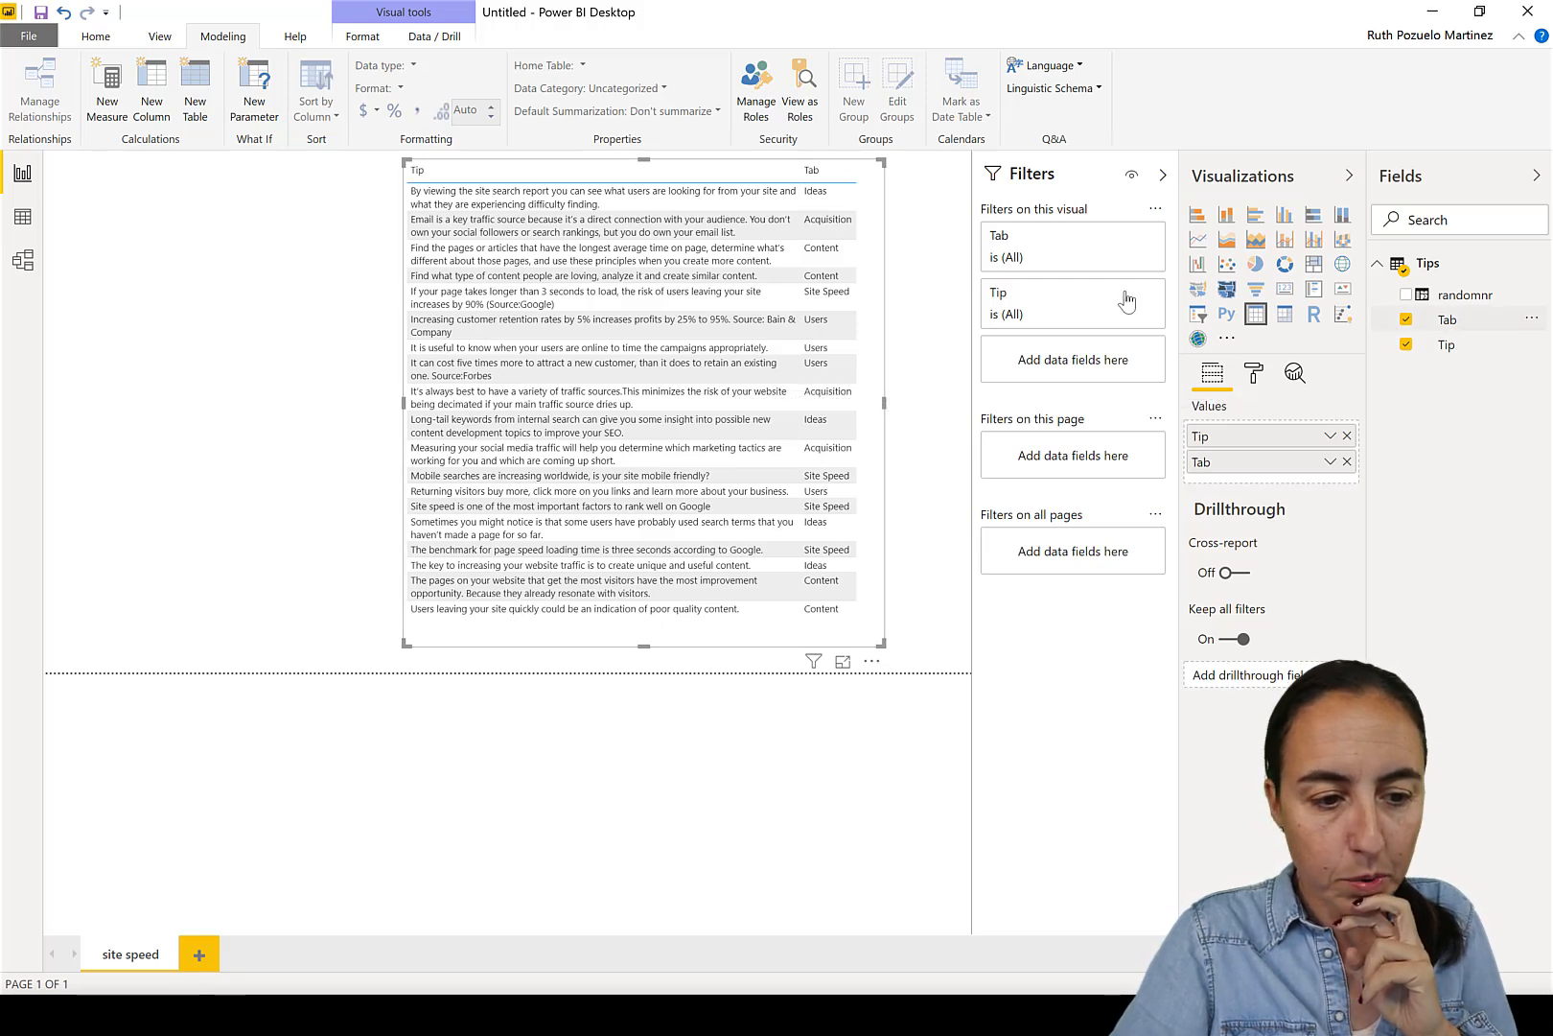
Filter the Tab field to keep only the Site Speed tips.
click(1072, 245)
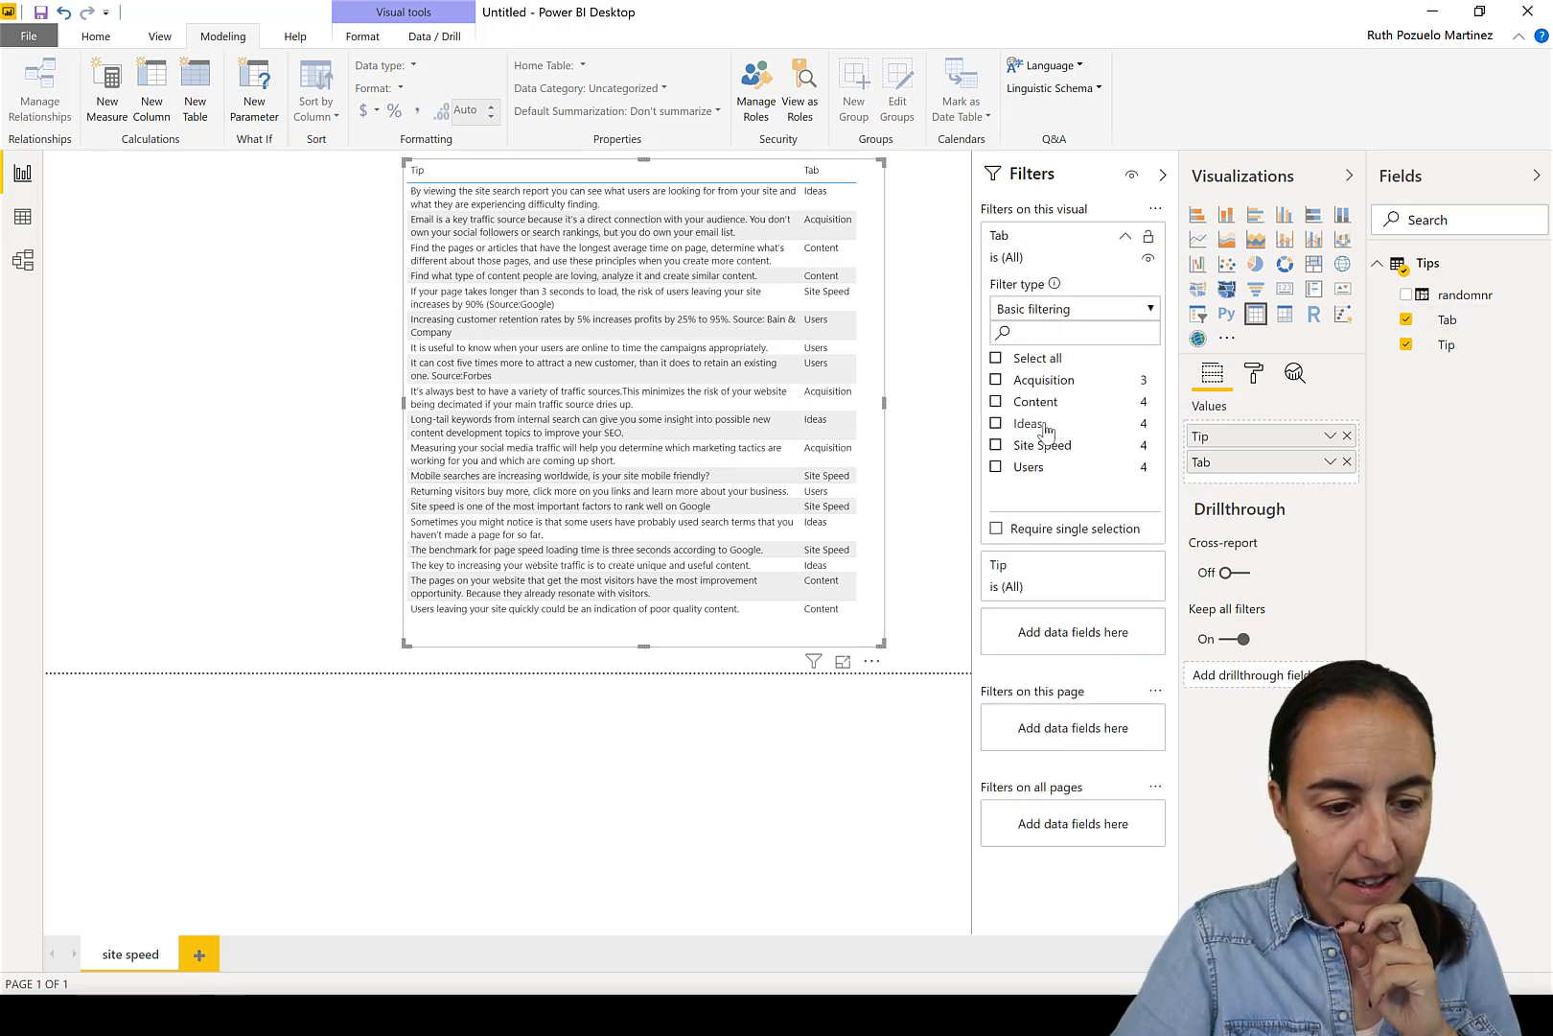
click(995, 445)
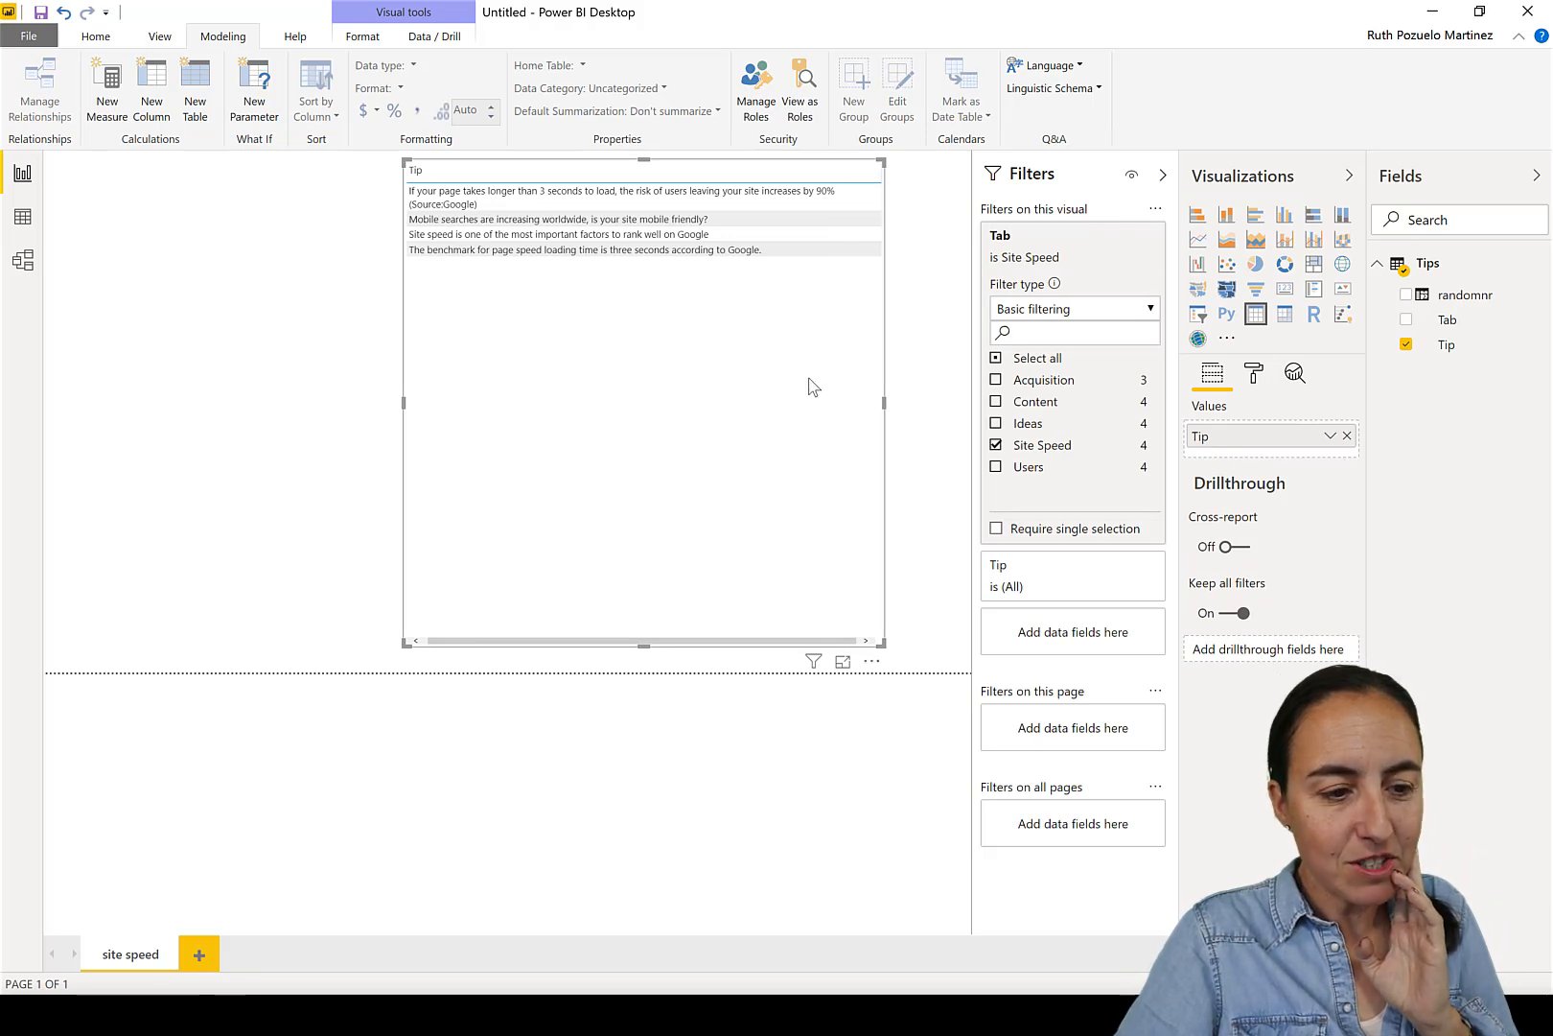
mouse_move(756, 639)
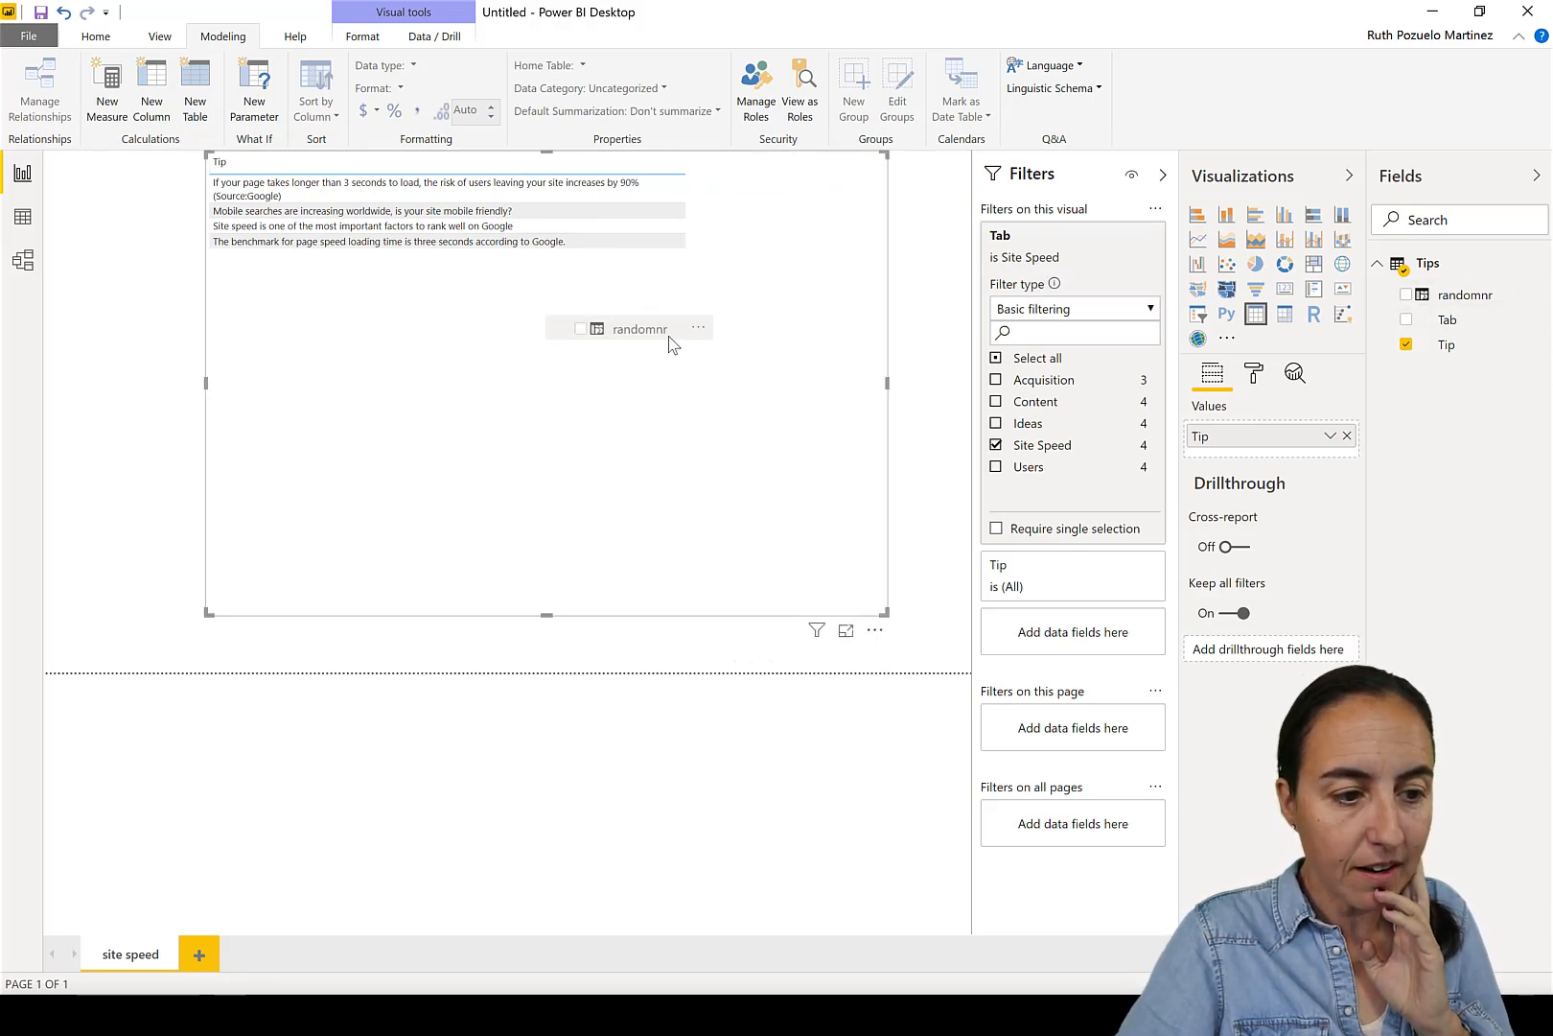
Apply a Top 1 by randomnr filter on Tip, then drop randomnr from the table values.
click(1405, 296)
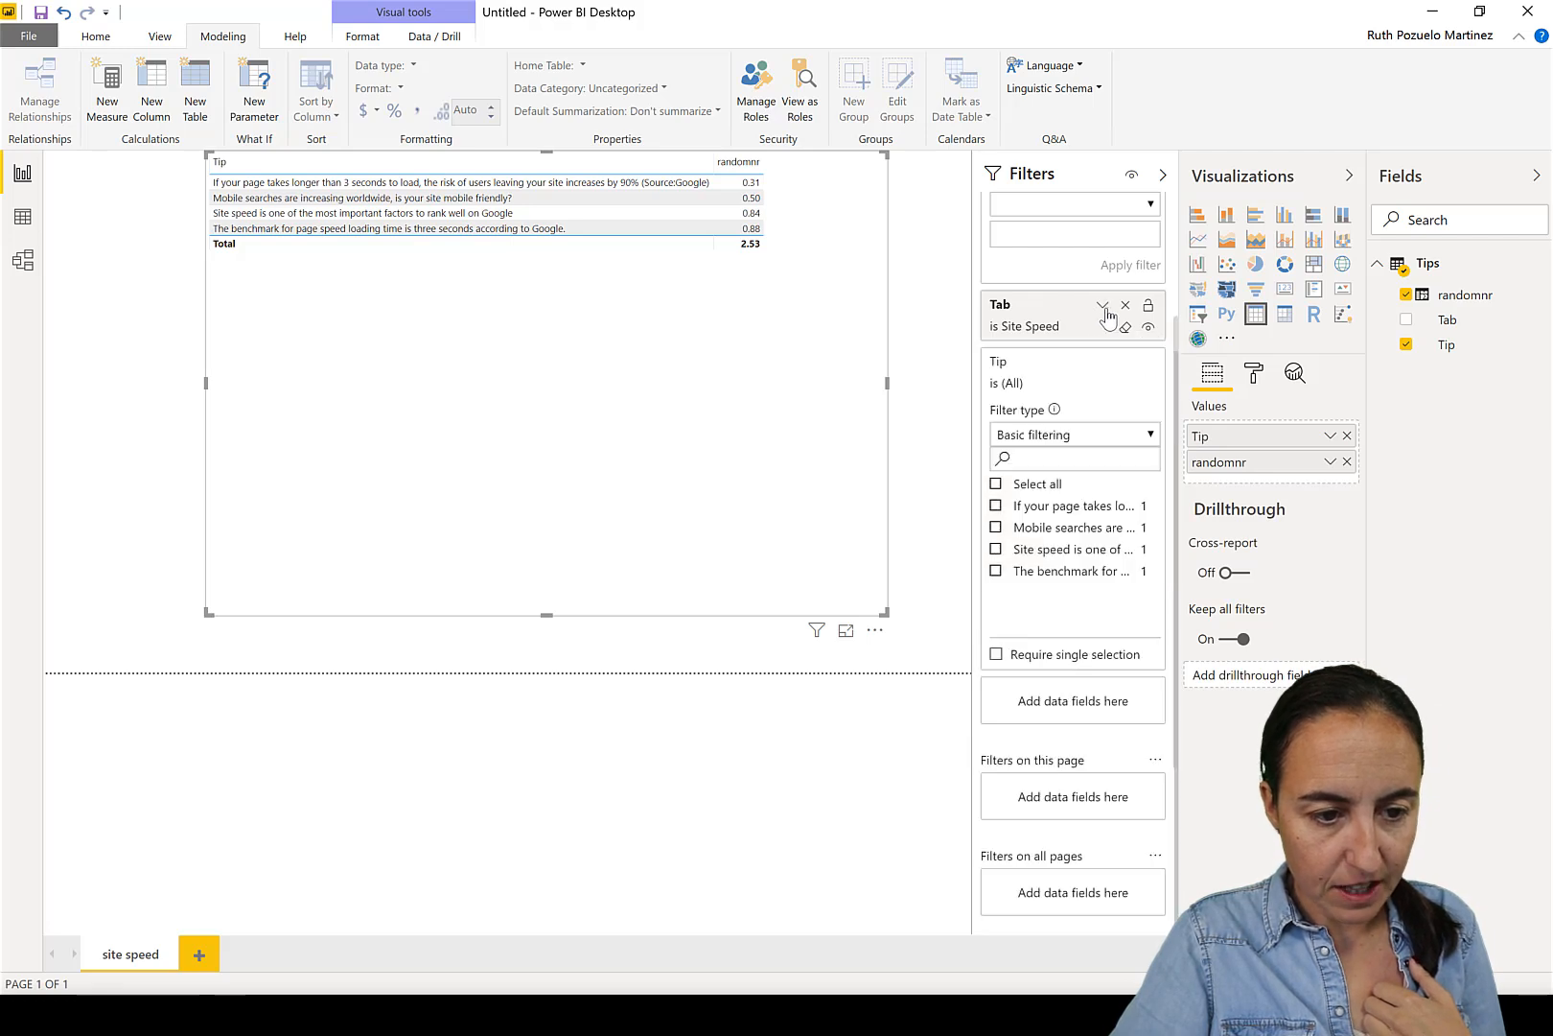
click(1073, 435)
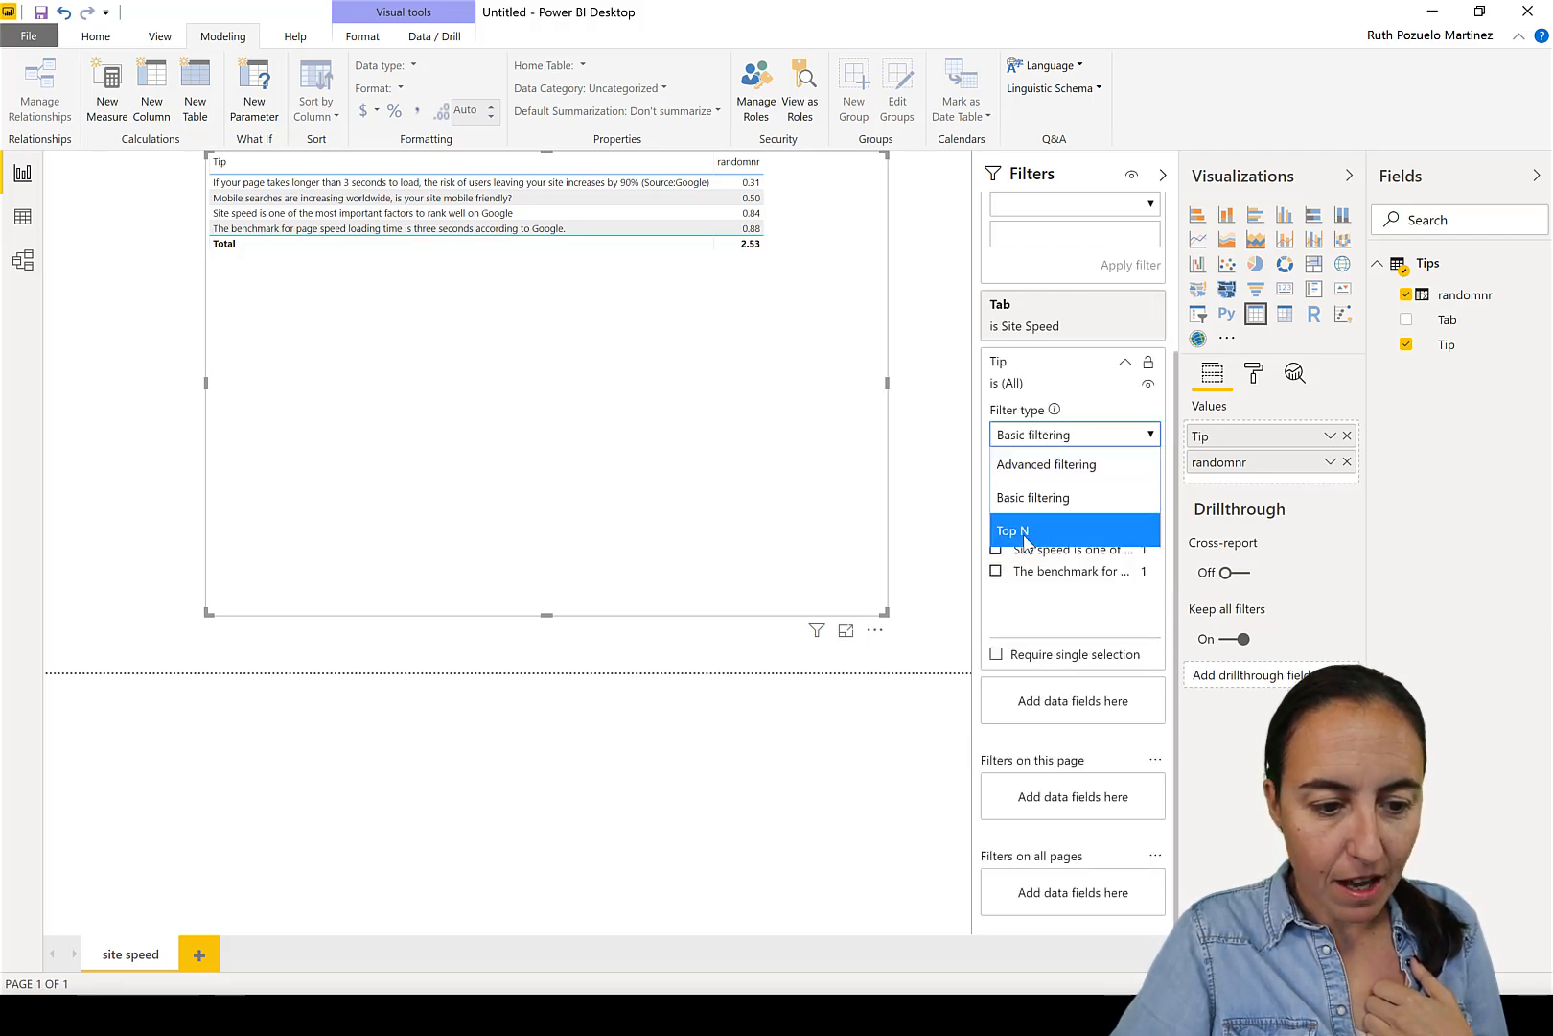
click(1012, 531)
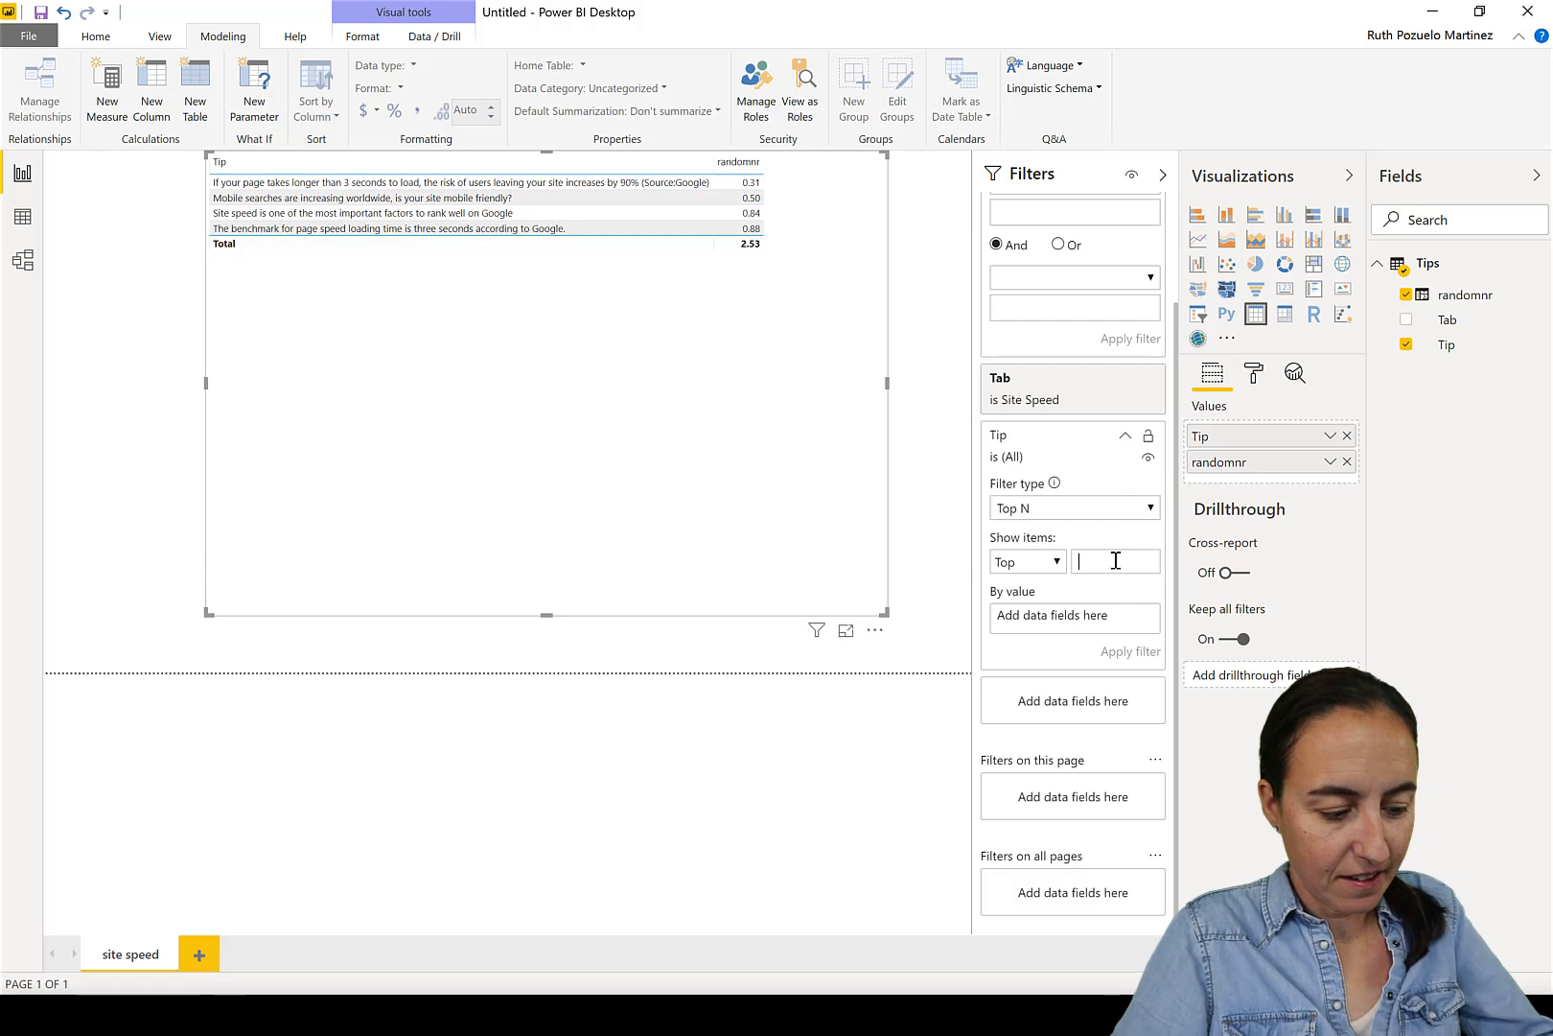
text(1)
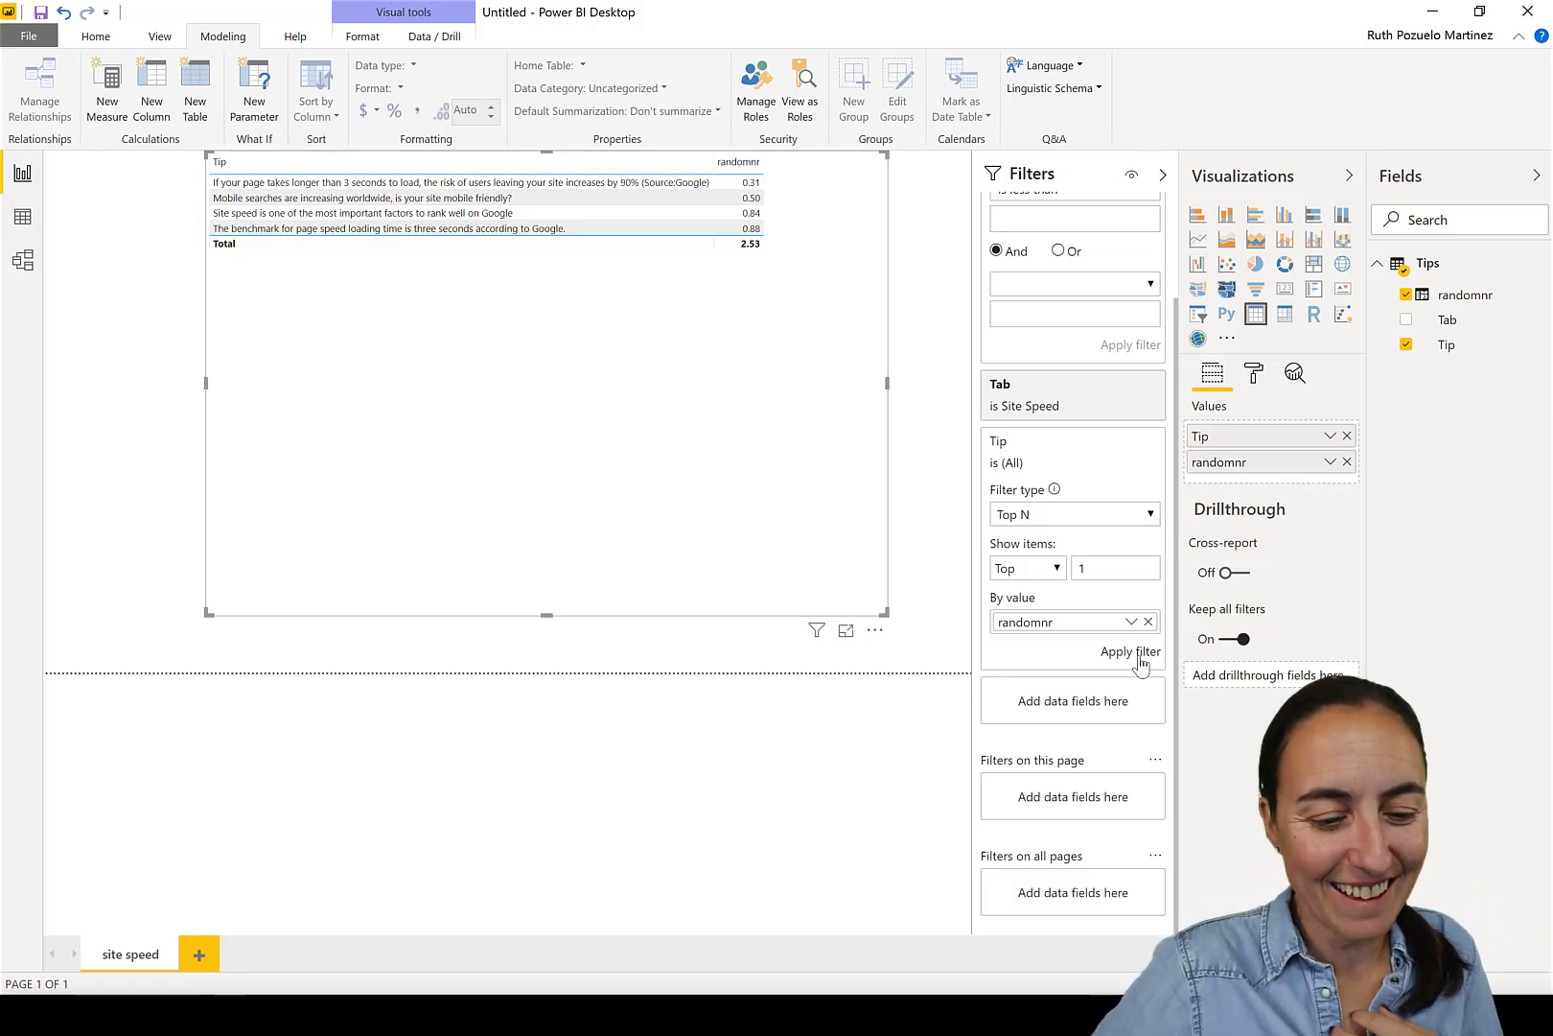
click(1131, 652)
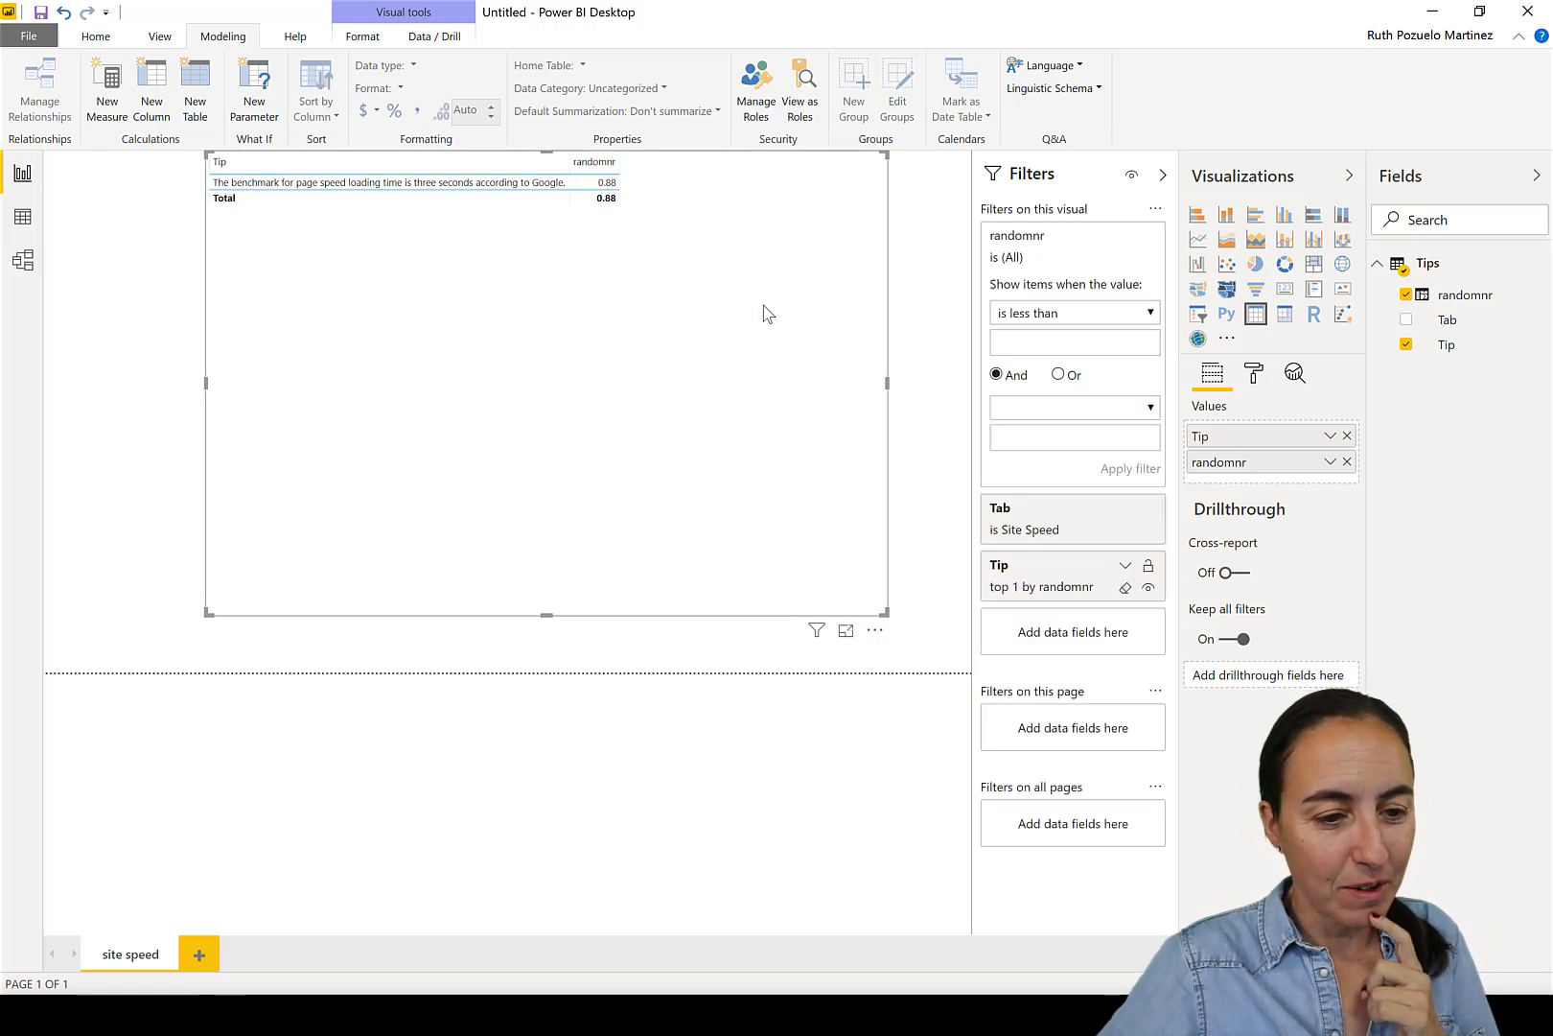
click(1406, 295)
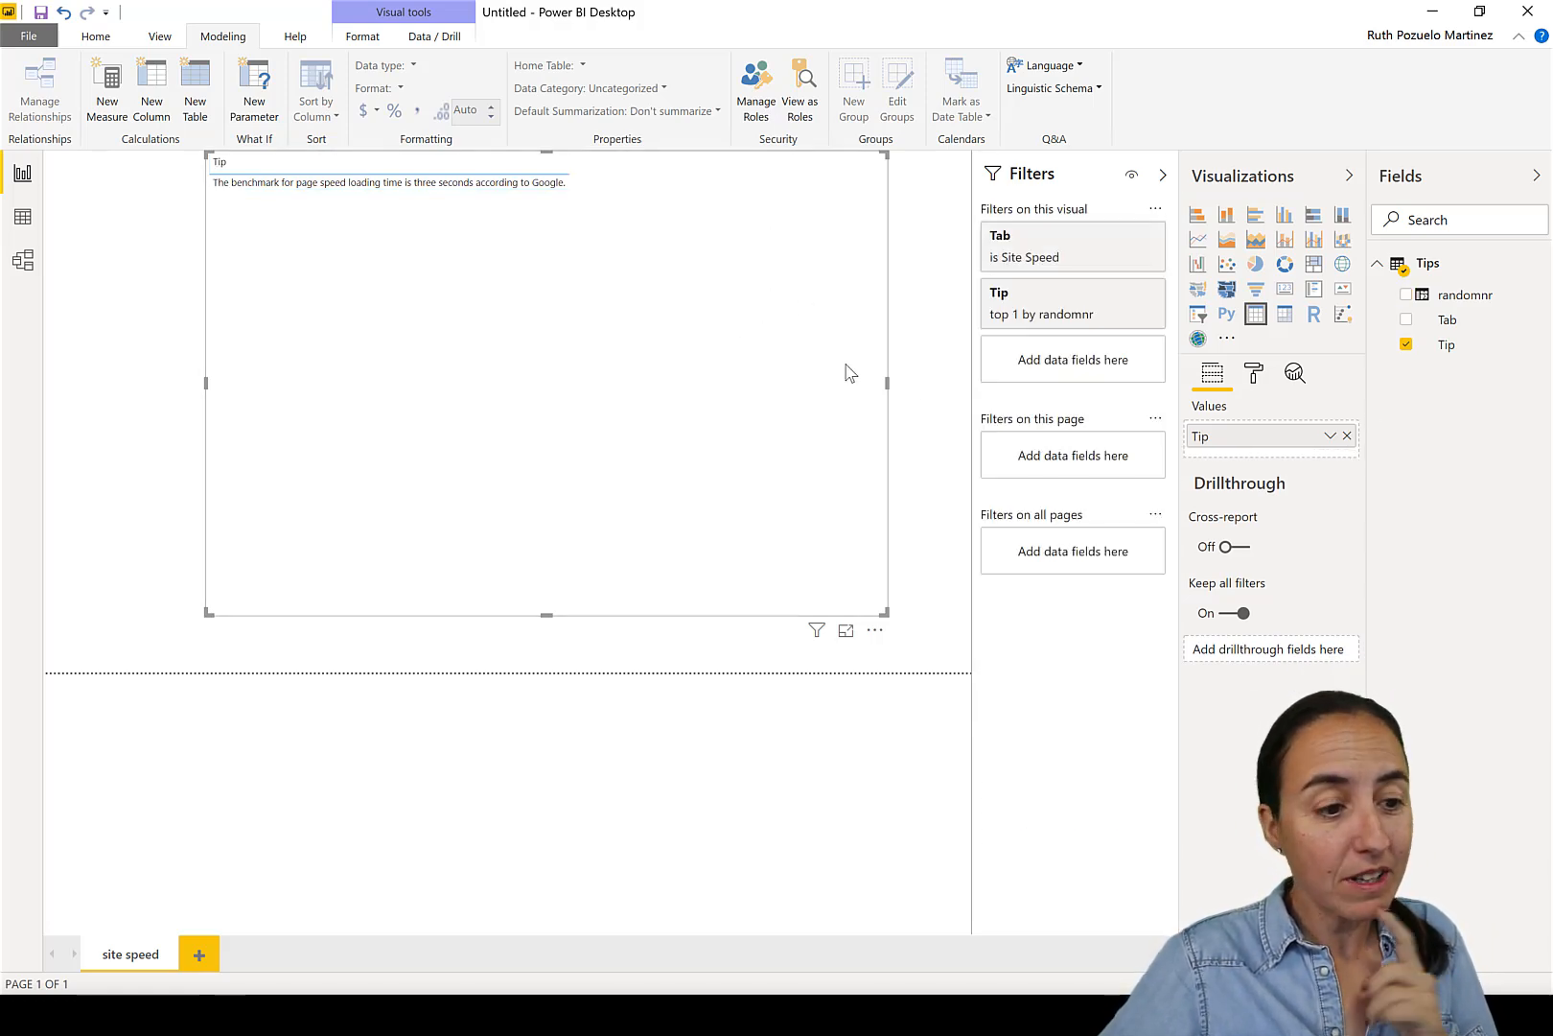
mouse_move(1284, 295)
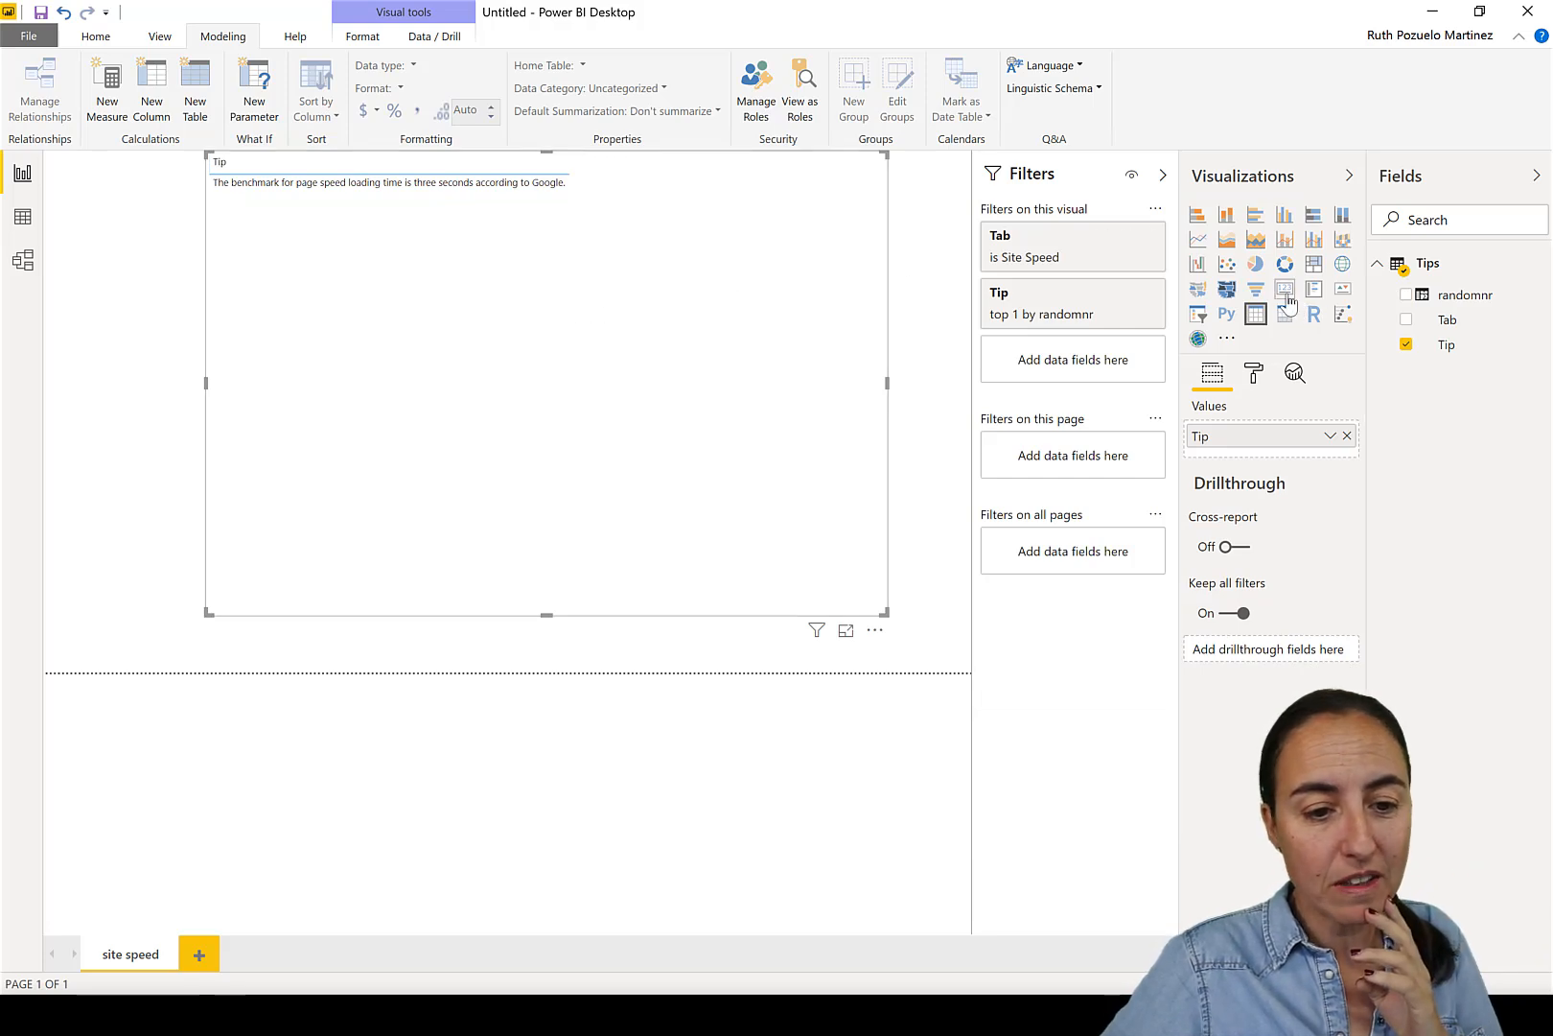
Convert the single-tip table to a card and refresh twice to draw new random tips.
click(1285, 290)
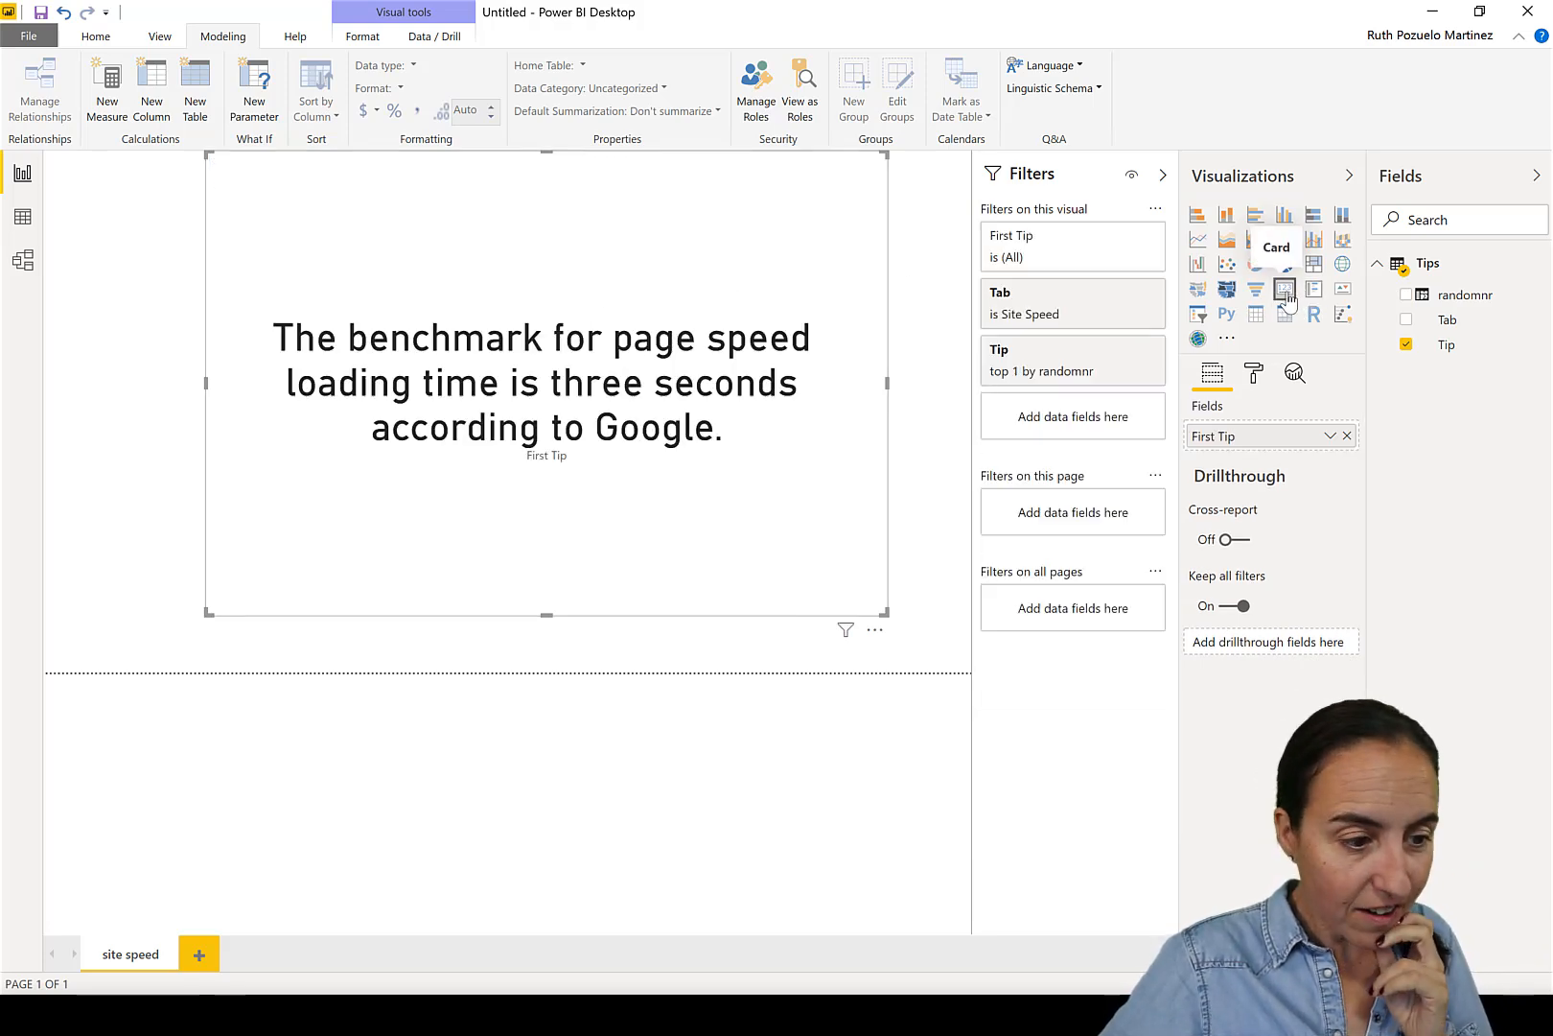
mouse_move(955, 490)
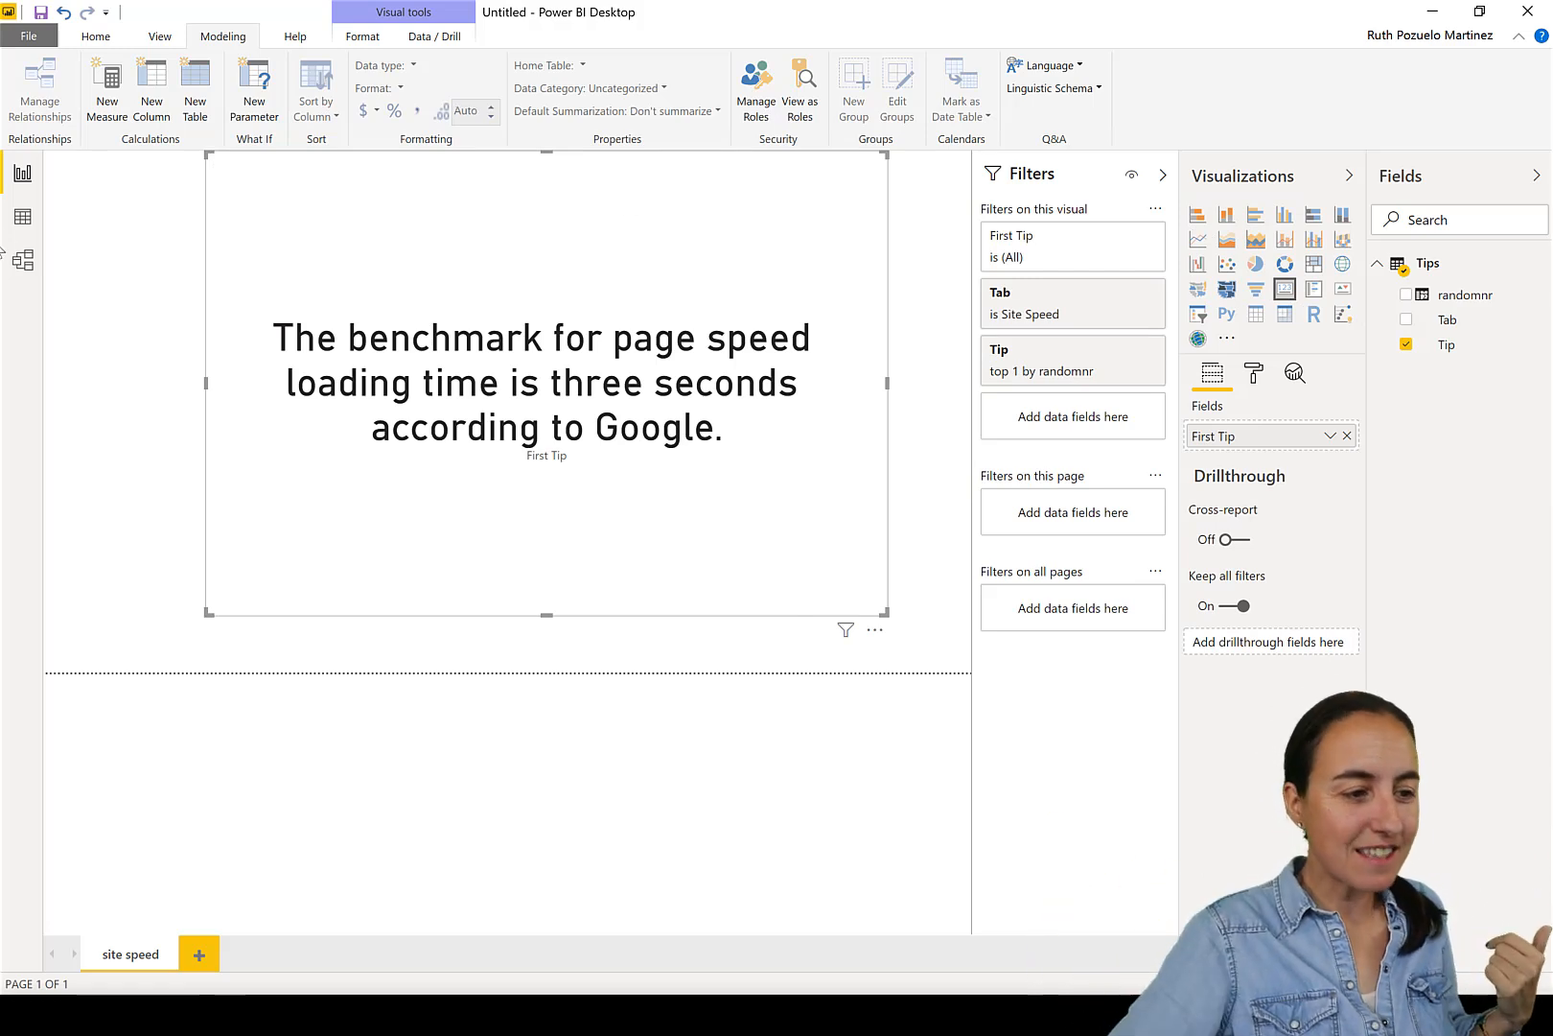
click(96, 37)
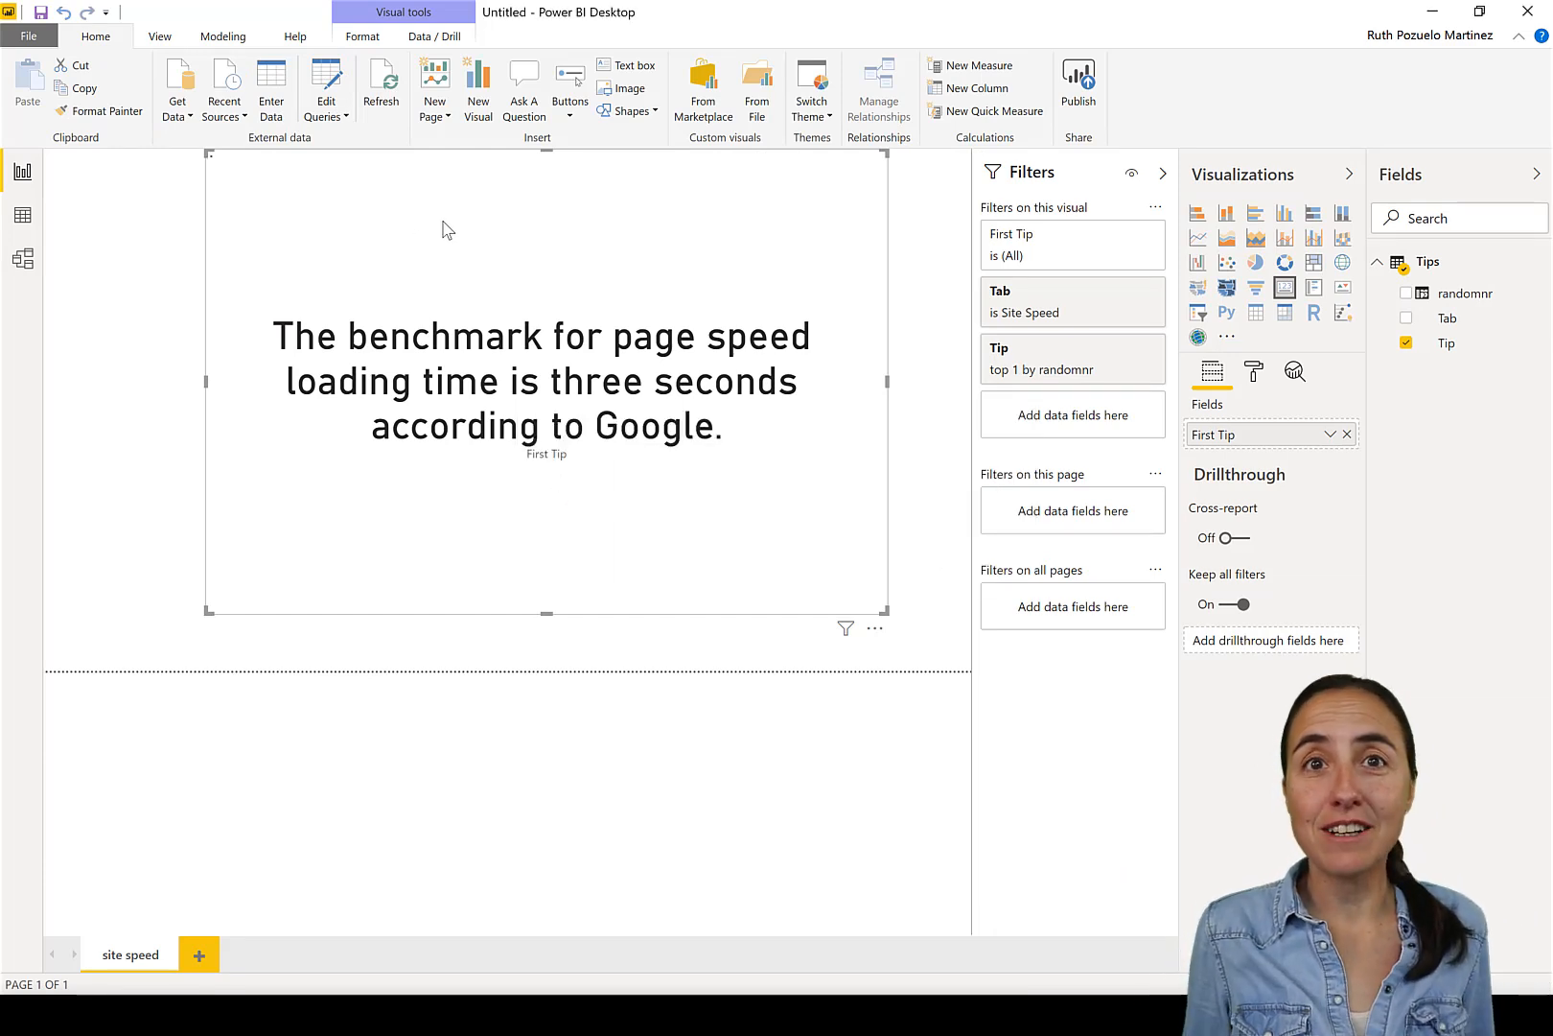
mouse_move(1285, 236)
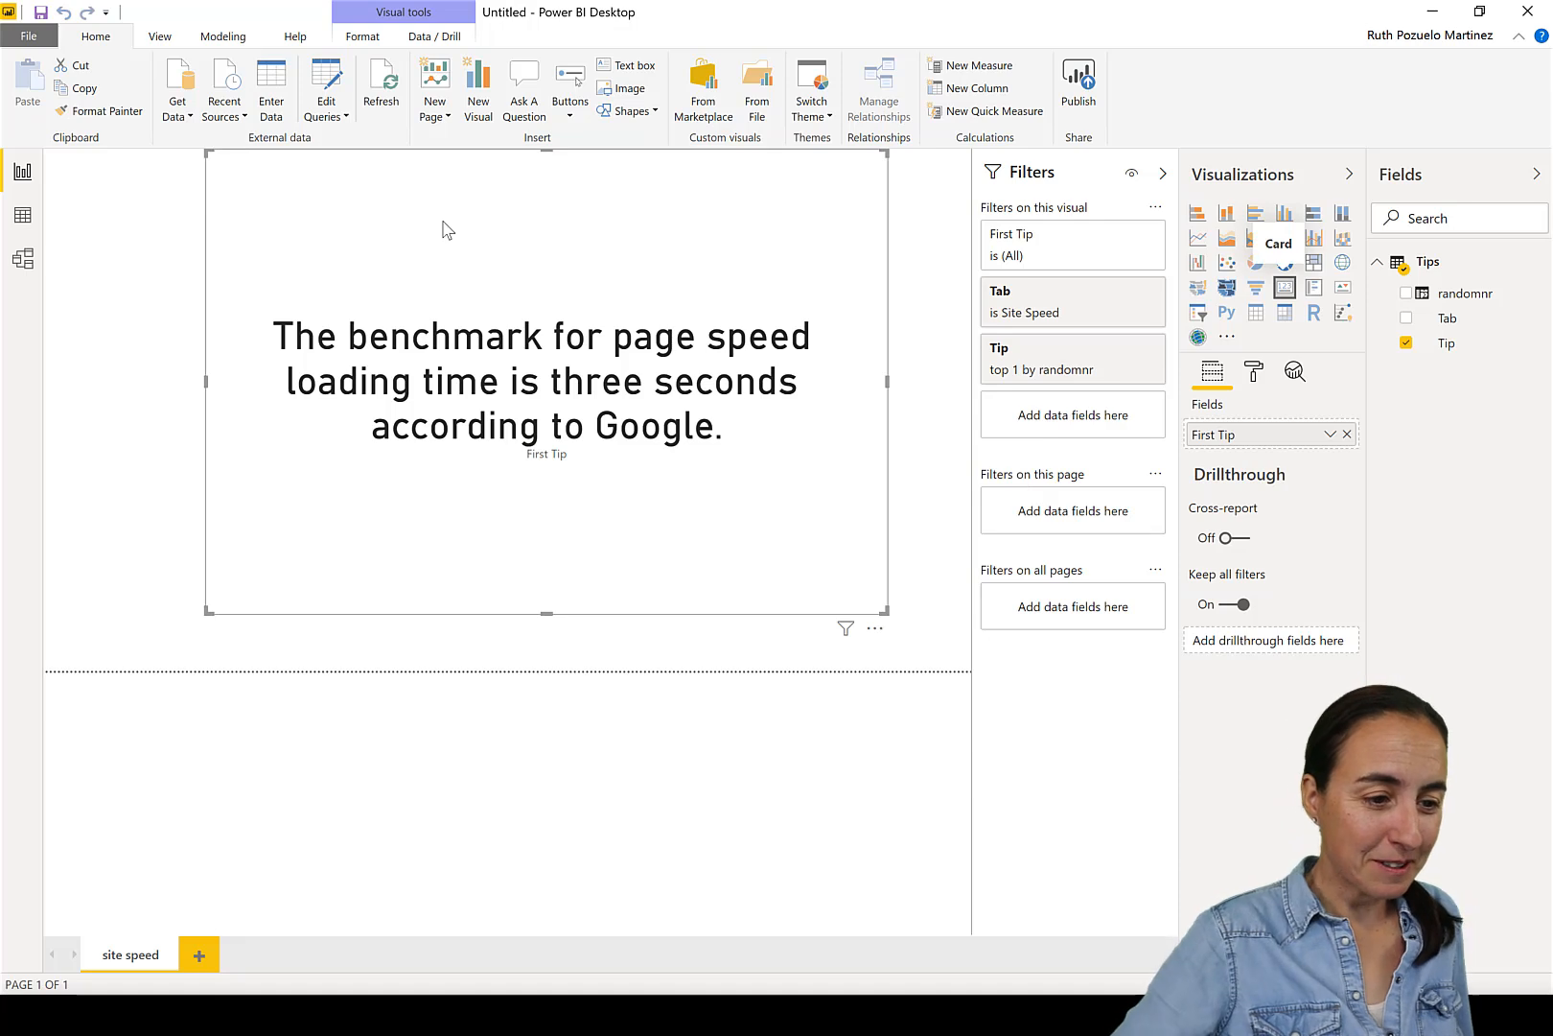
click(380, 79)
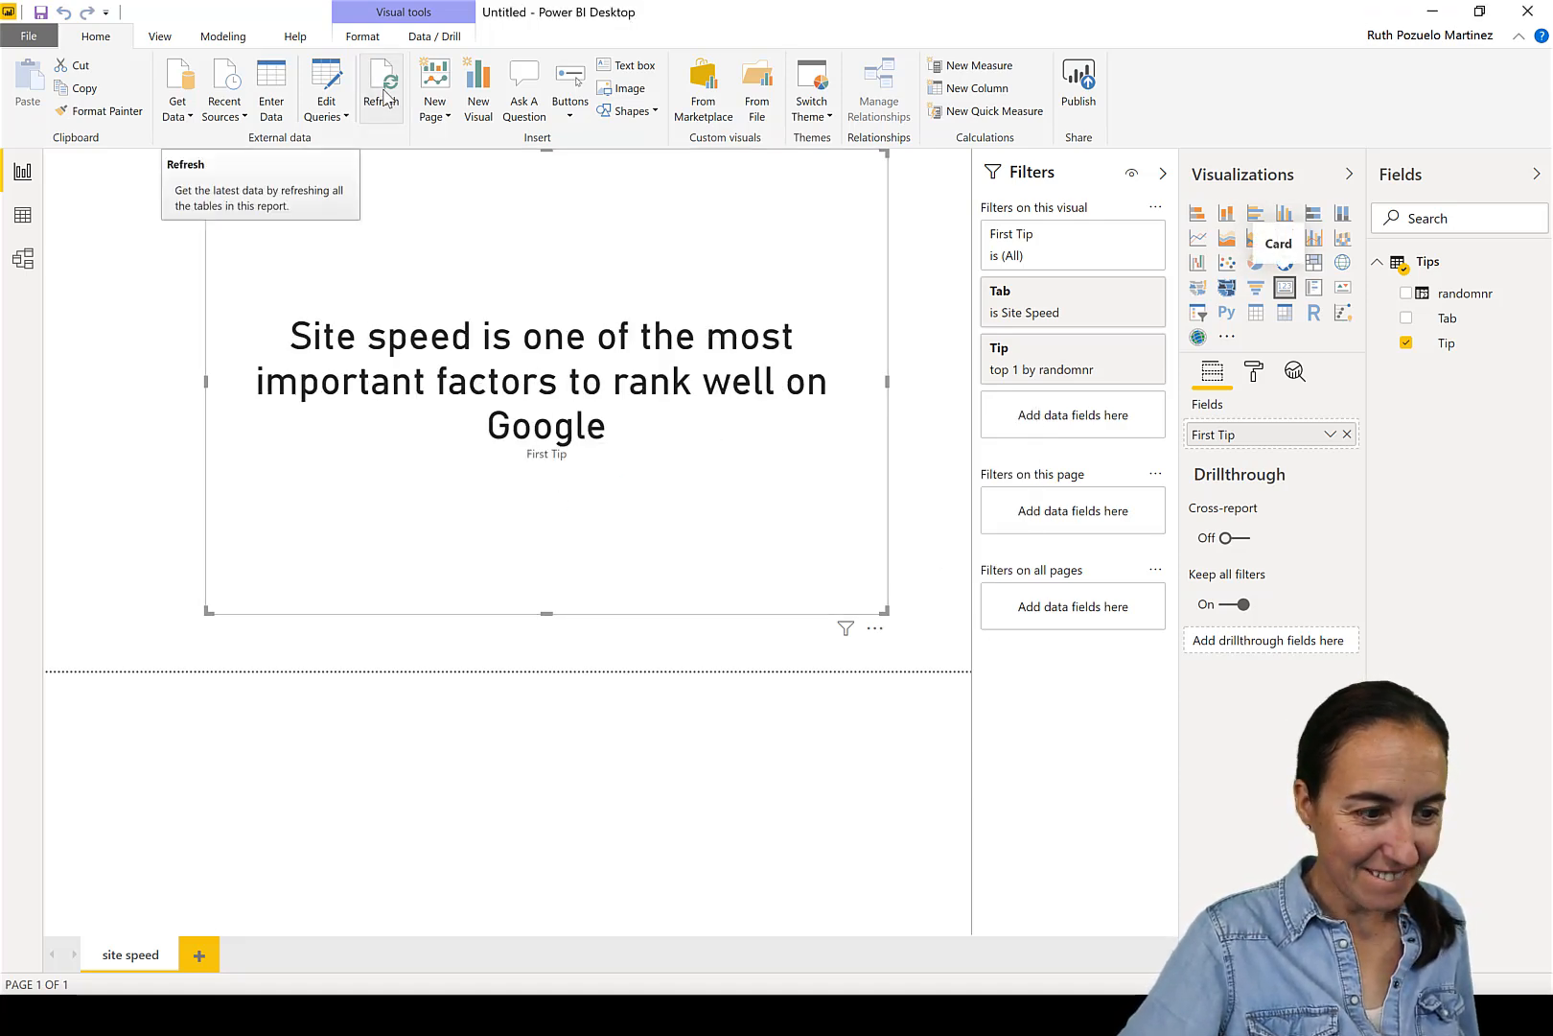
mouse_move(354, 190)
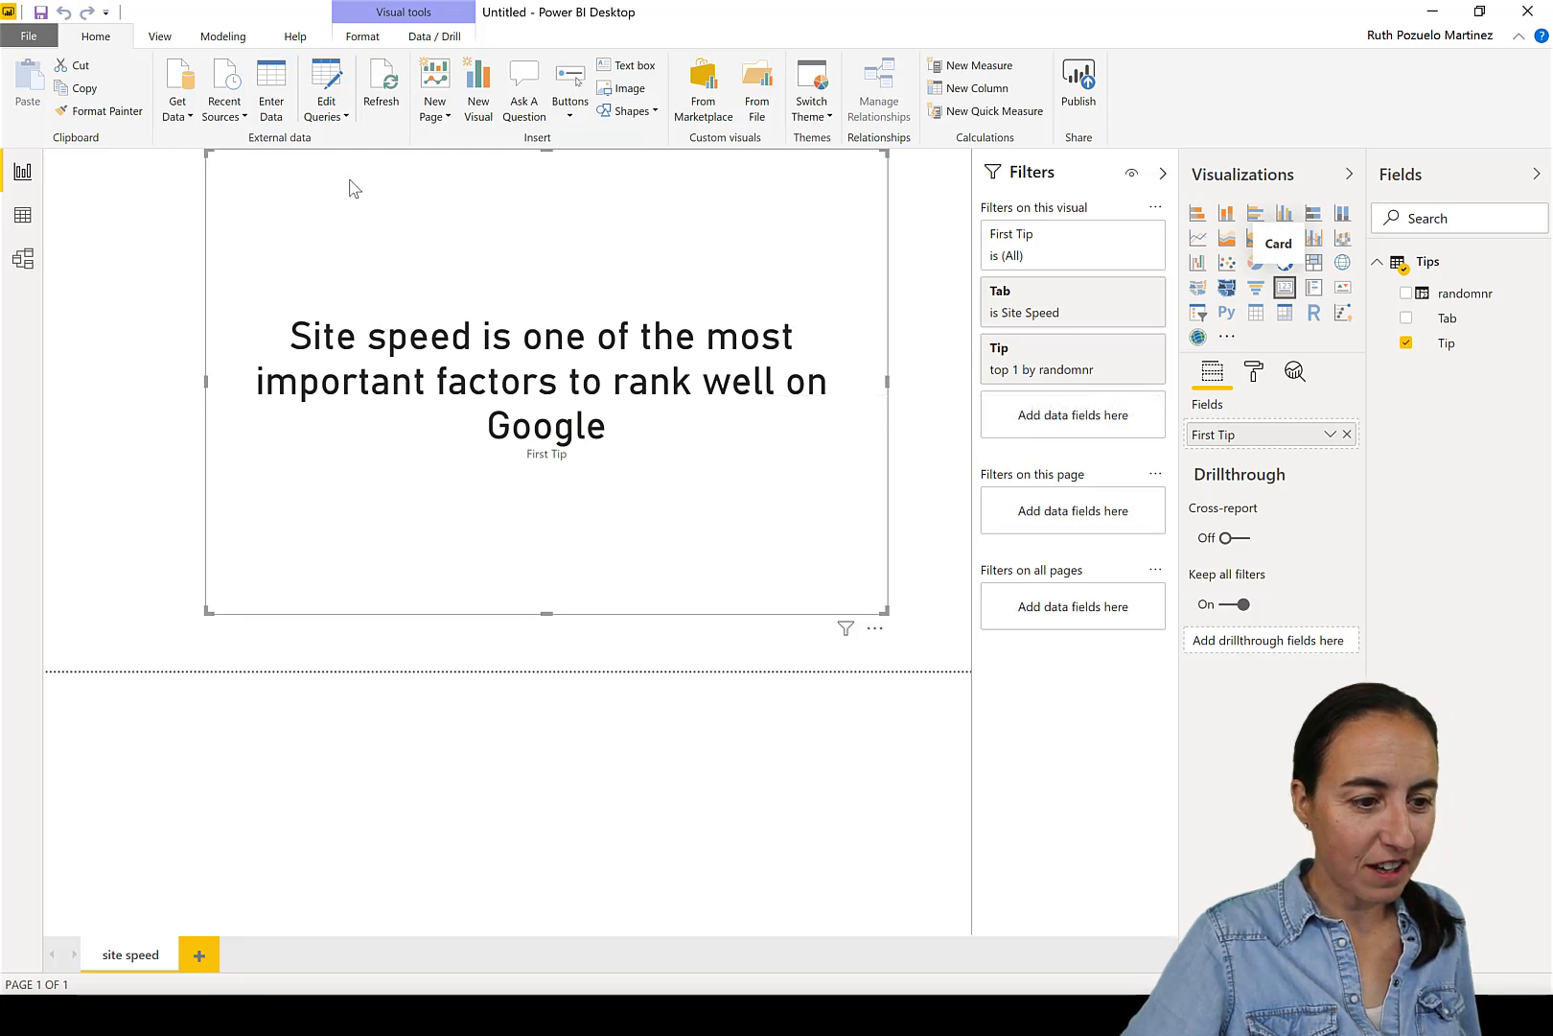
click(380, 79)
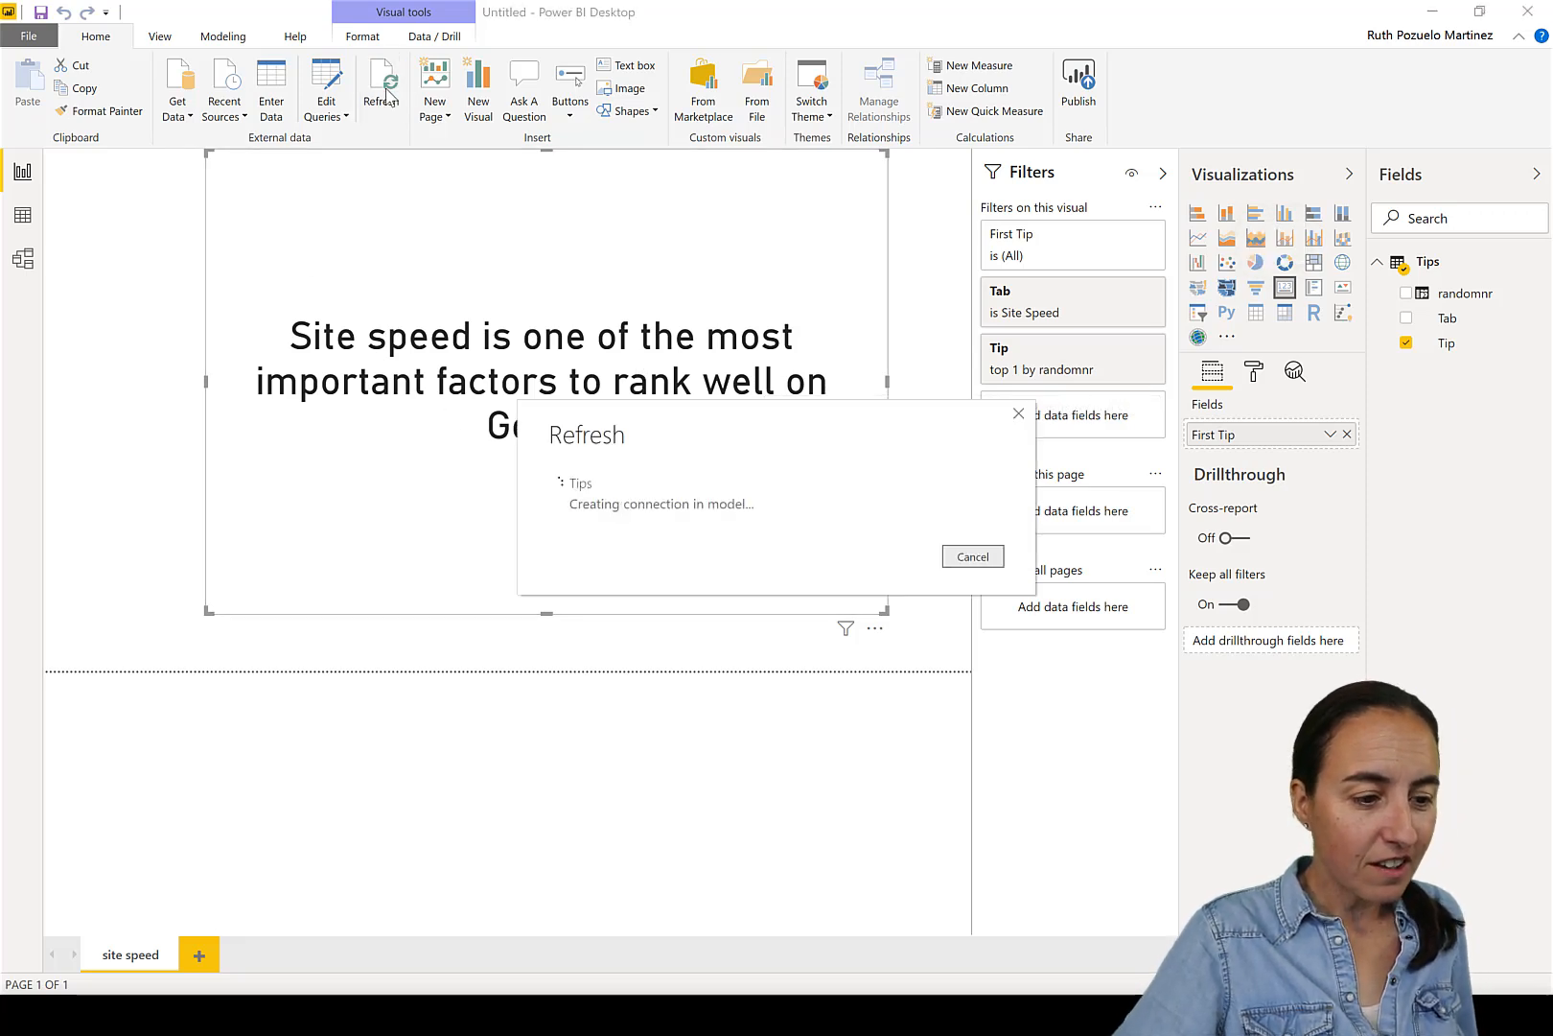